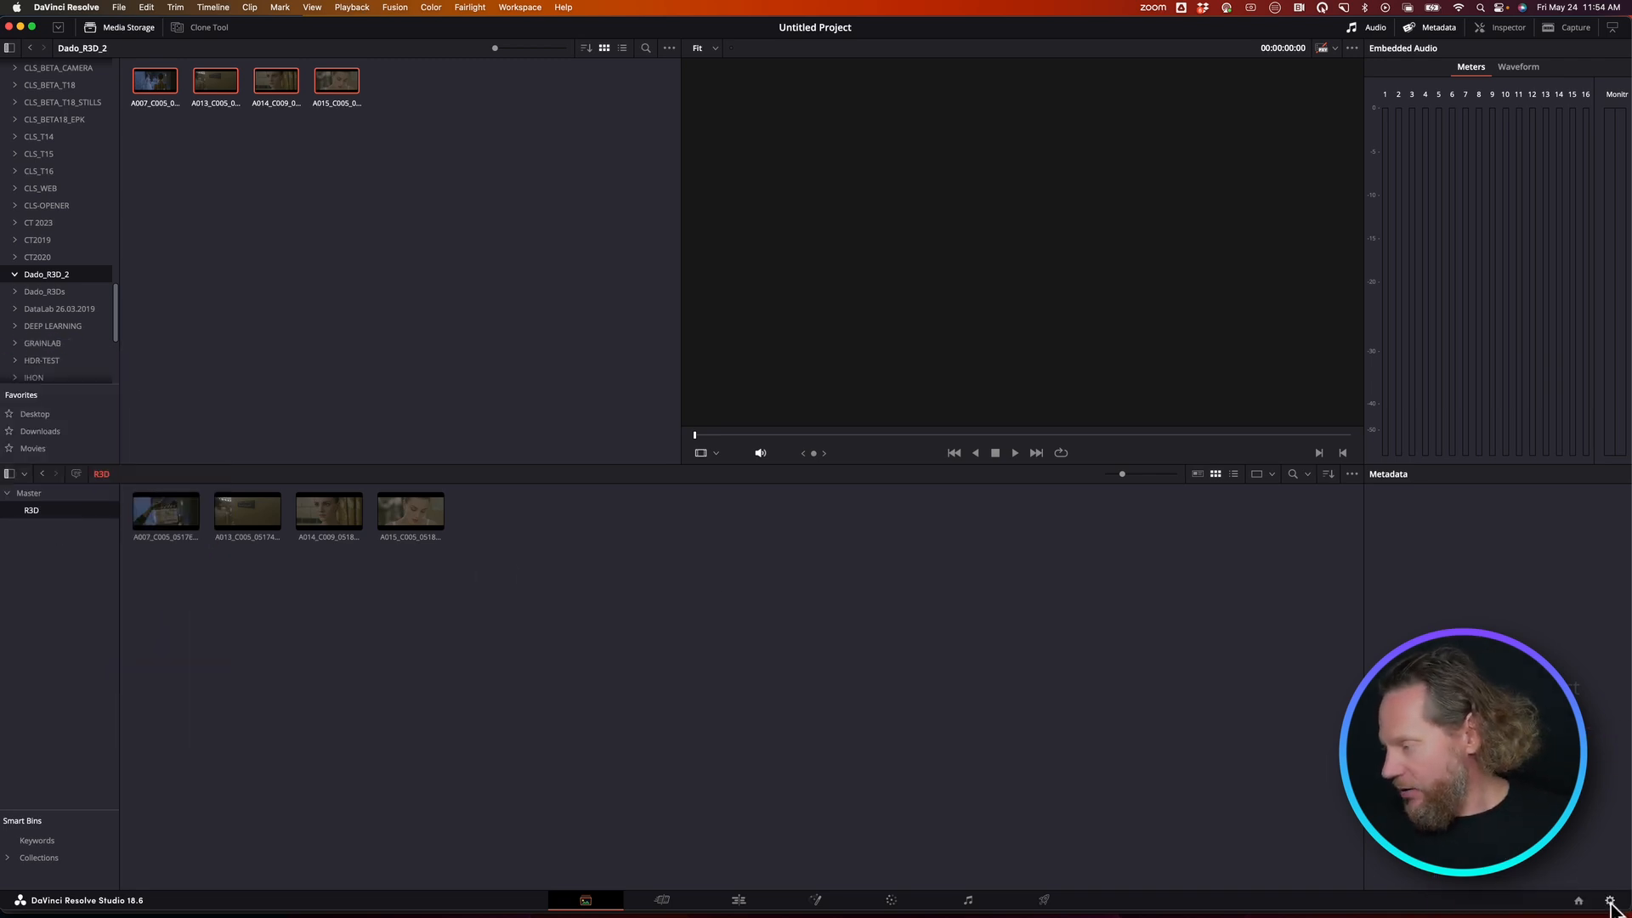
Open DaVinci Resolve's Project Settings to show the Camera Raw RED decode options
{"action": "left_click", "coordinate": [1609, 900]}
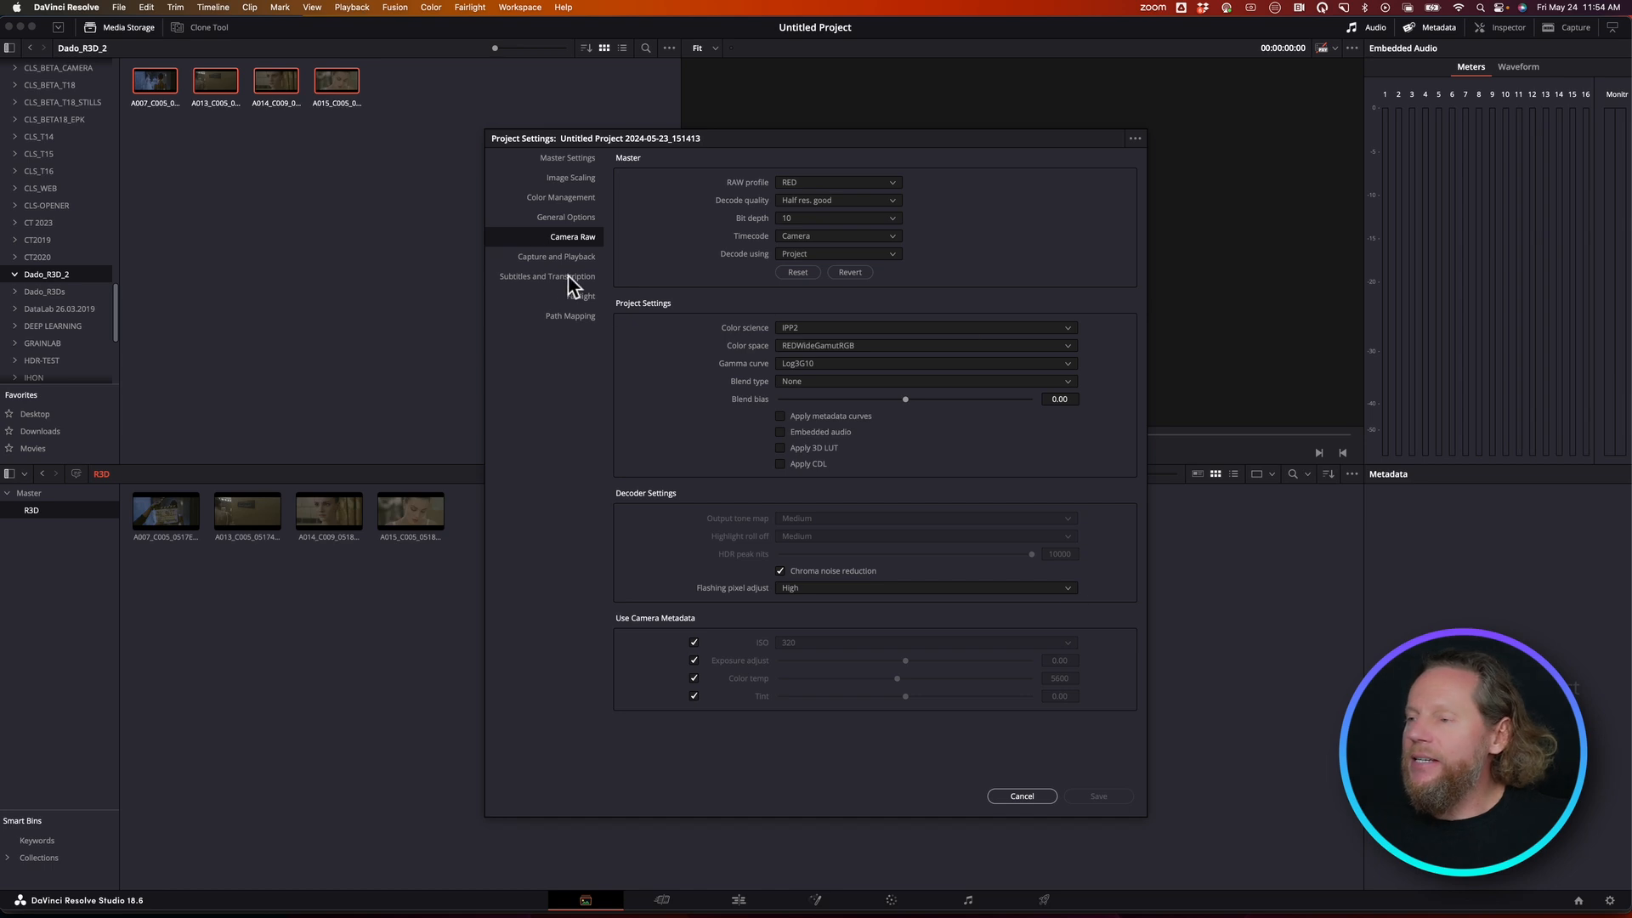
{"action": "mouse_move", "coordinate": [807, 187]}
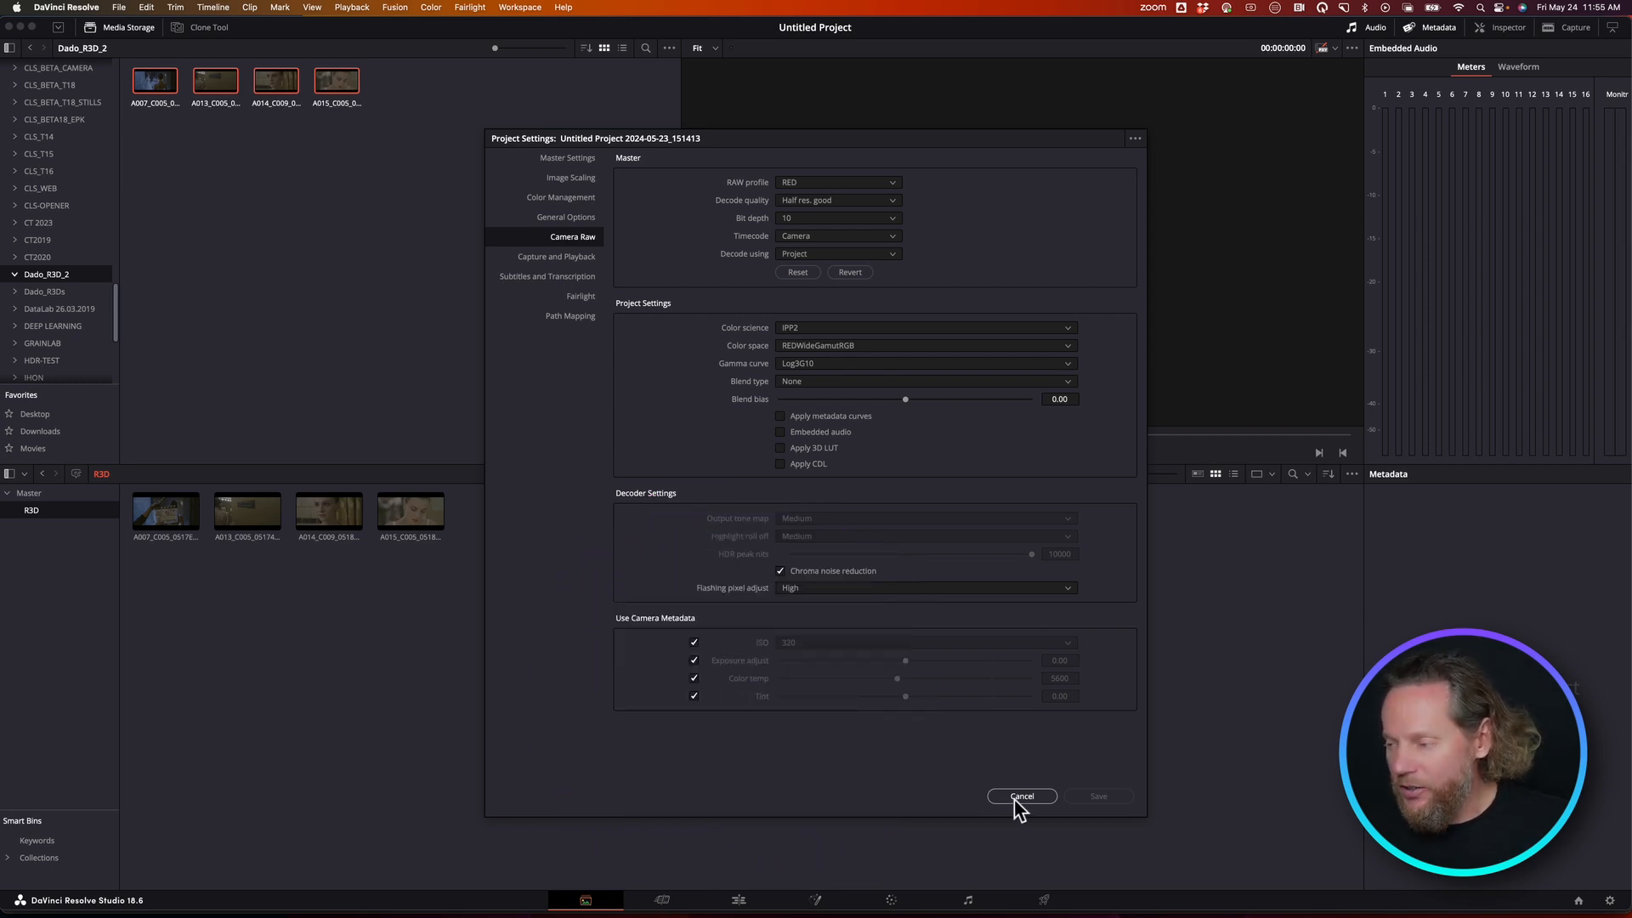
{"action": "mouse_move", "coordinate": [1026, 811]}
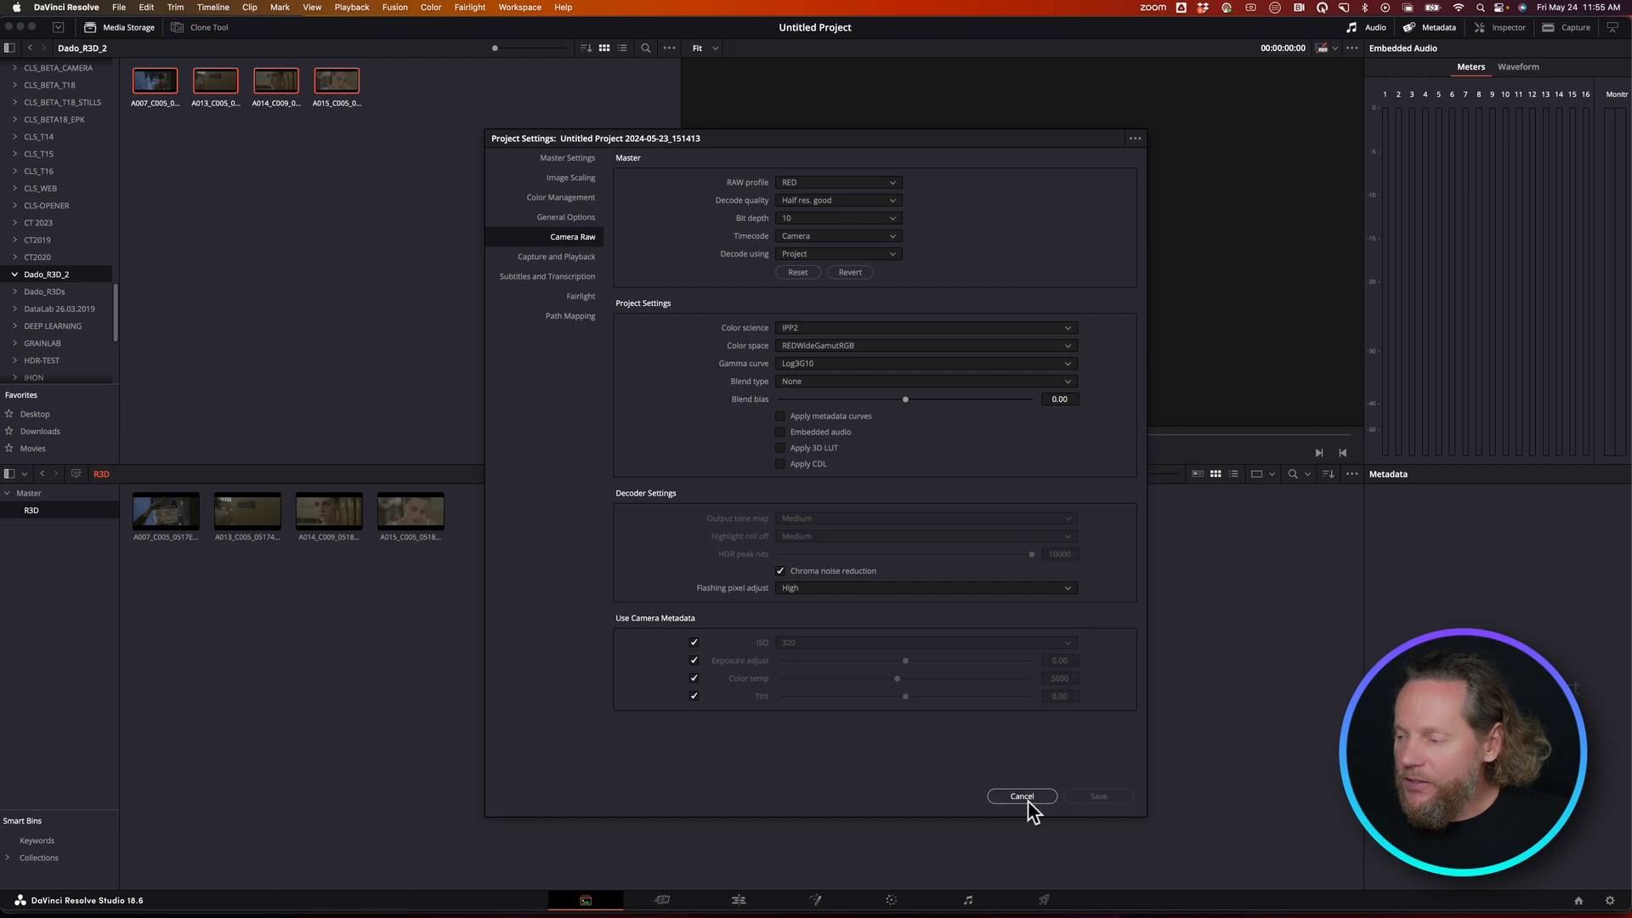
Cancel Project Settings and generate proxy media for the four RED clips
{"action": "left_click", "coordinate": [1021, 797]}
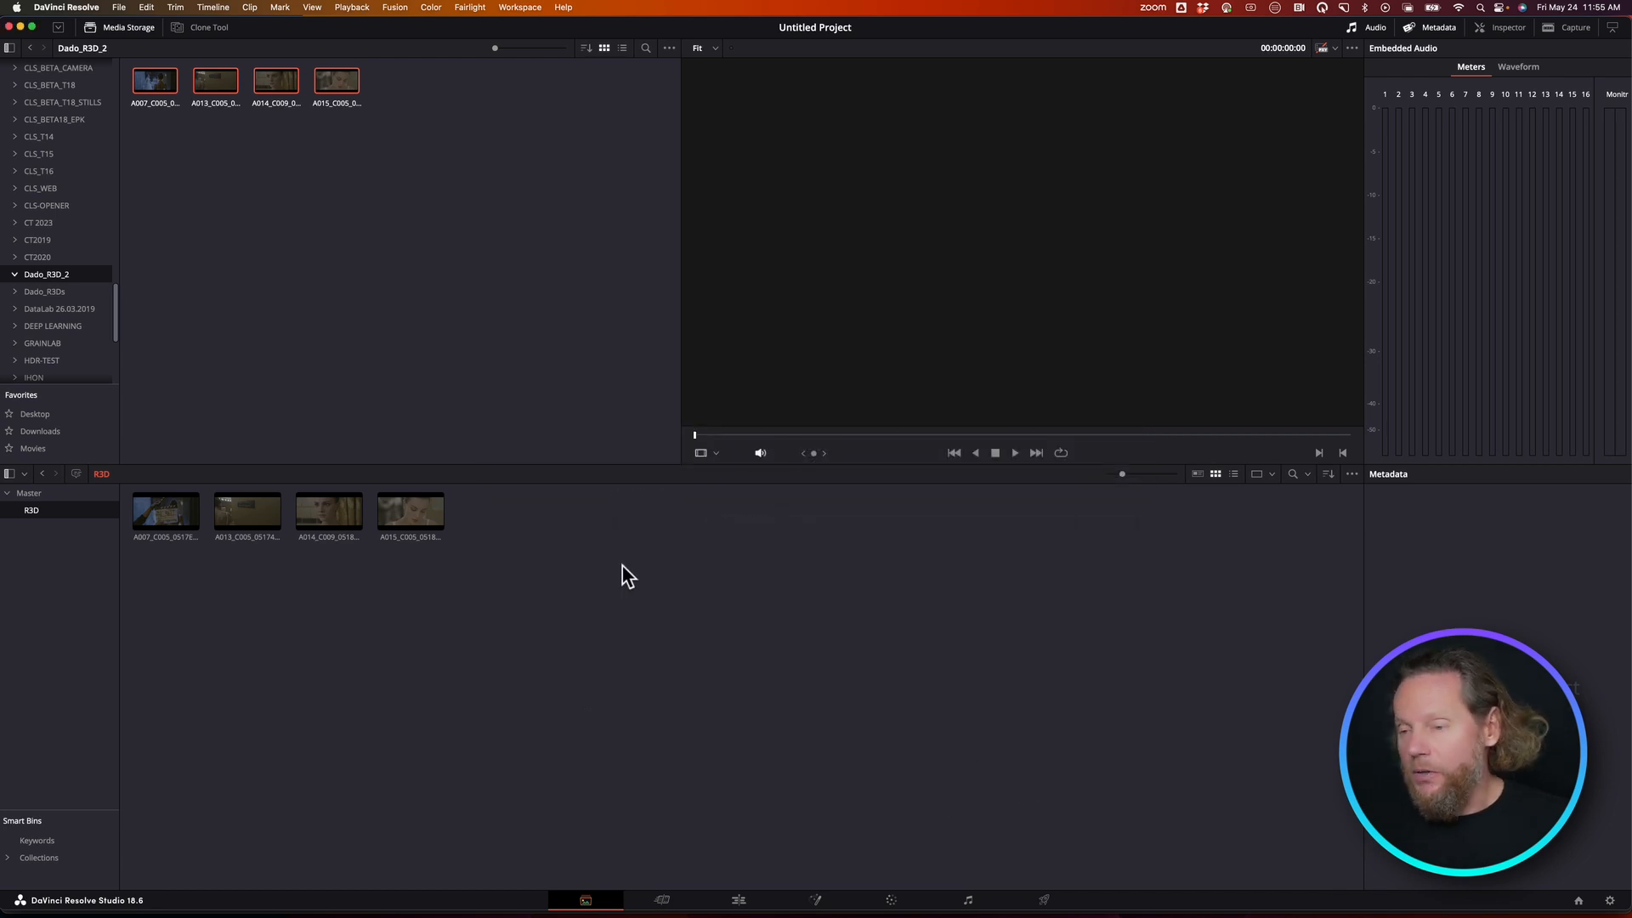
{"action": "mouse_move", "coordinate": [673, 536]}
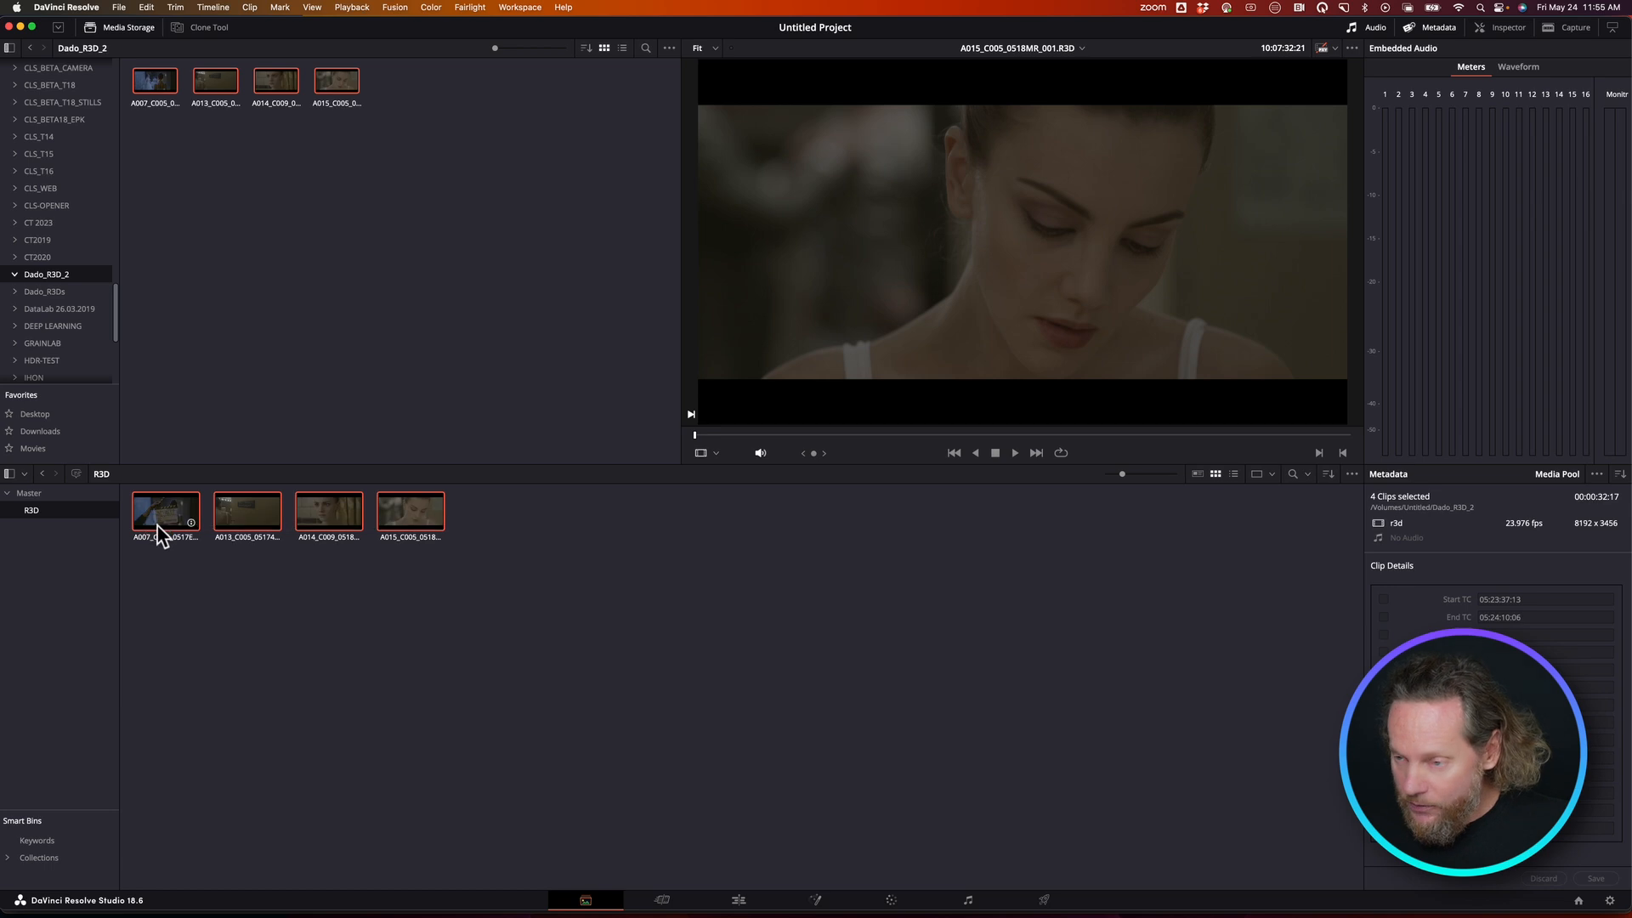
{"action": "left_click", "coordinate": [164, 511]}
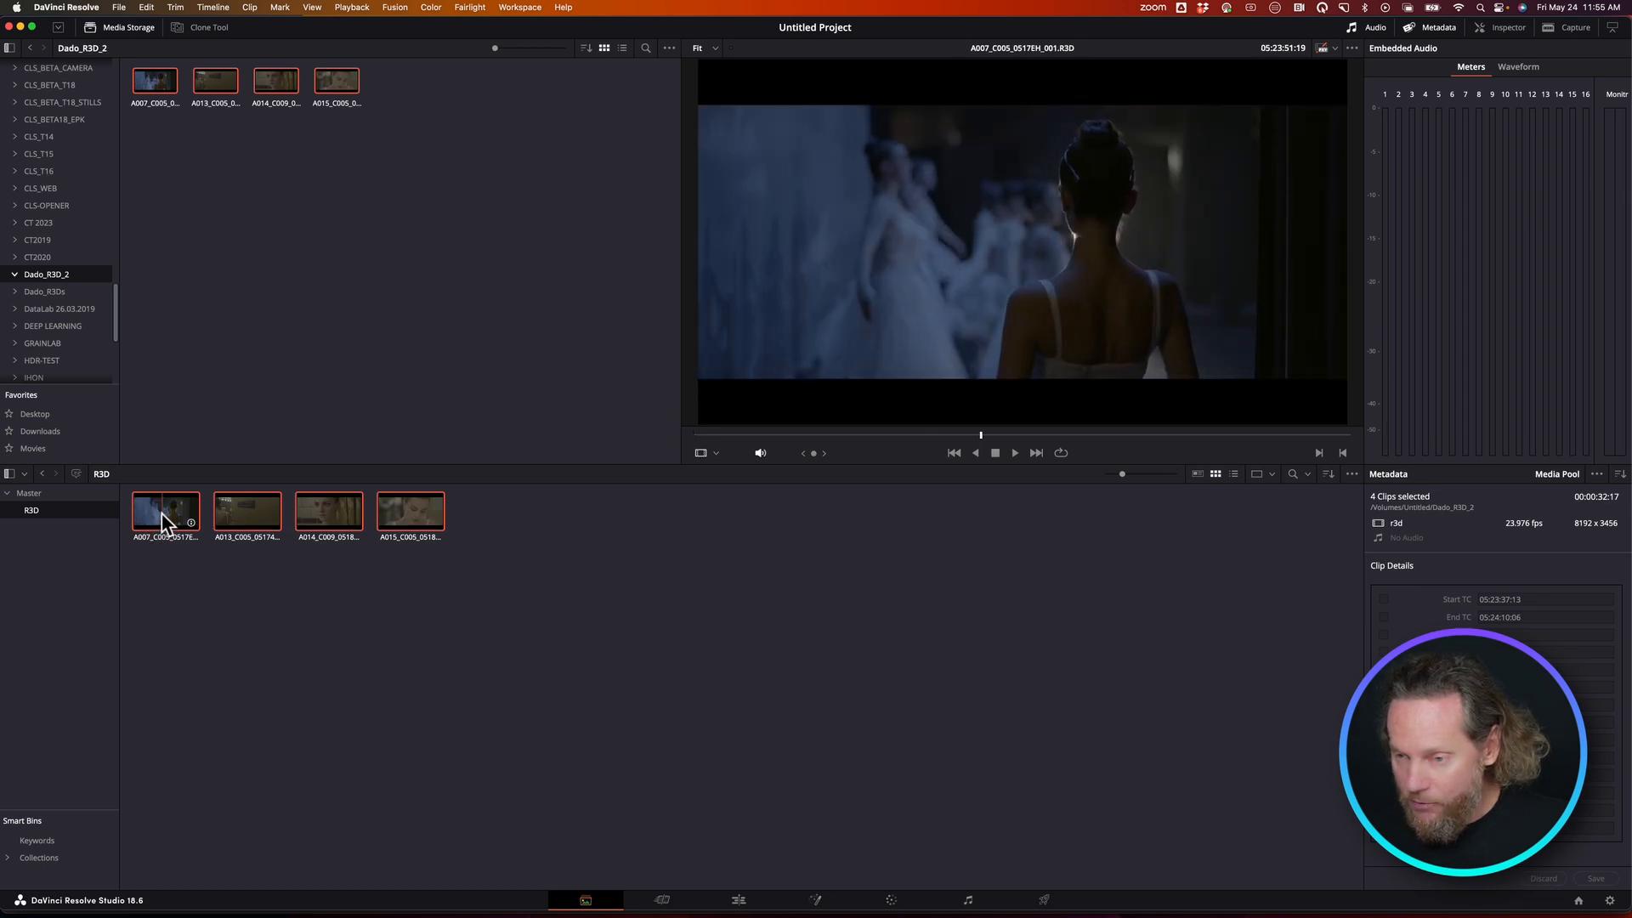
{"action": "right_click", "coordinate": [165, 516]}
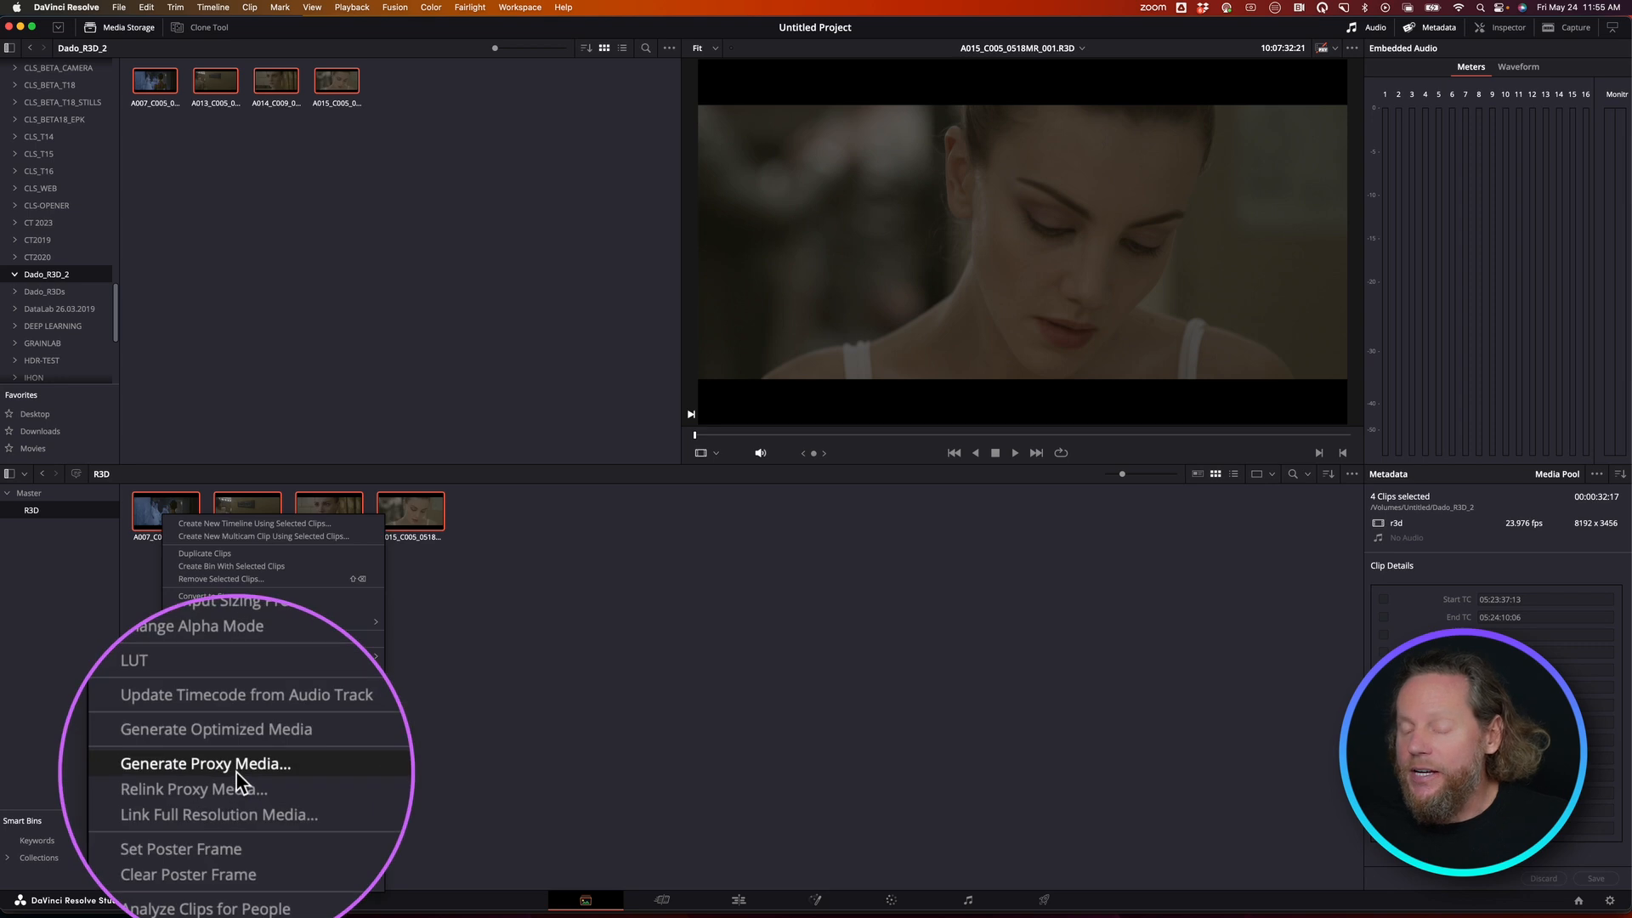
{"action": "left_click", "coordinate": [205, 763]}
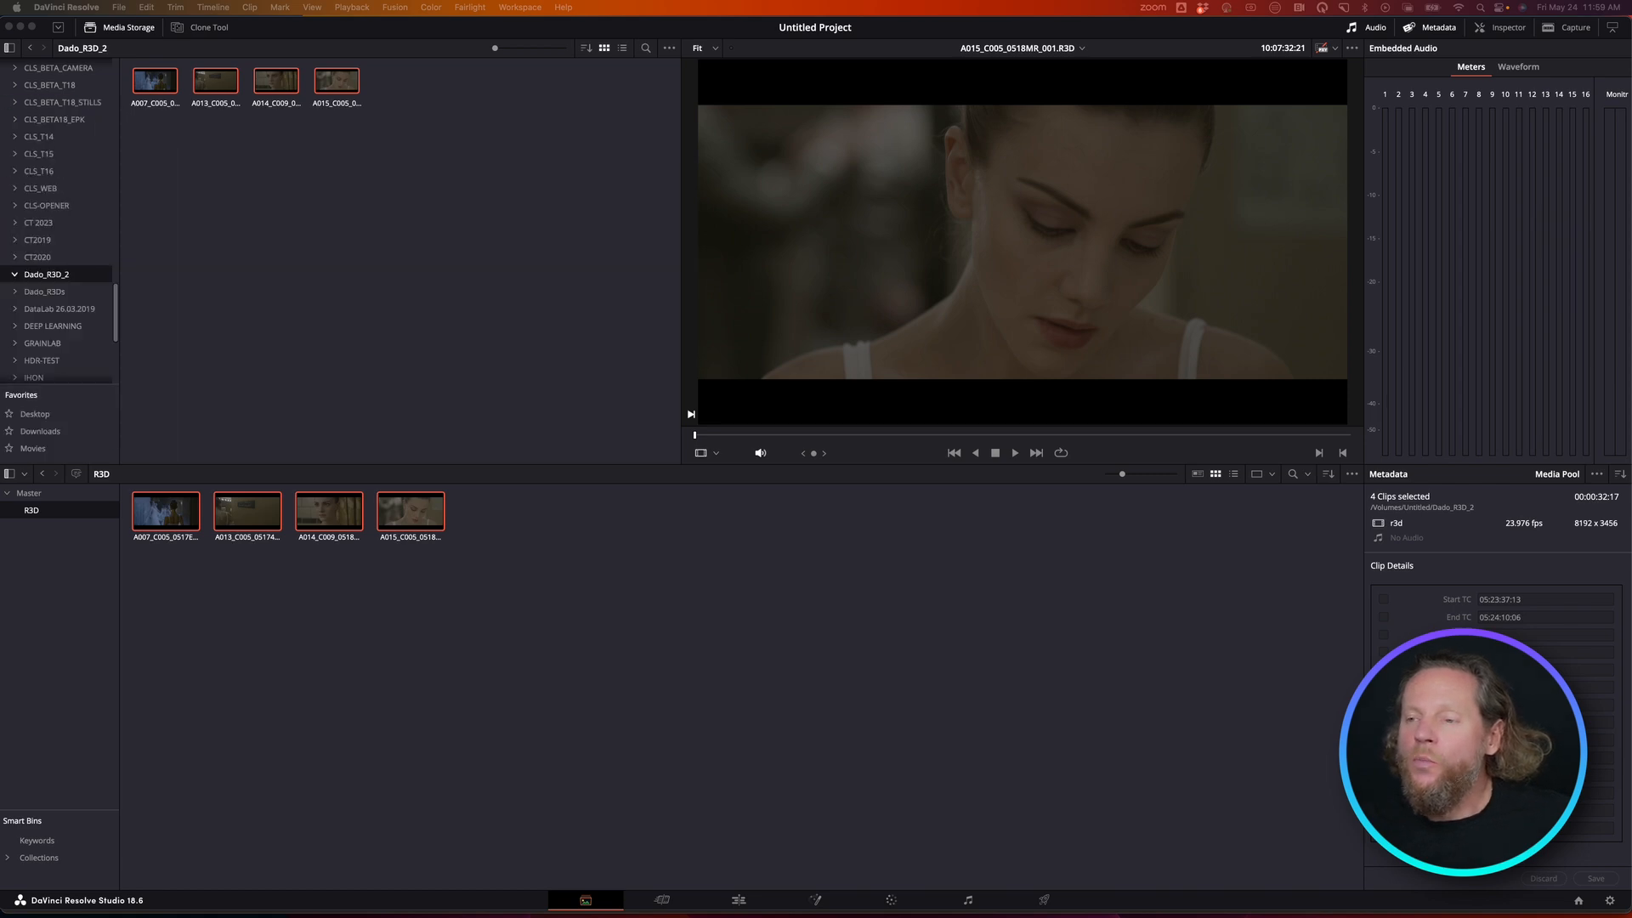
Reveal the Dado_R3D_2 folder in Finder and select its new Proxy folder
{"action": "right_click", "coordinate": [46, 273]}
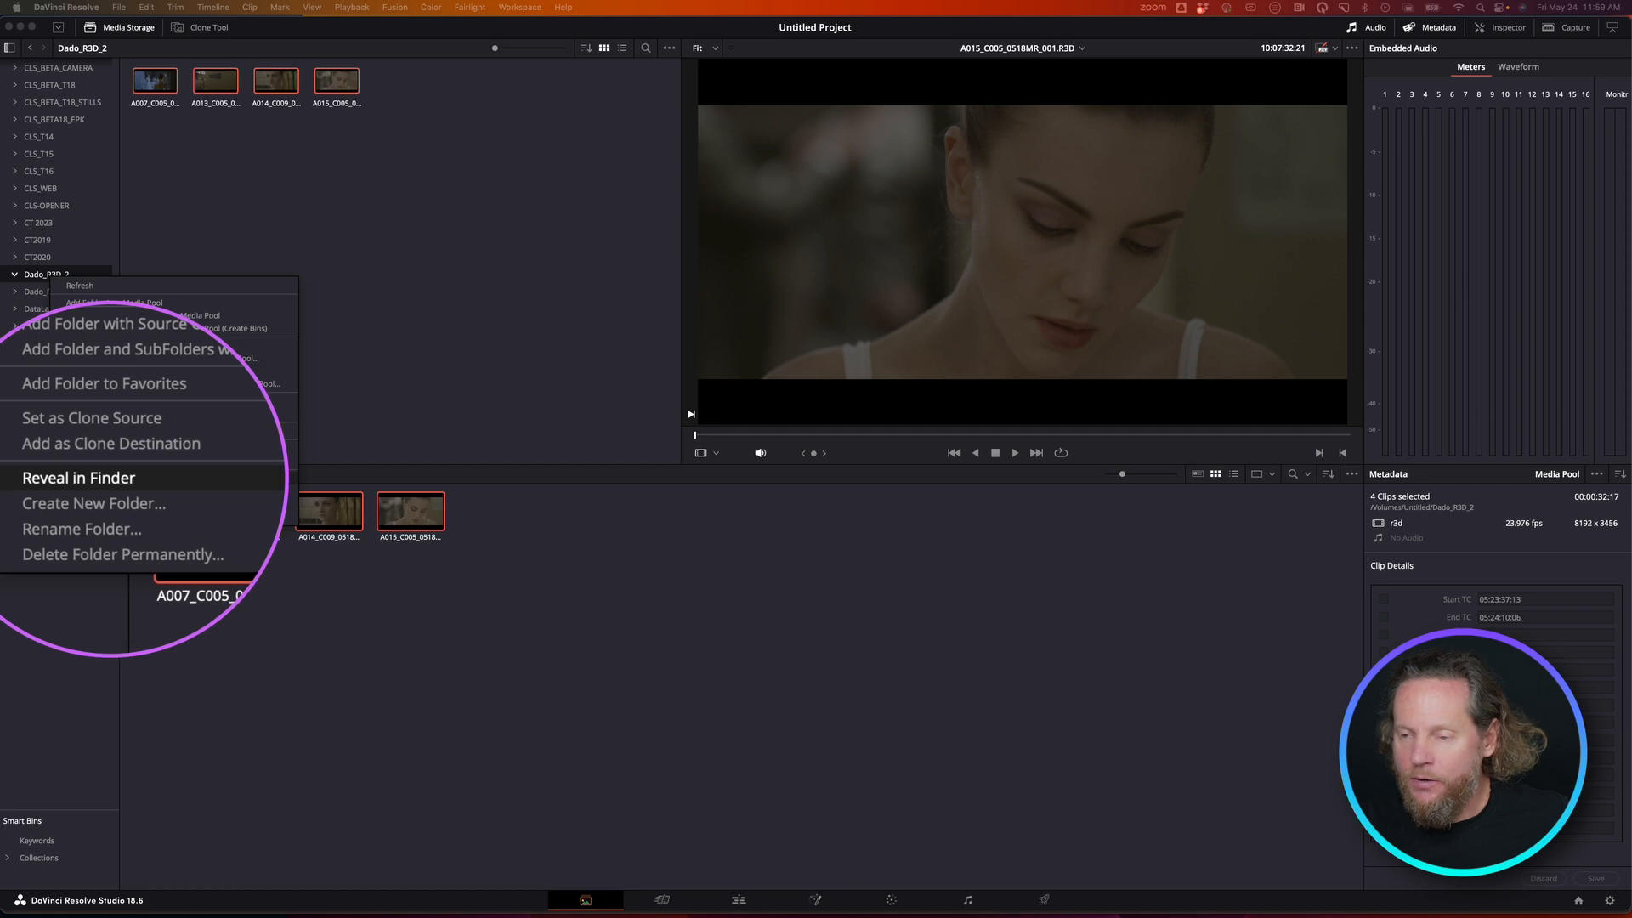
{"action": "left_click", "coordinate": [78, 477]}
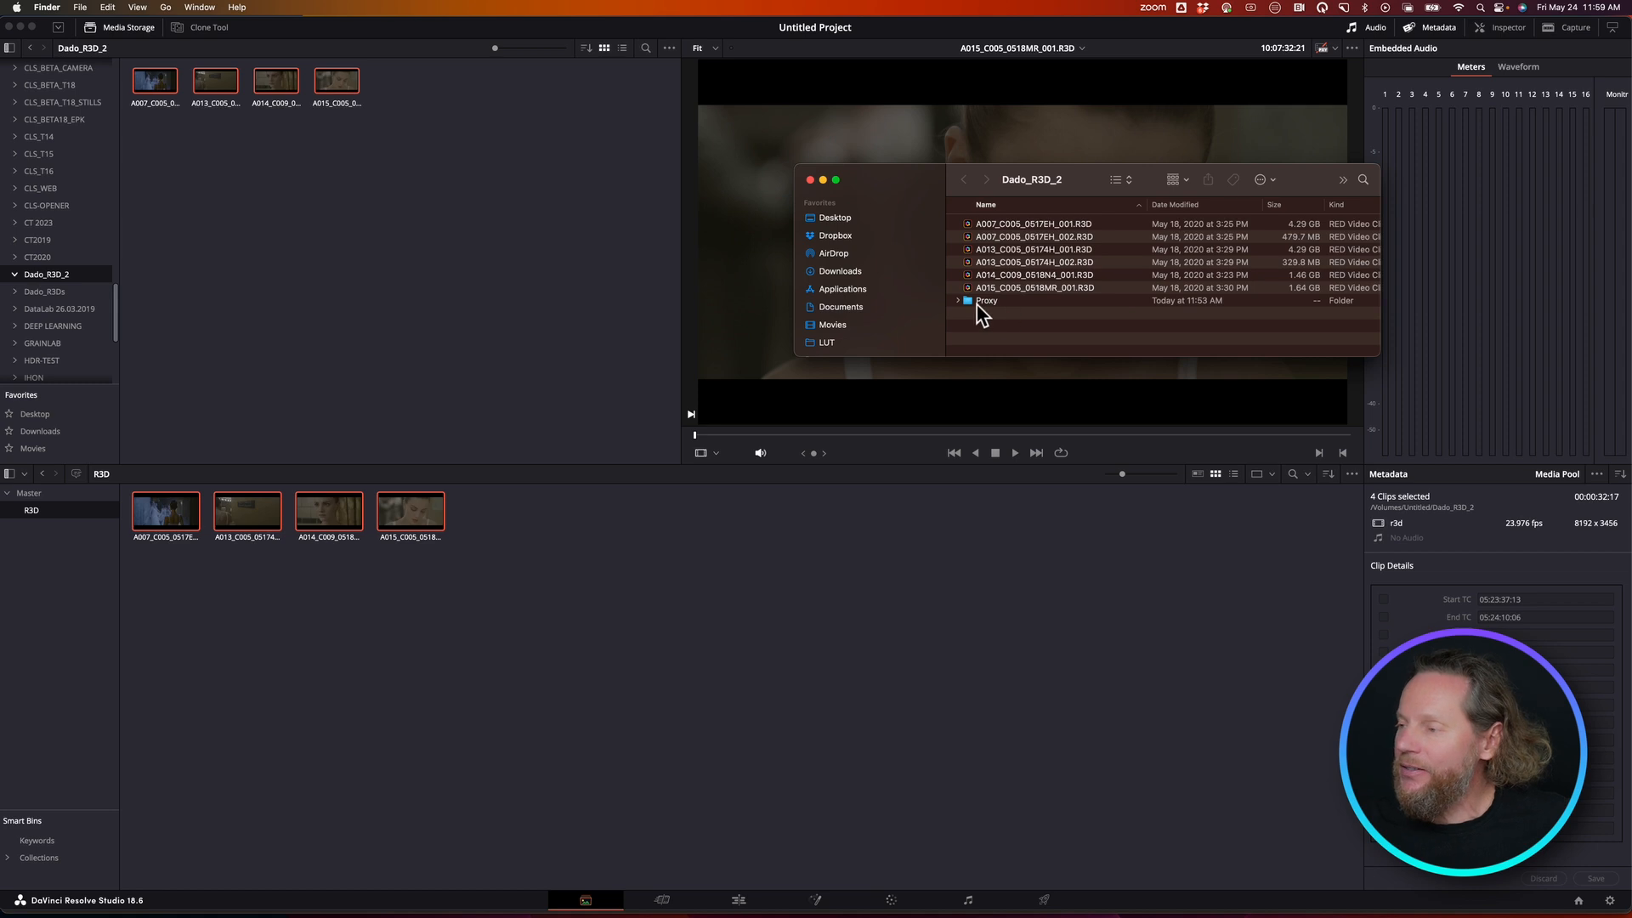
{"action": "left_click", "coordinate": [958, 301]}
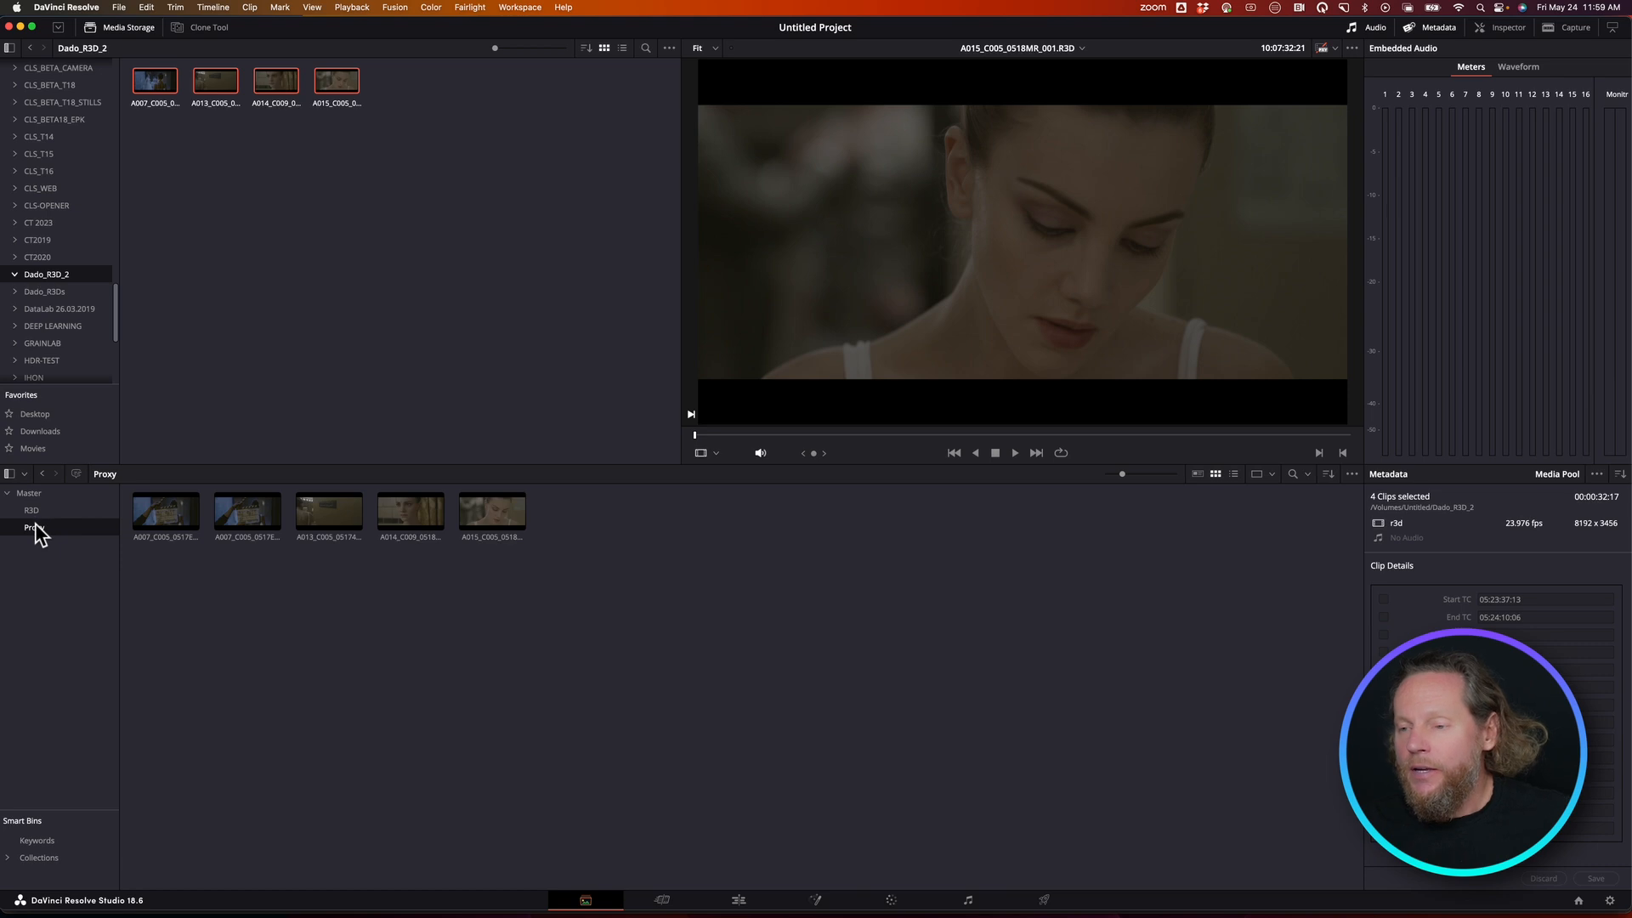
Preview each ProRes 422 HQ proxy clip, compare with the R3D bin, then return to Proxy
{"action": "left_click", "coordinate": [164, 510]}
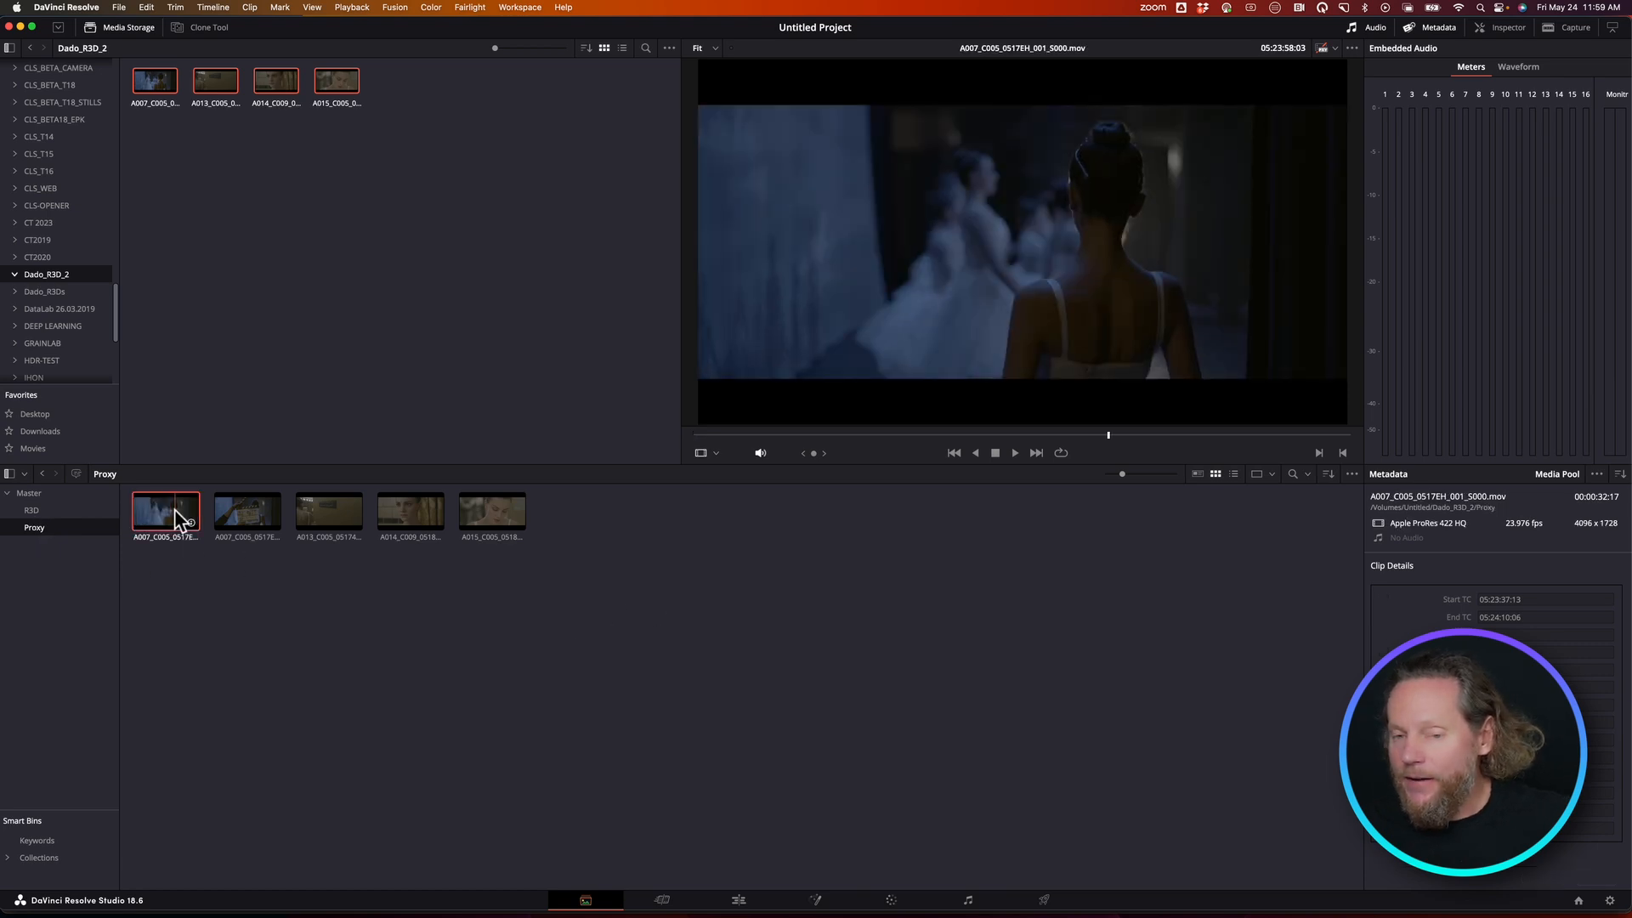
{"action": "left_click", "coordinate": [329, 514]}
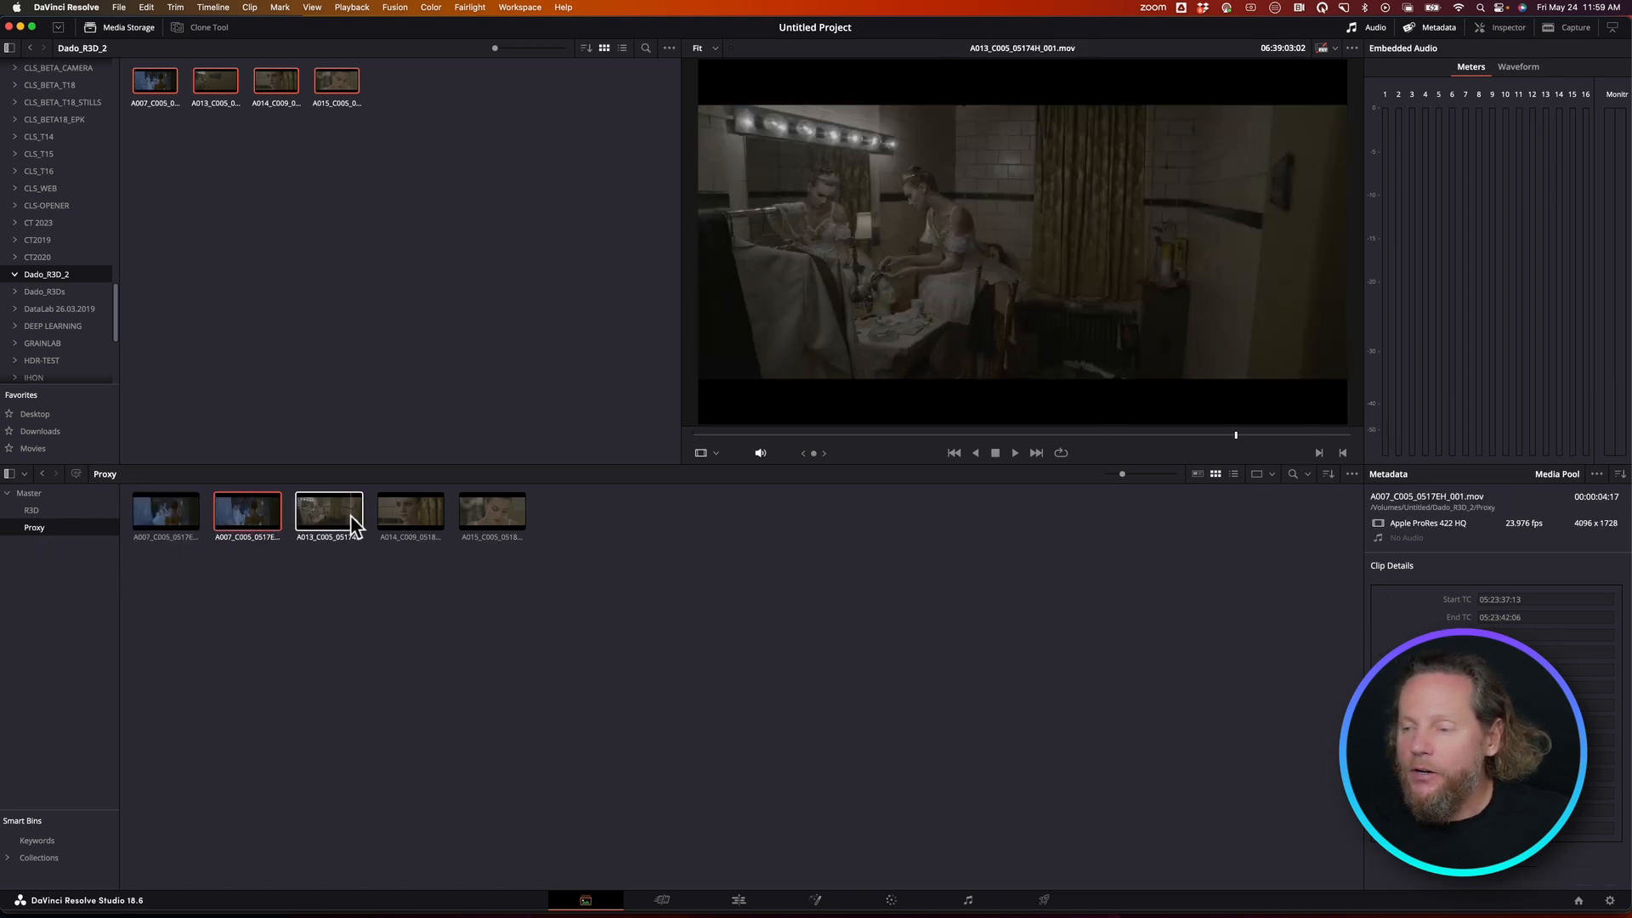
{"action": "left_click", "coordinate": [491, 510]}
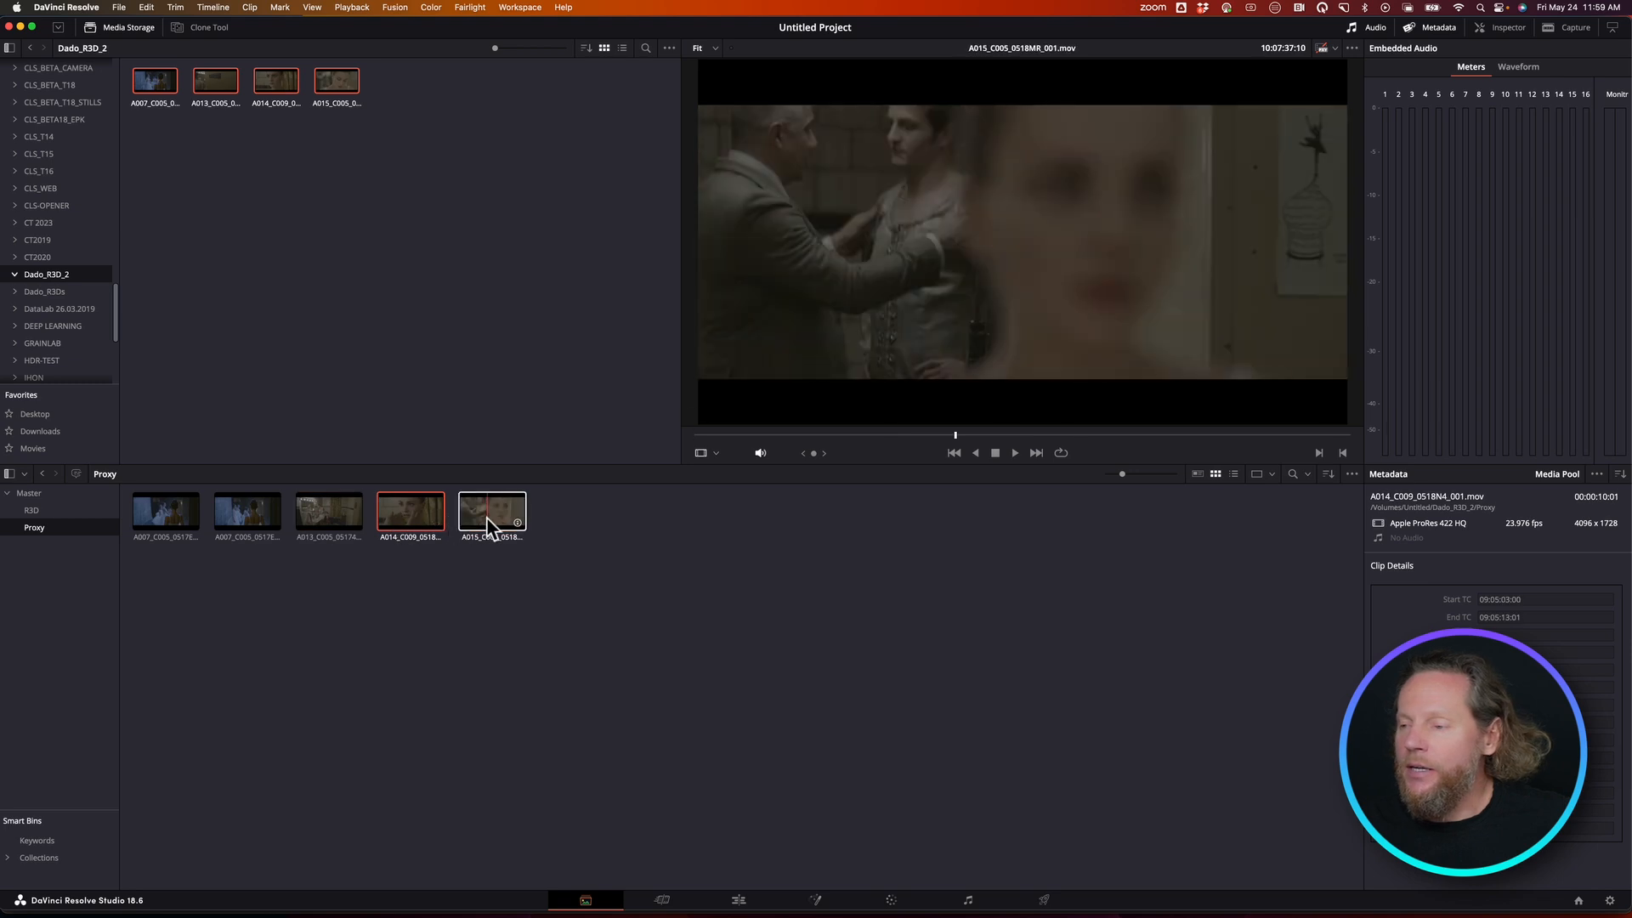
{"action": "left_click", "coordinate": [165, 510]}
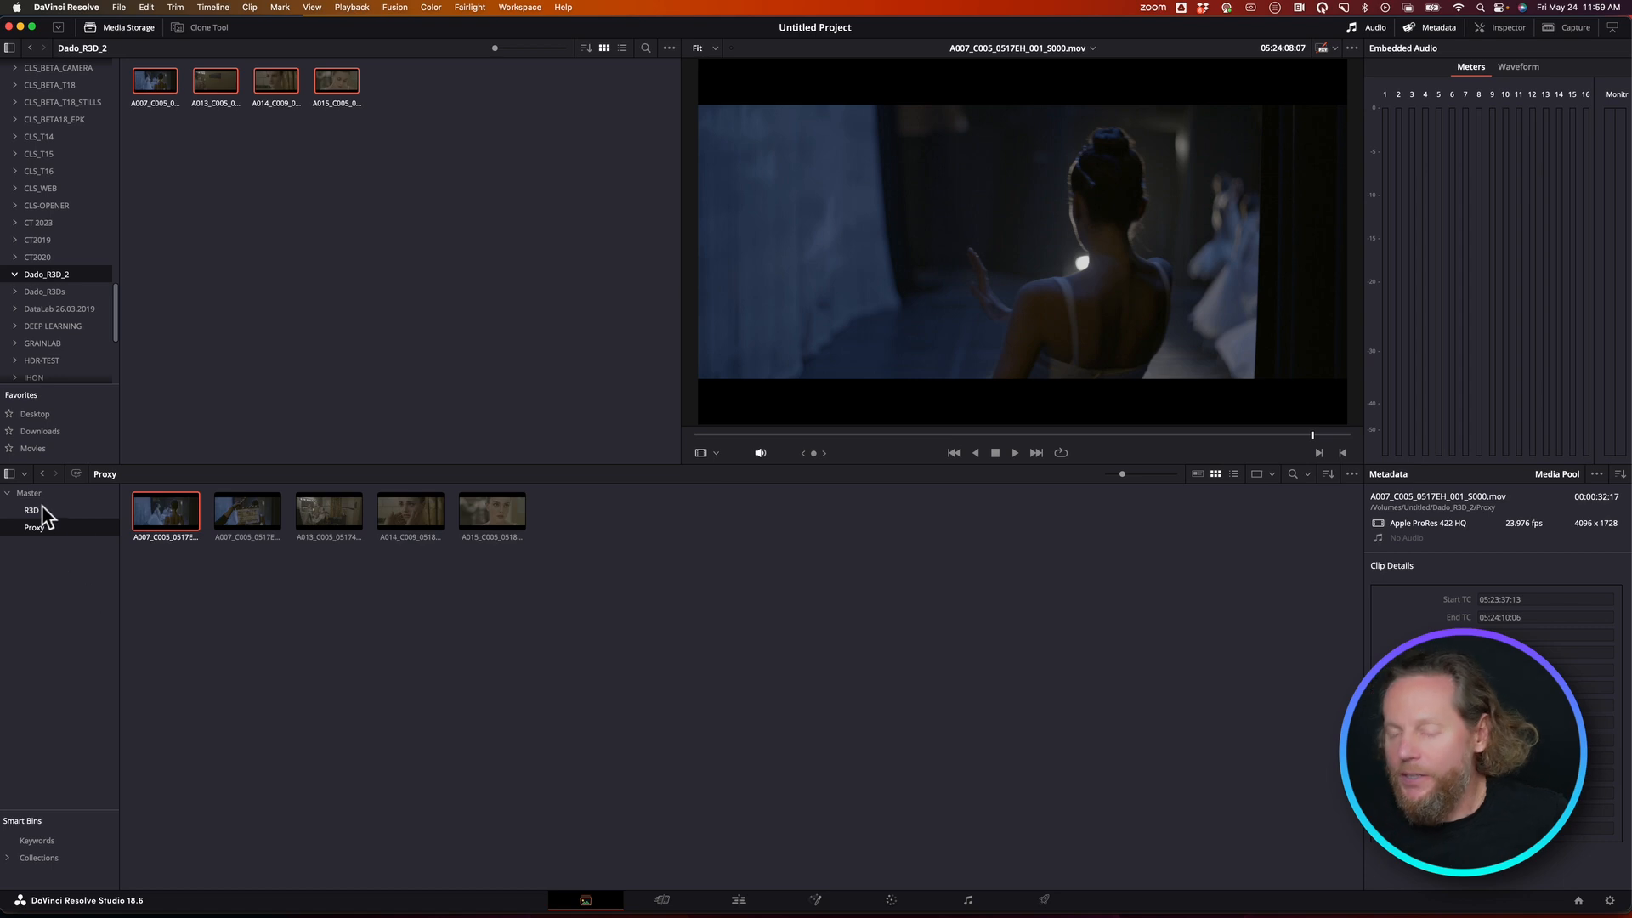
{"action": "left_click", "coordinate": [32, 510]}
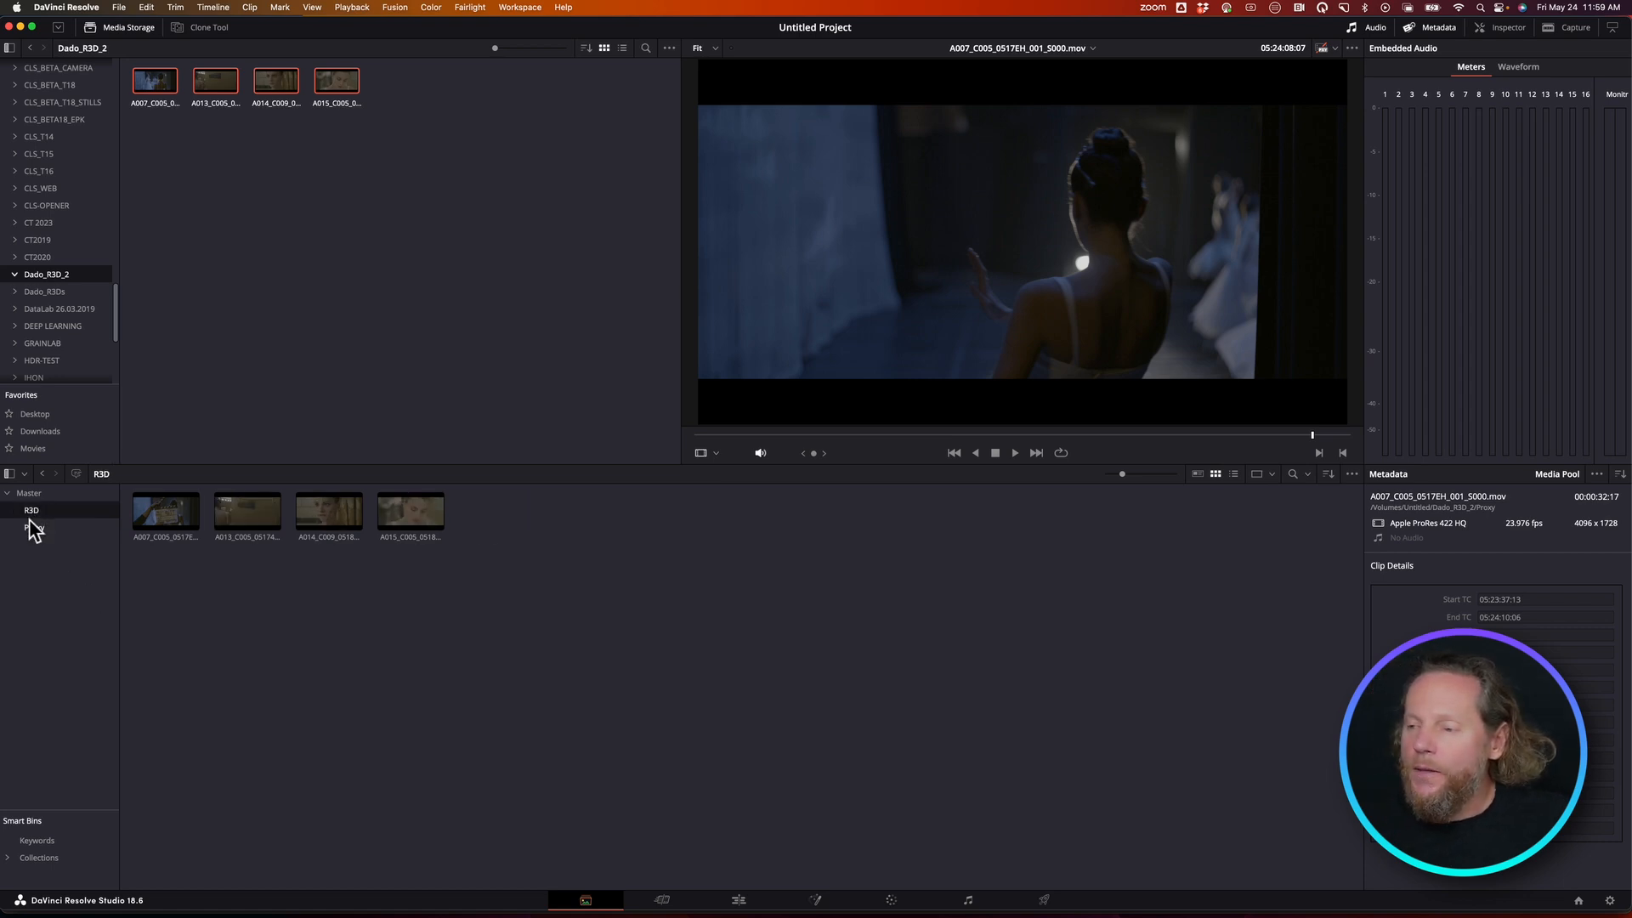
{"action": "left_click", "coordinate": [26, 525]}
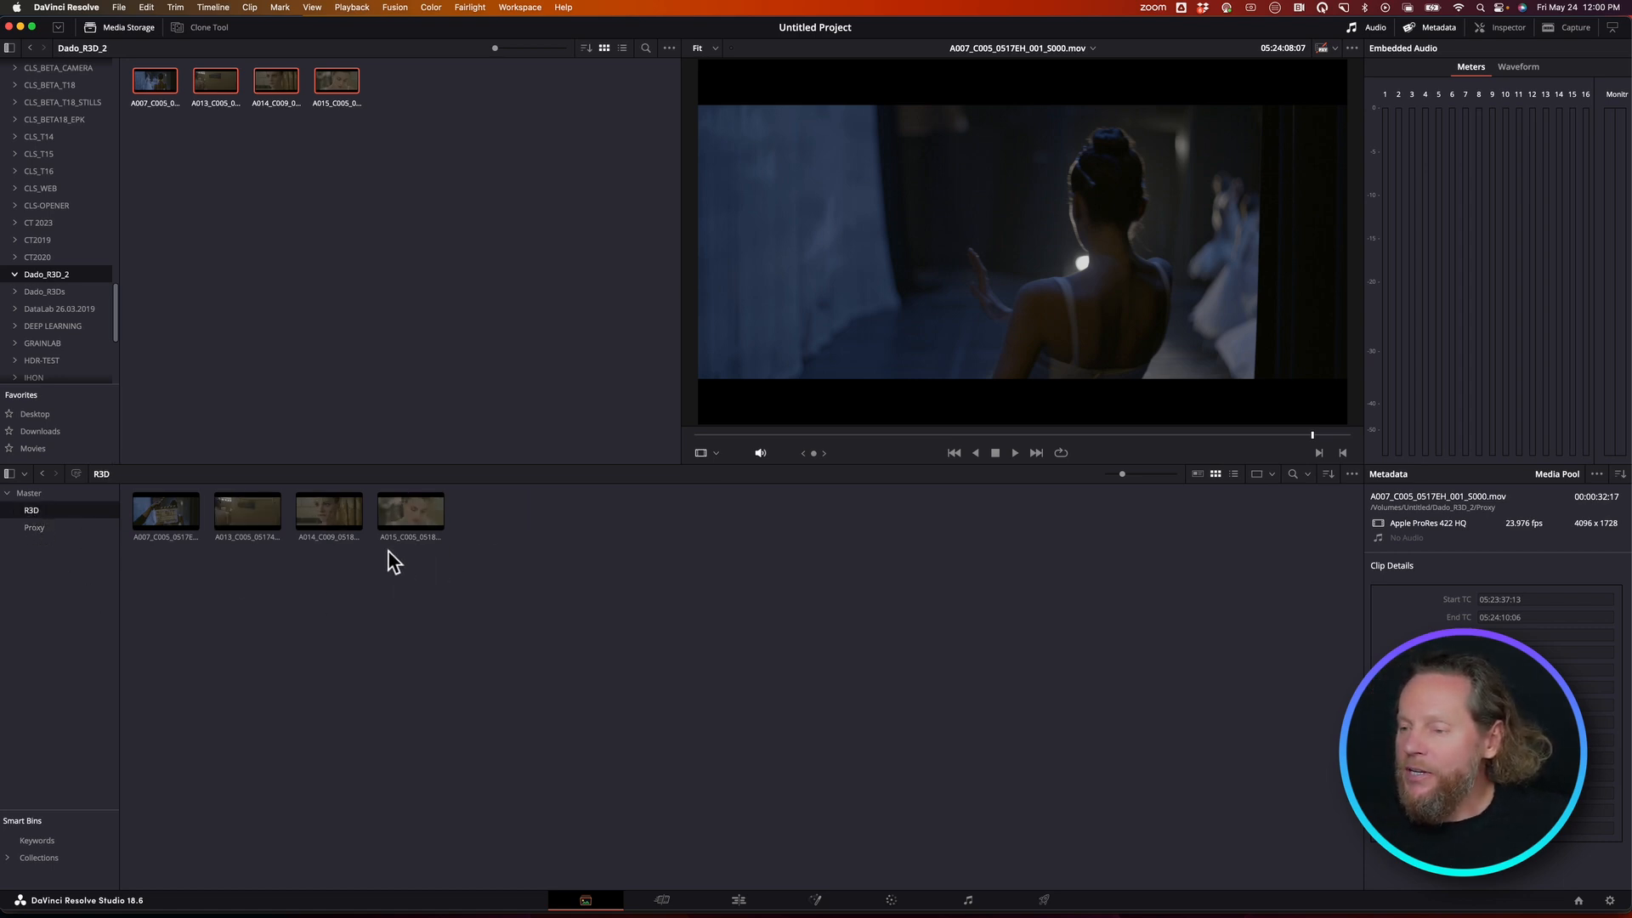
{"action": "left_click", "coordinate": [34, 527]}
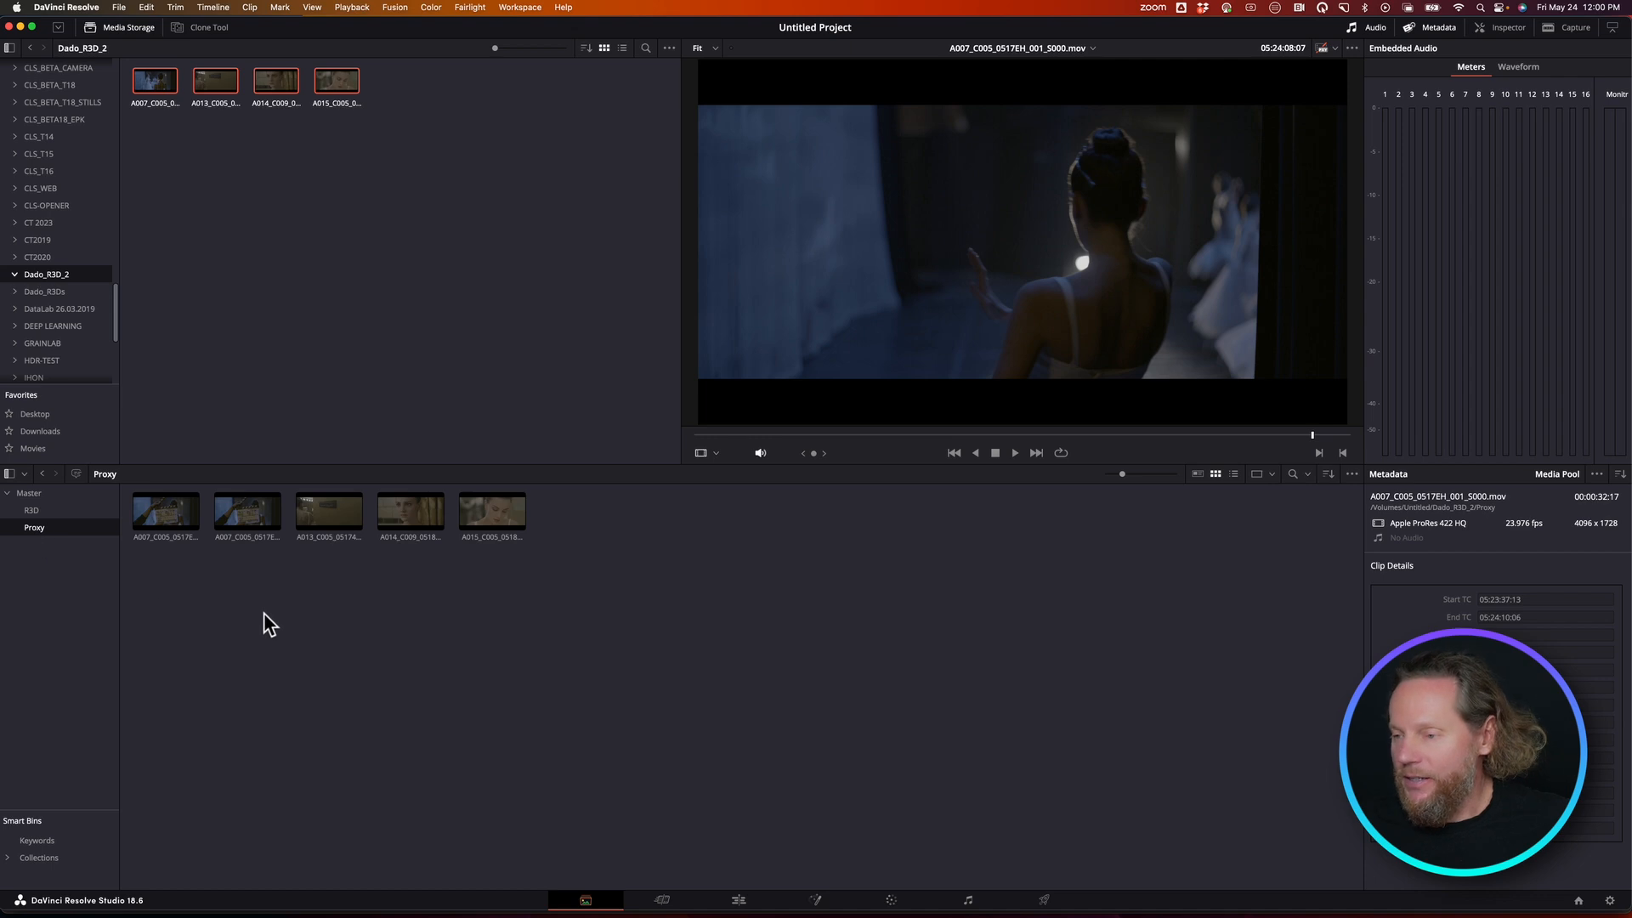
{"action": "mouse_move", "coordinate": [758, 900]}
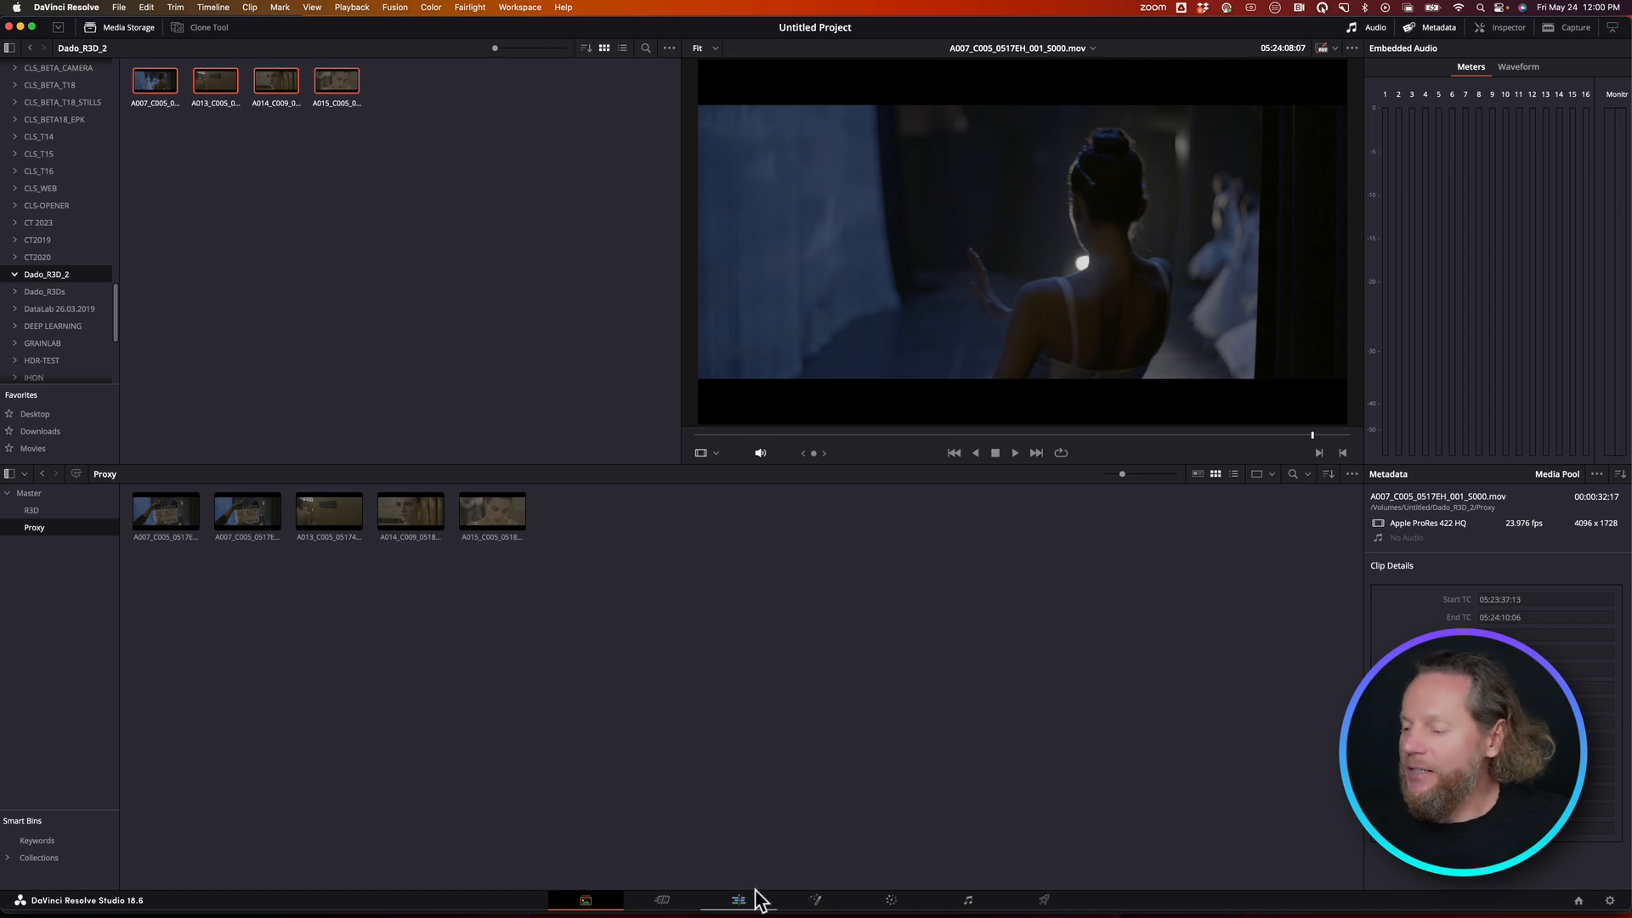
On the Edit page, build Timeline 1 from the four R3D clips and enable Conform Lock
{"action": "left_click", "coordinate": [739, 899]}
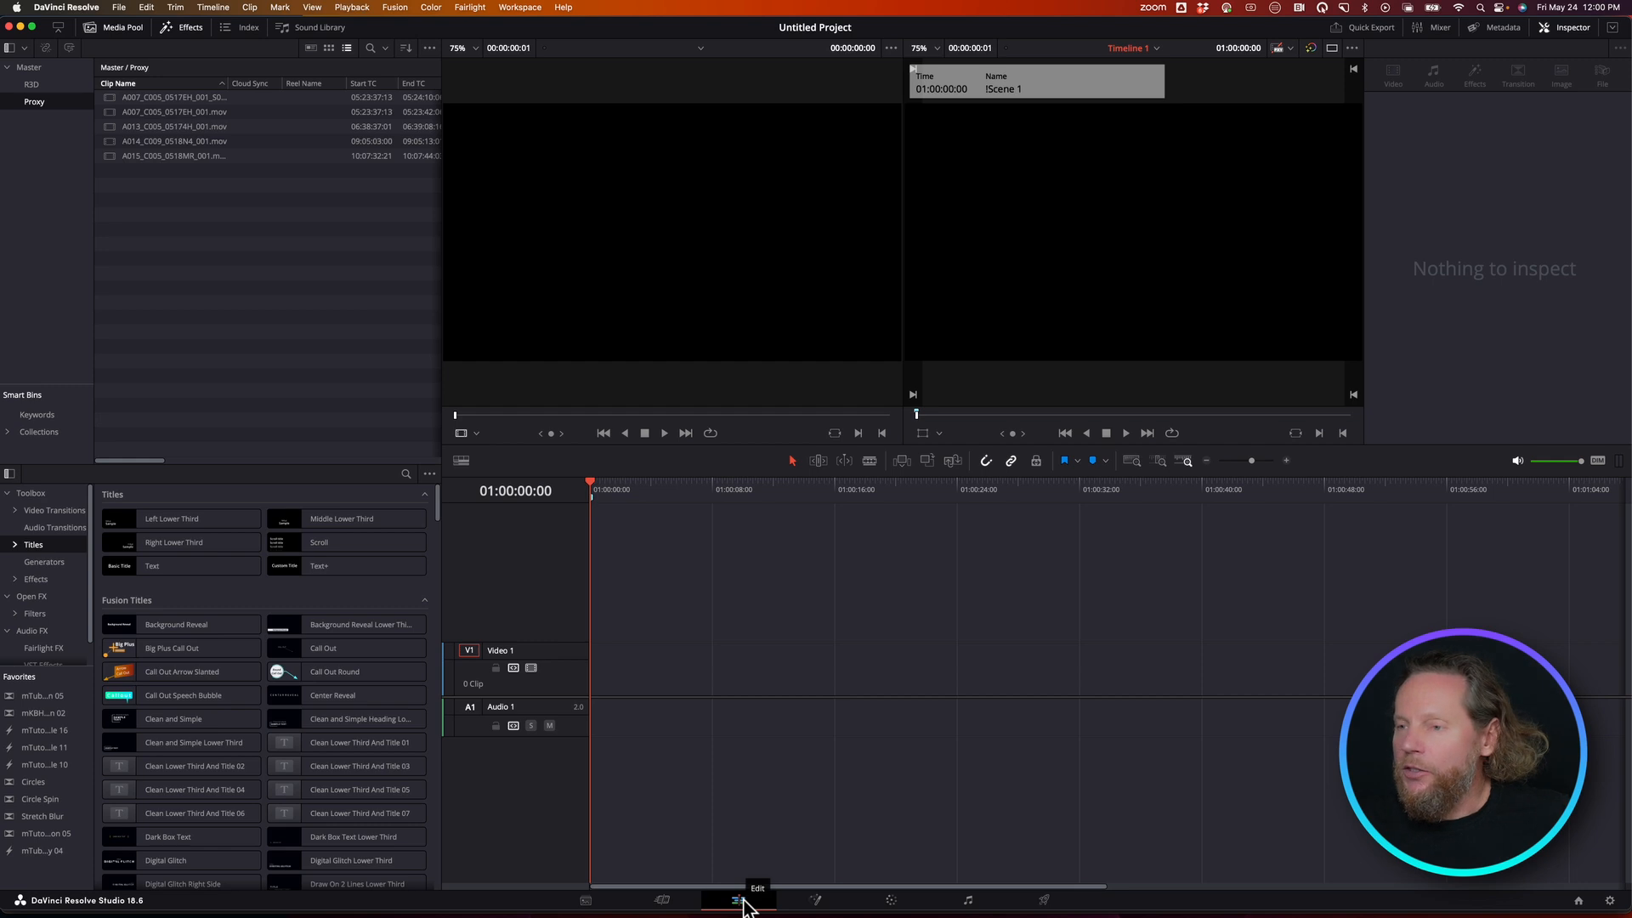
{"action": "mouse_move", "coordinate": [240, 200]}
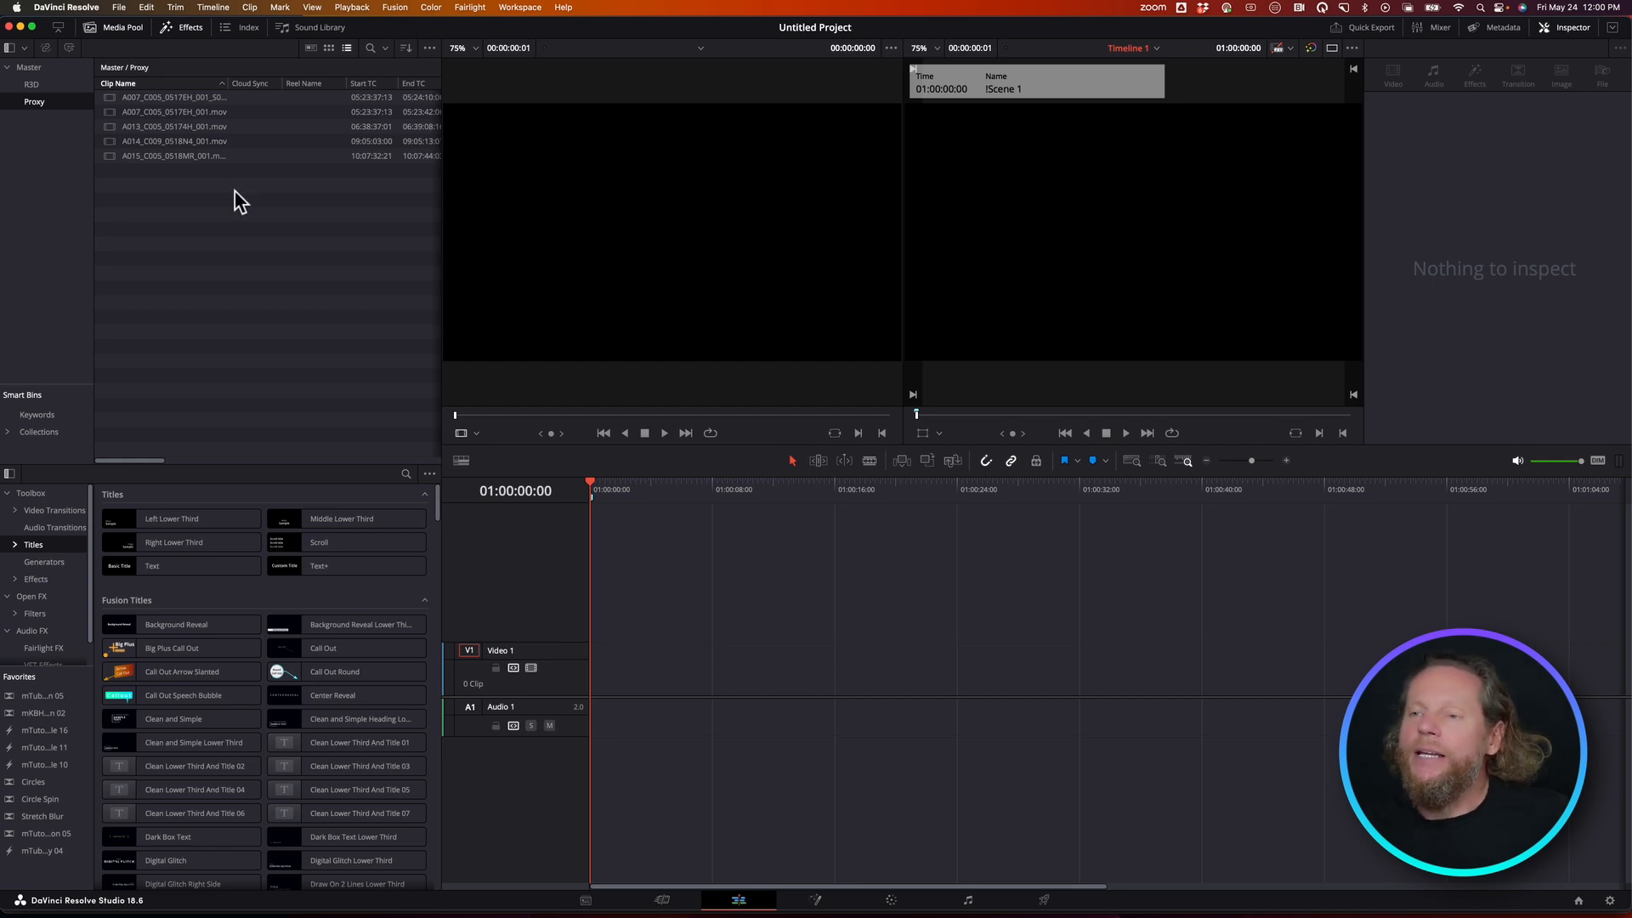
{"action": "left_click", "coordinate": [31, 84]}
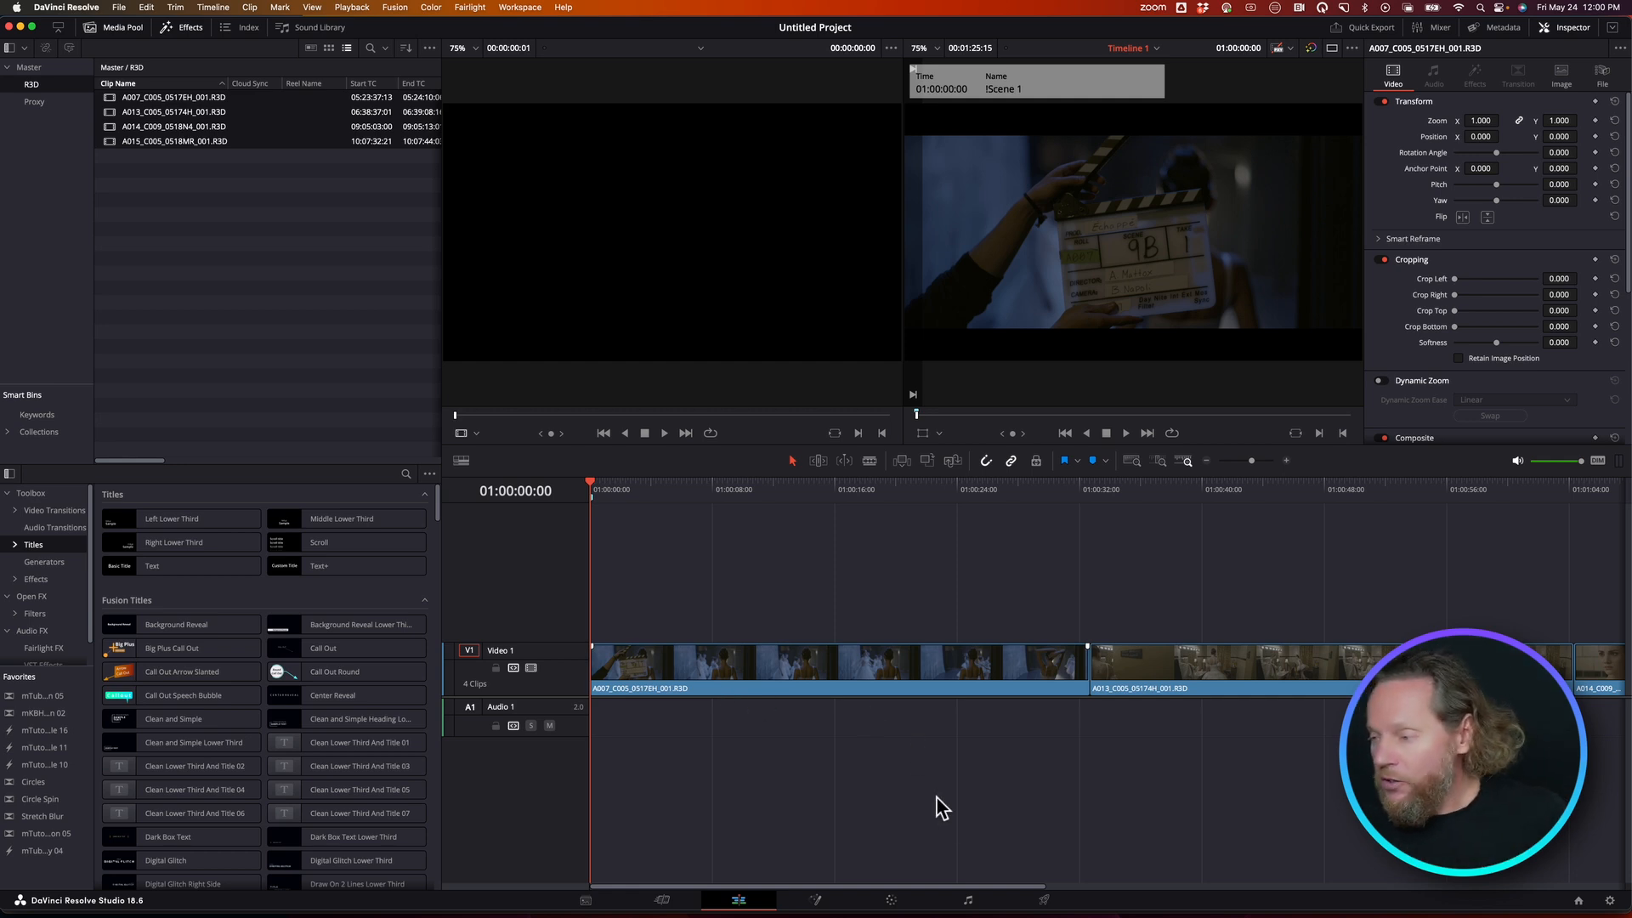
{"action": "mouse_move", "coordinate": [1255, 468]}
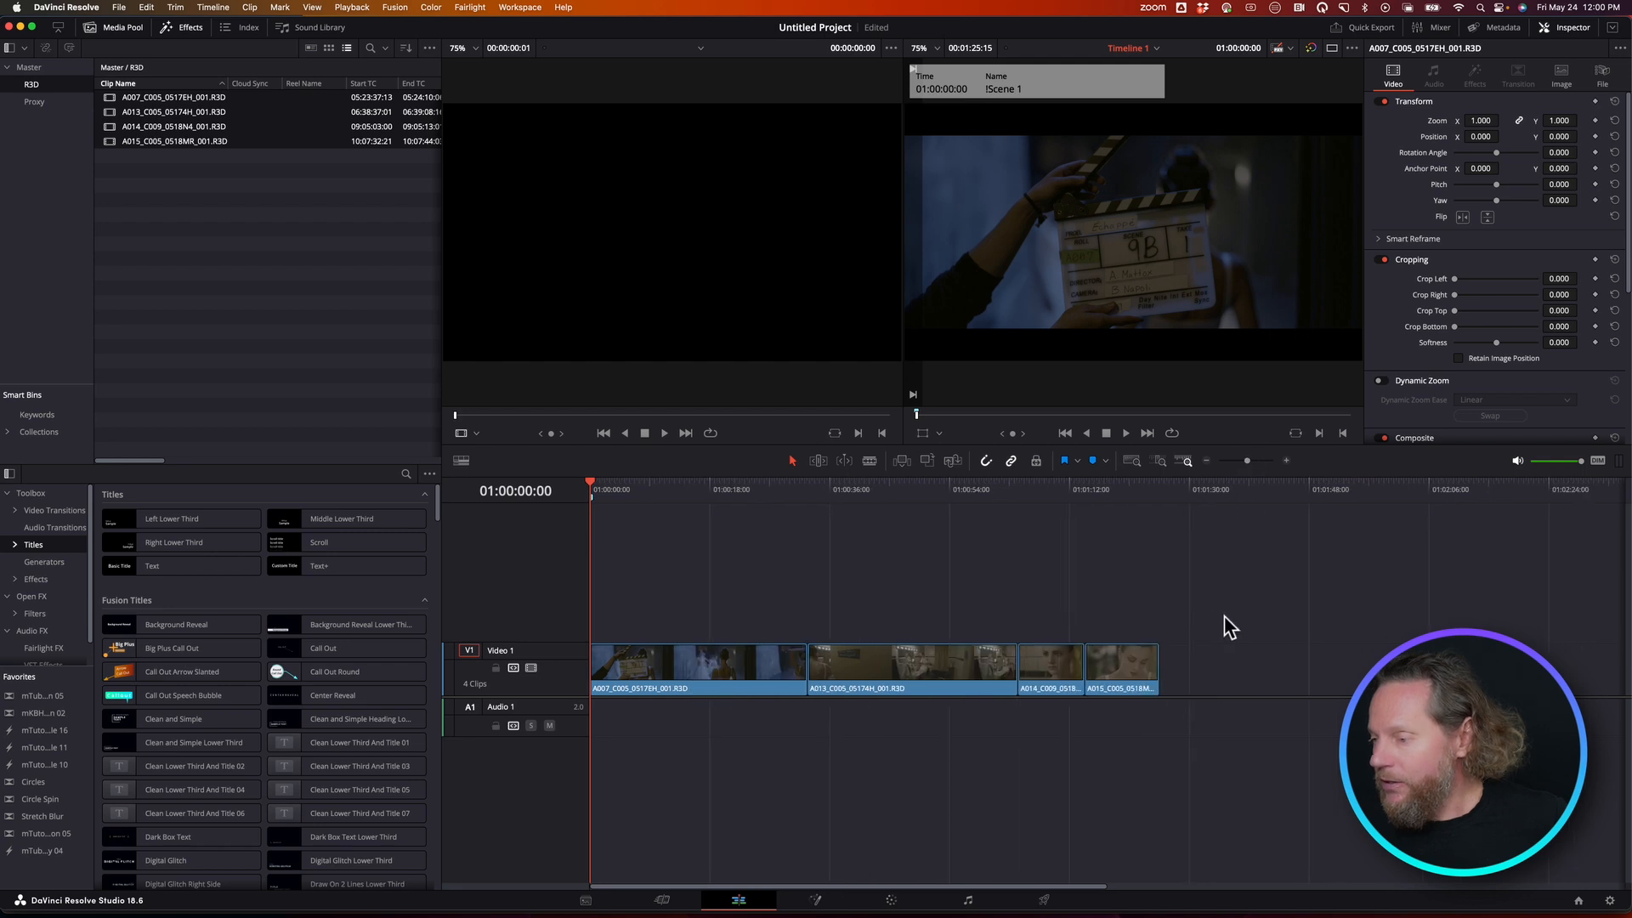
{"action": "left_click", "coordinate": [666, 671]}
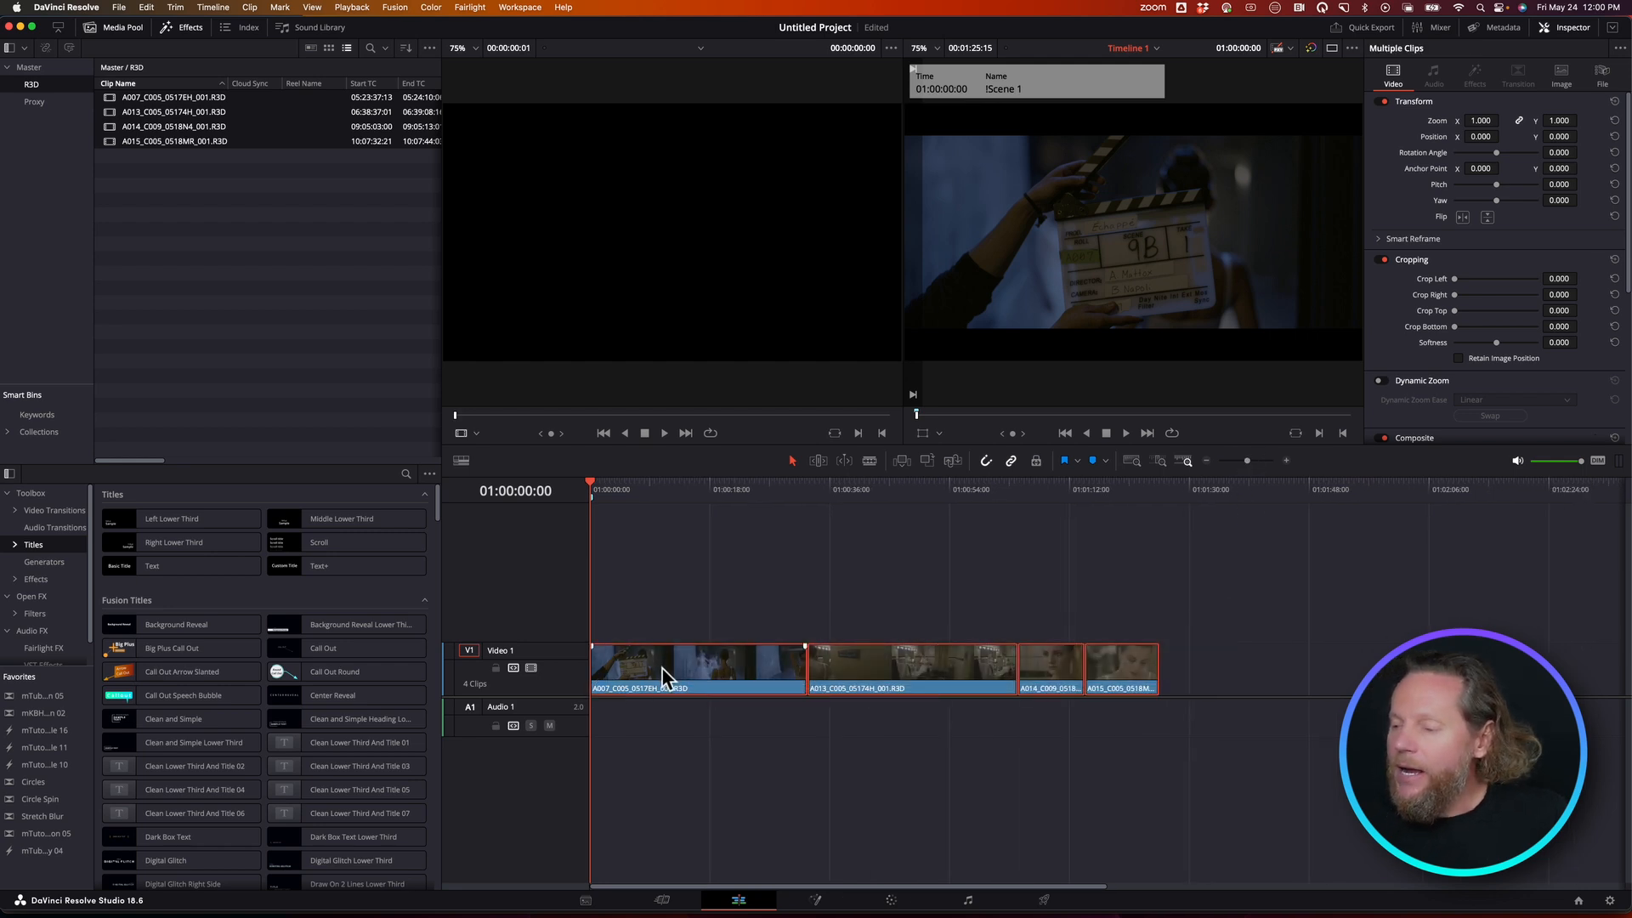
{"action": "right_click", "coordinate": [662, 676]}
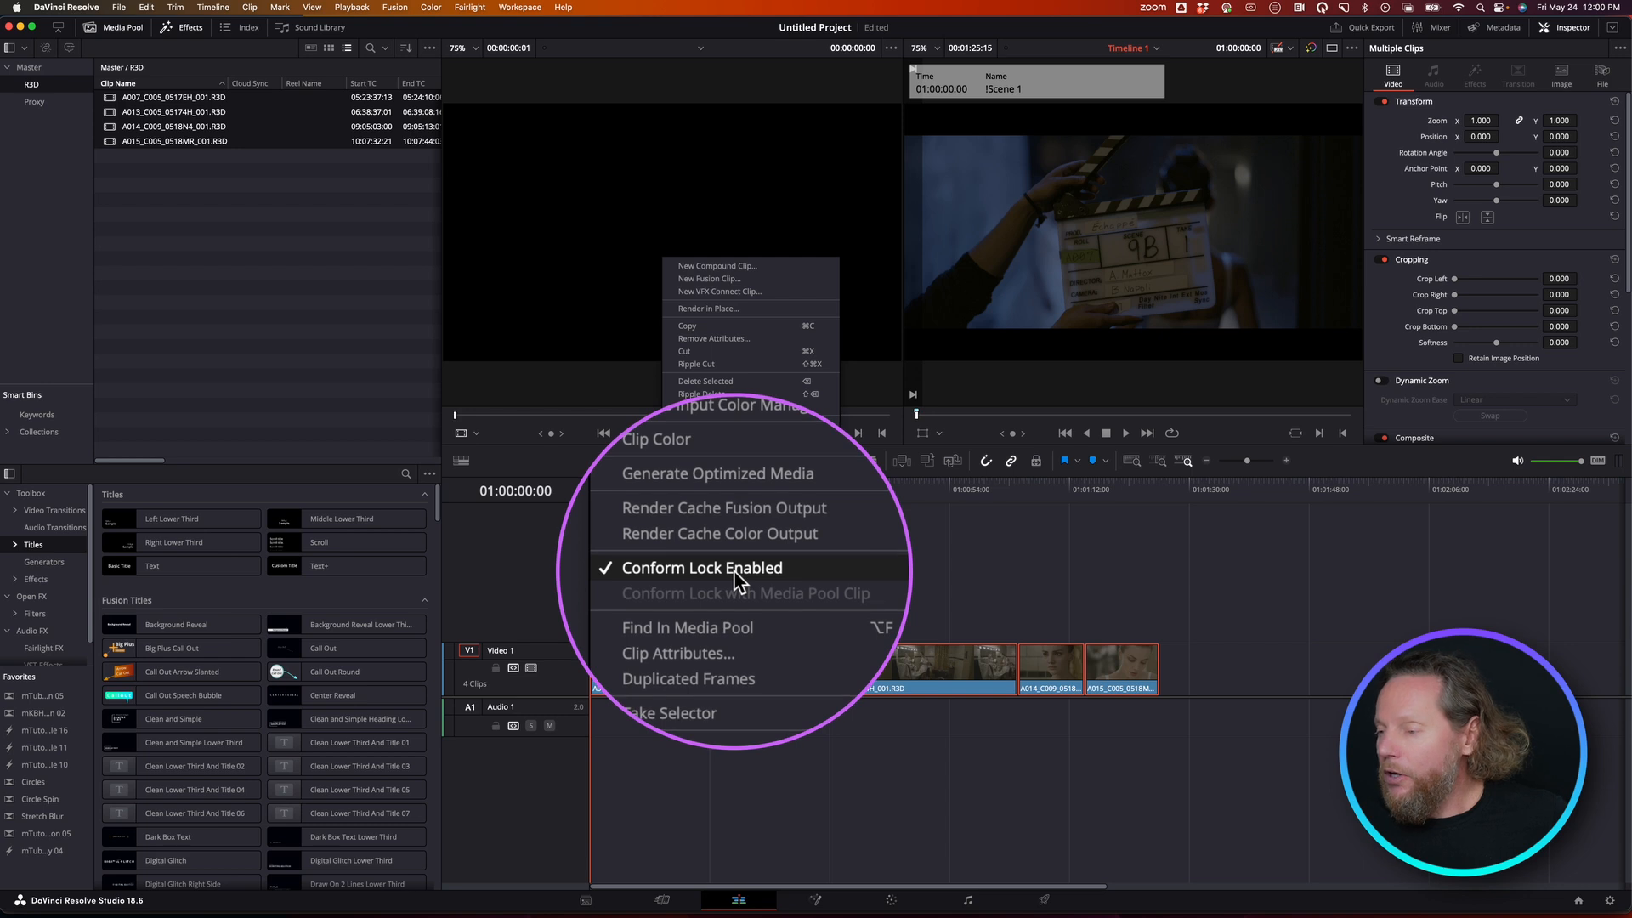
{"action": "left_click", "coordinate": [1010, 765]}
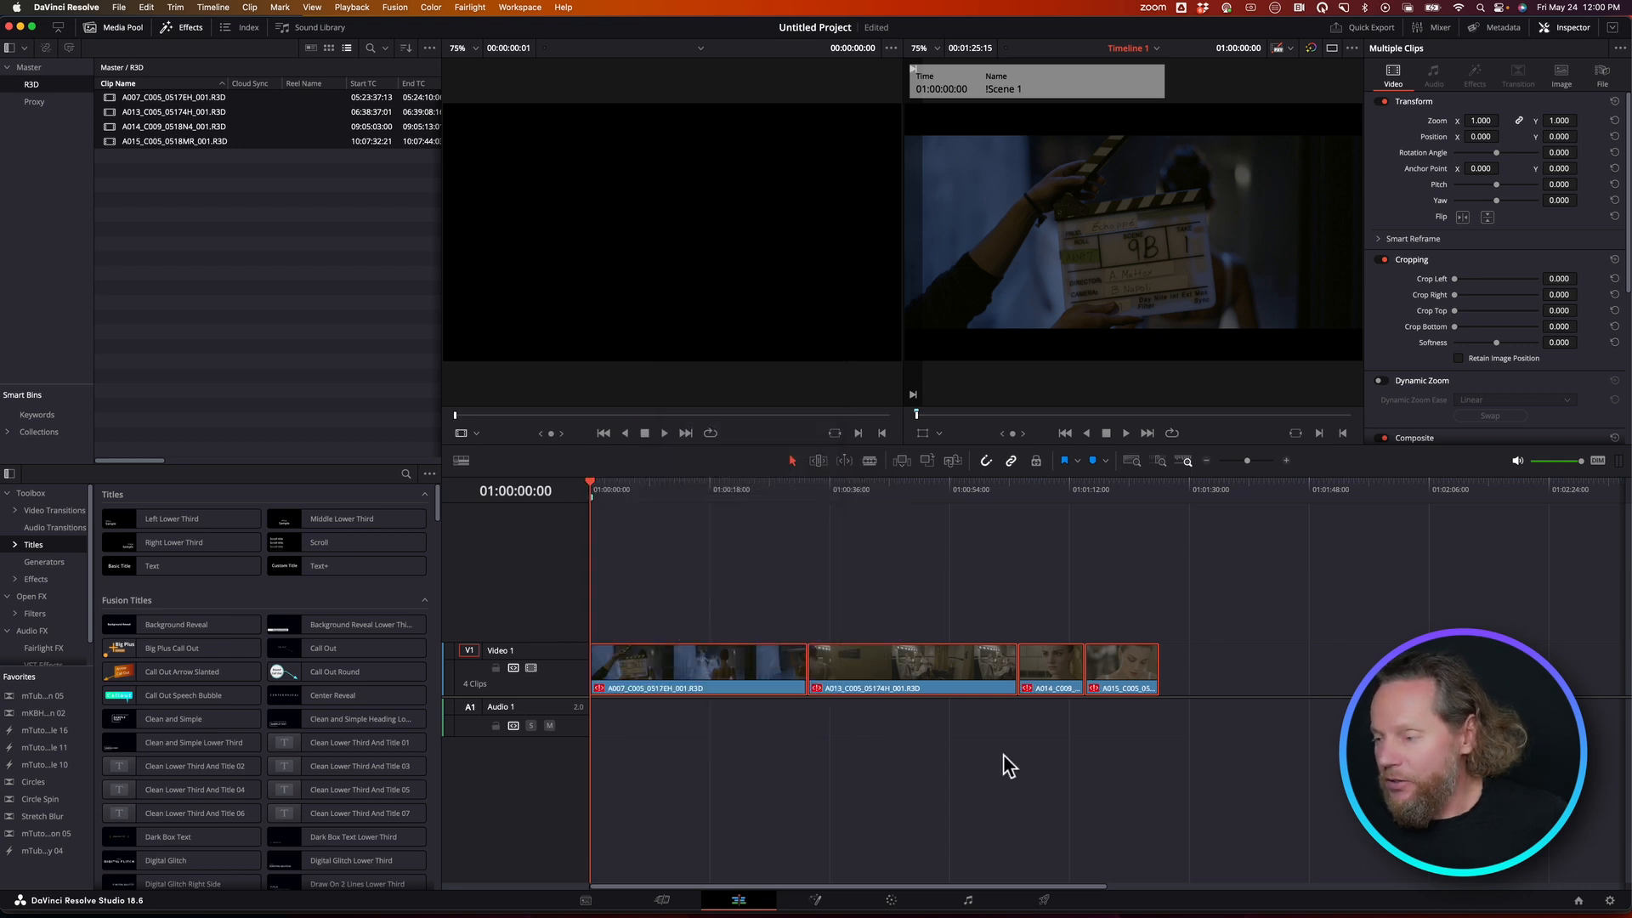
{"action": "mouse_move", "coordinate": [343, 175]}
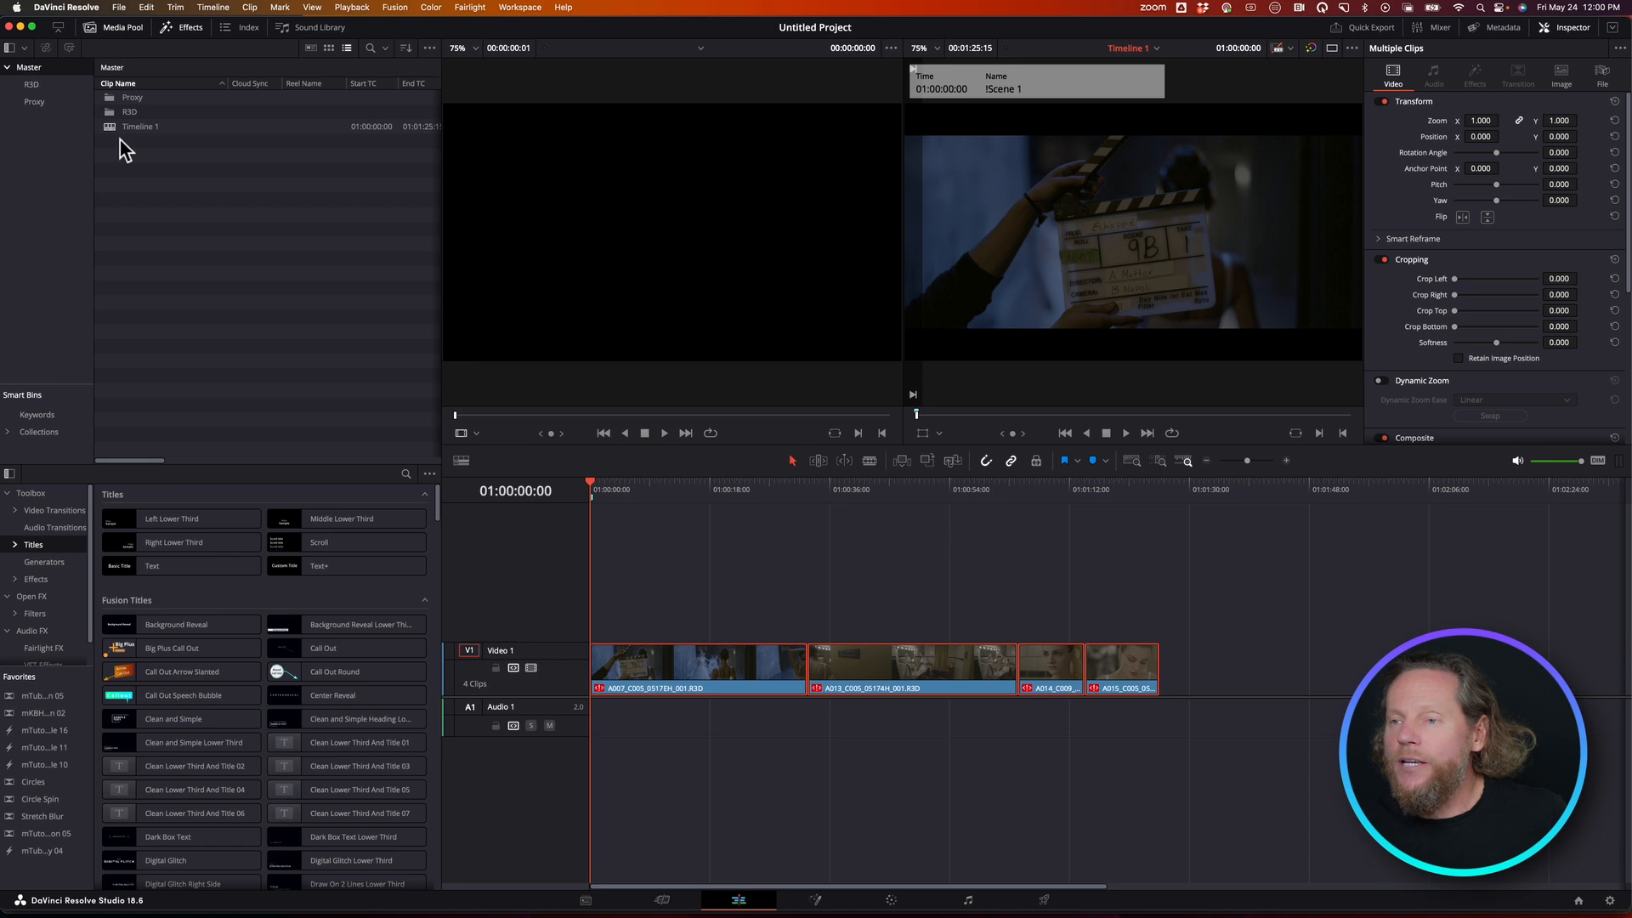
Reconform Timeline 1 from the Proxy bin, with the R3D bin excluded
{"action": "left_click", "coordinate": [141, 126]}
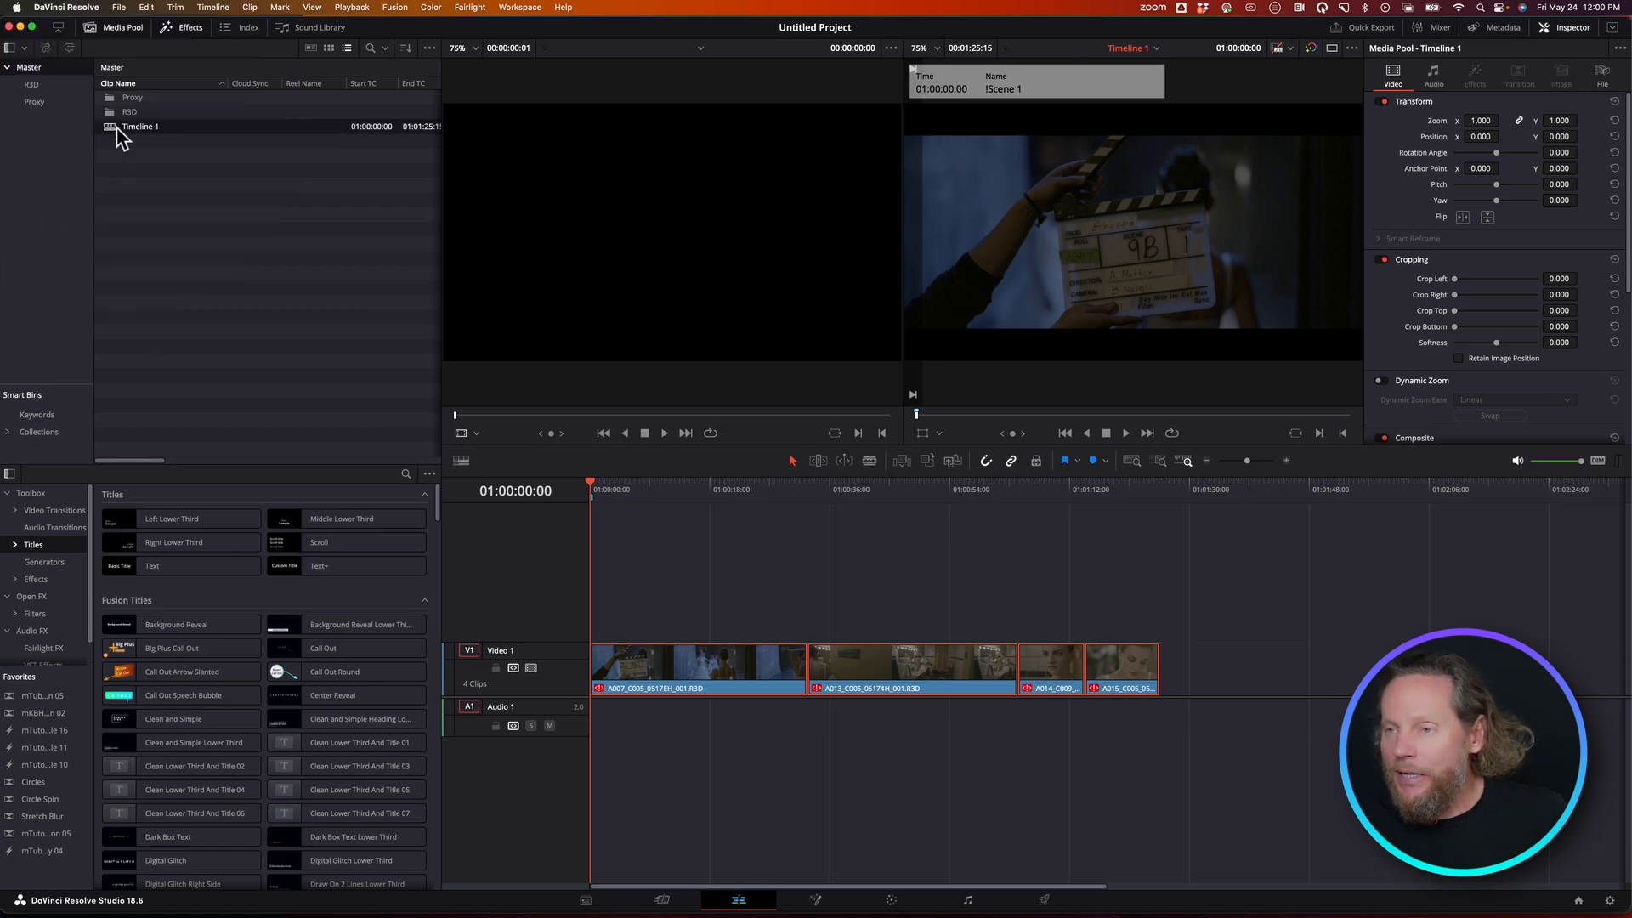
{"action": "right_click", "coordinate": [139, 126]}
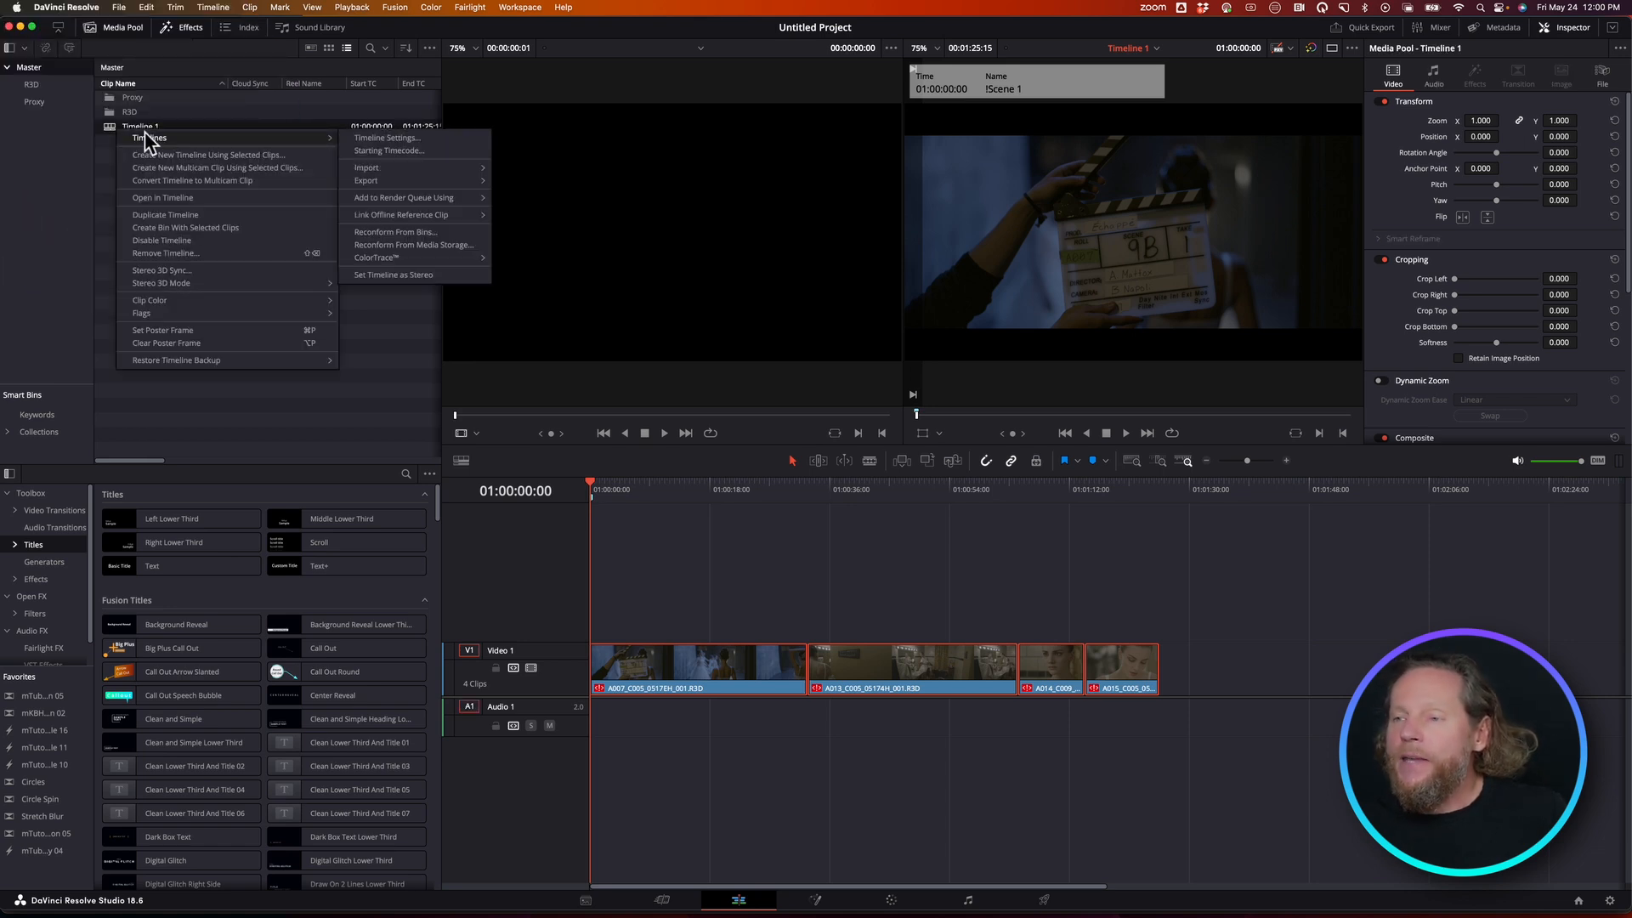
{"action": "left_click", "coordinate": [366, 181]}
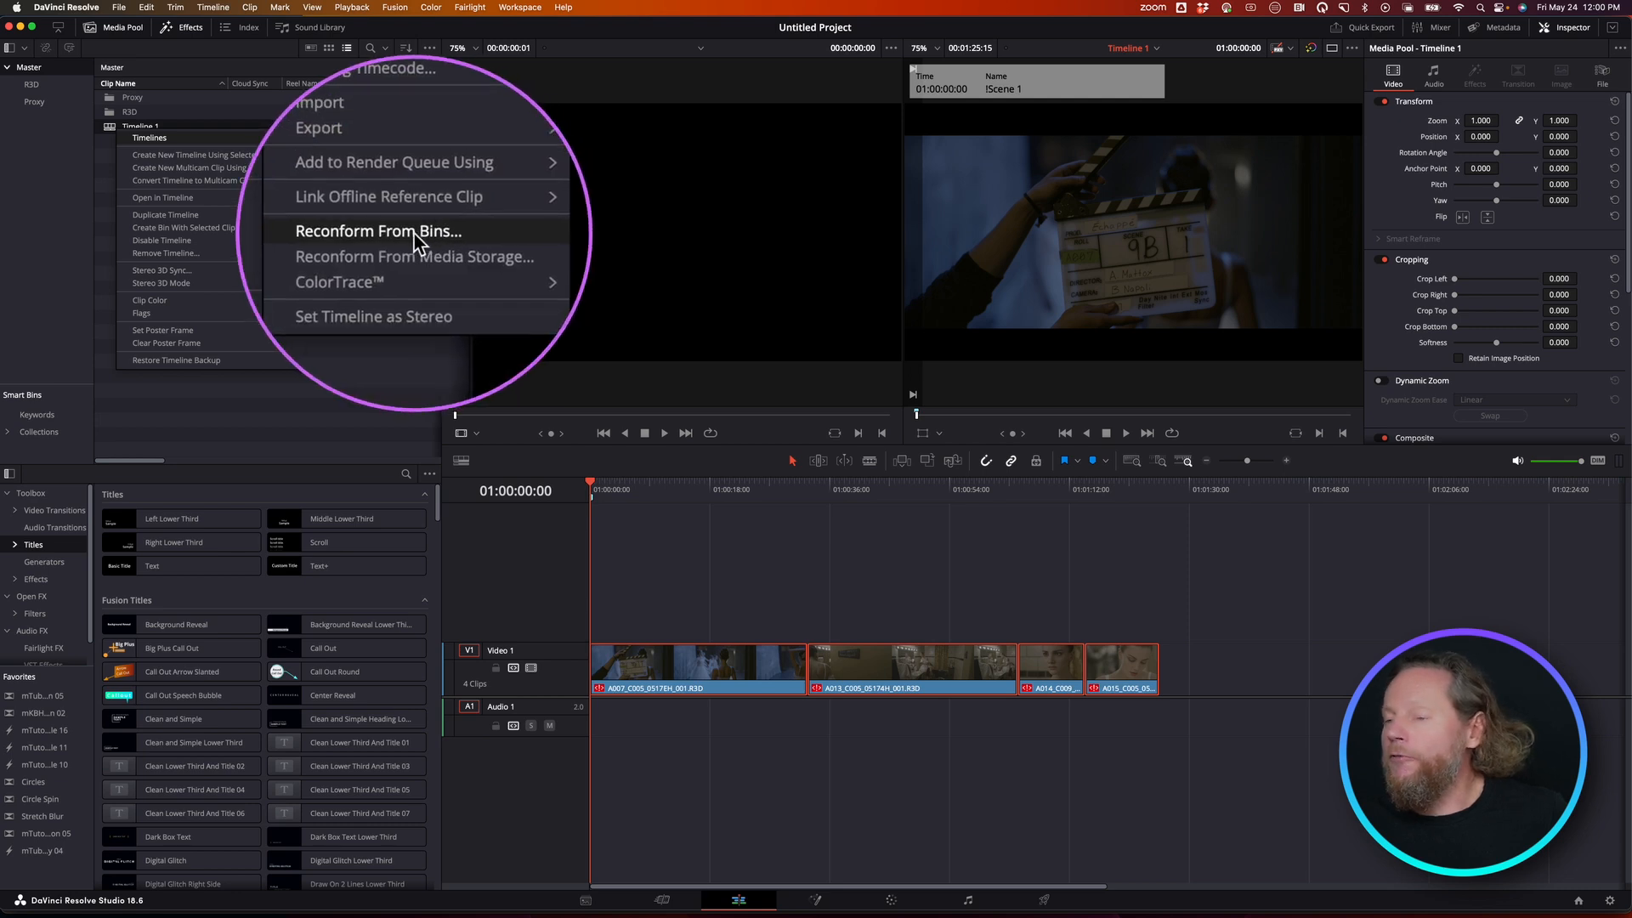
{"action": "left_click", "coordinate": [377, 231]}
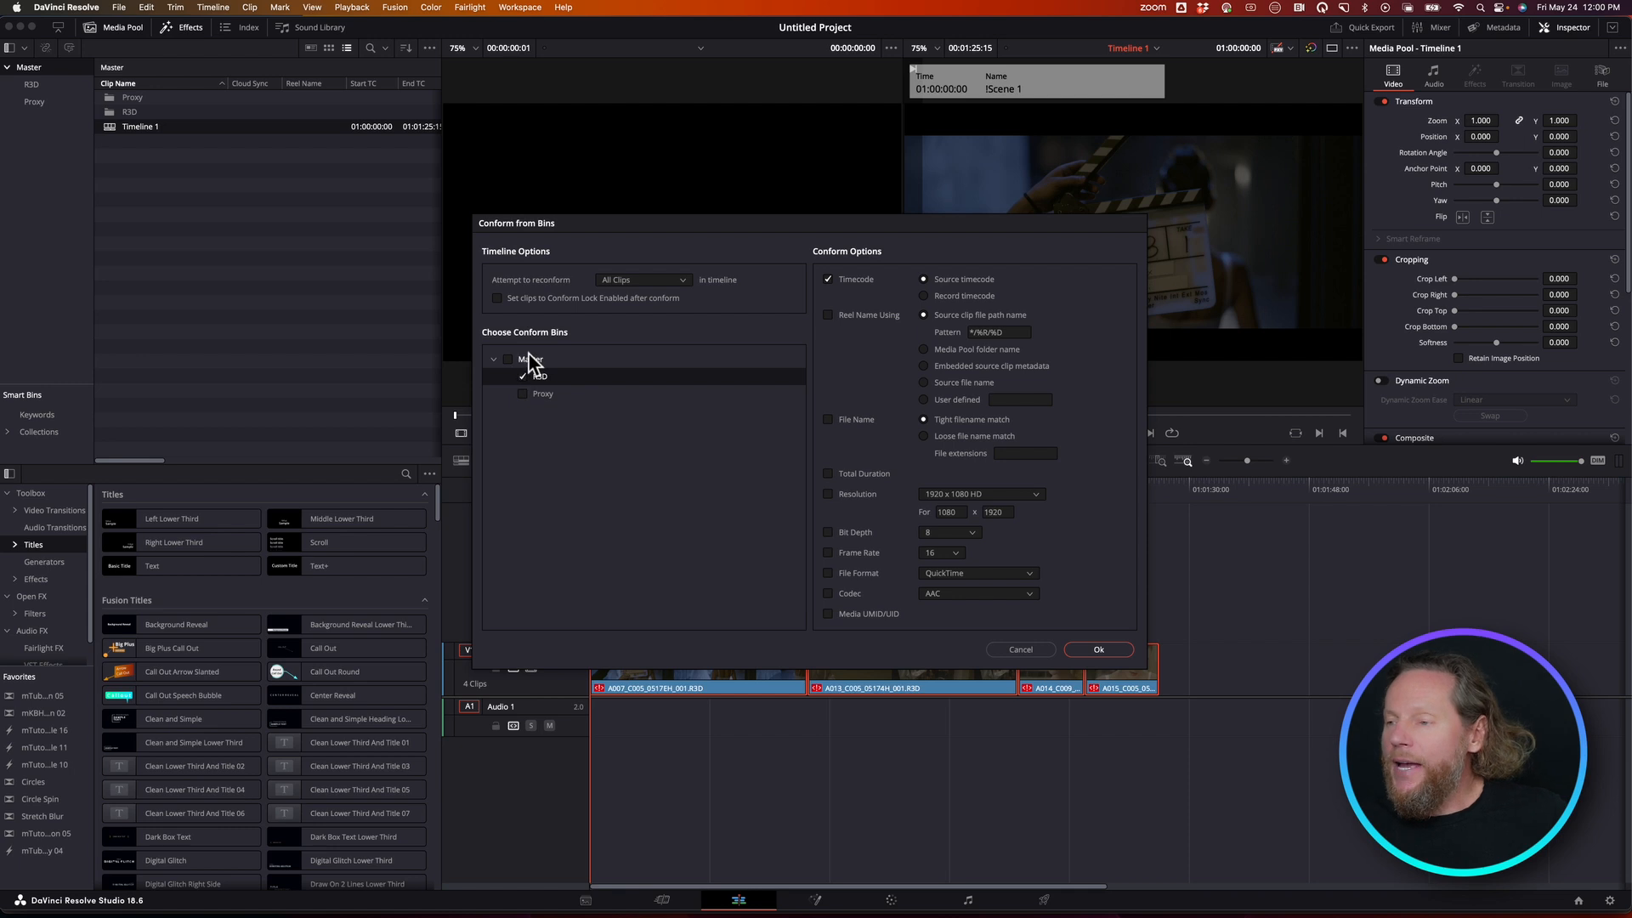
{"action": "left_click", "coordinate": [493, 359]}
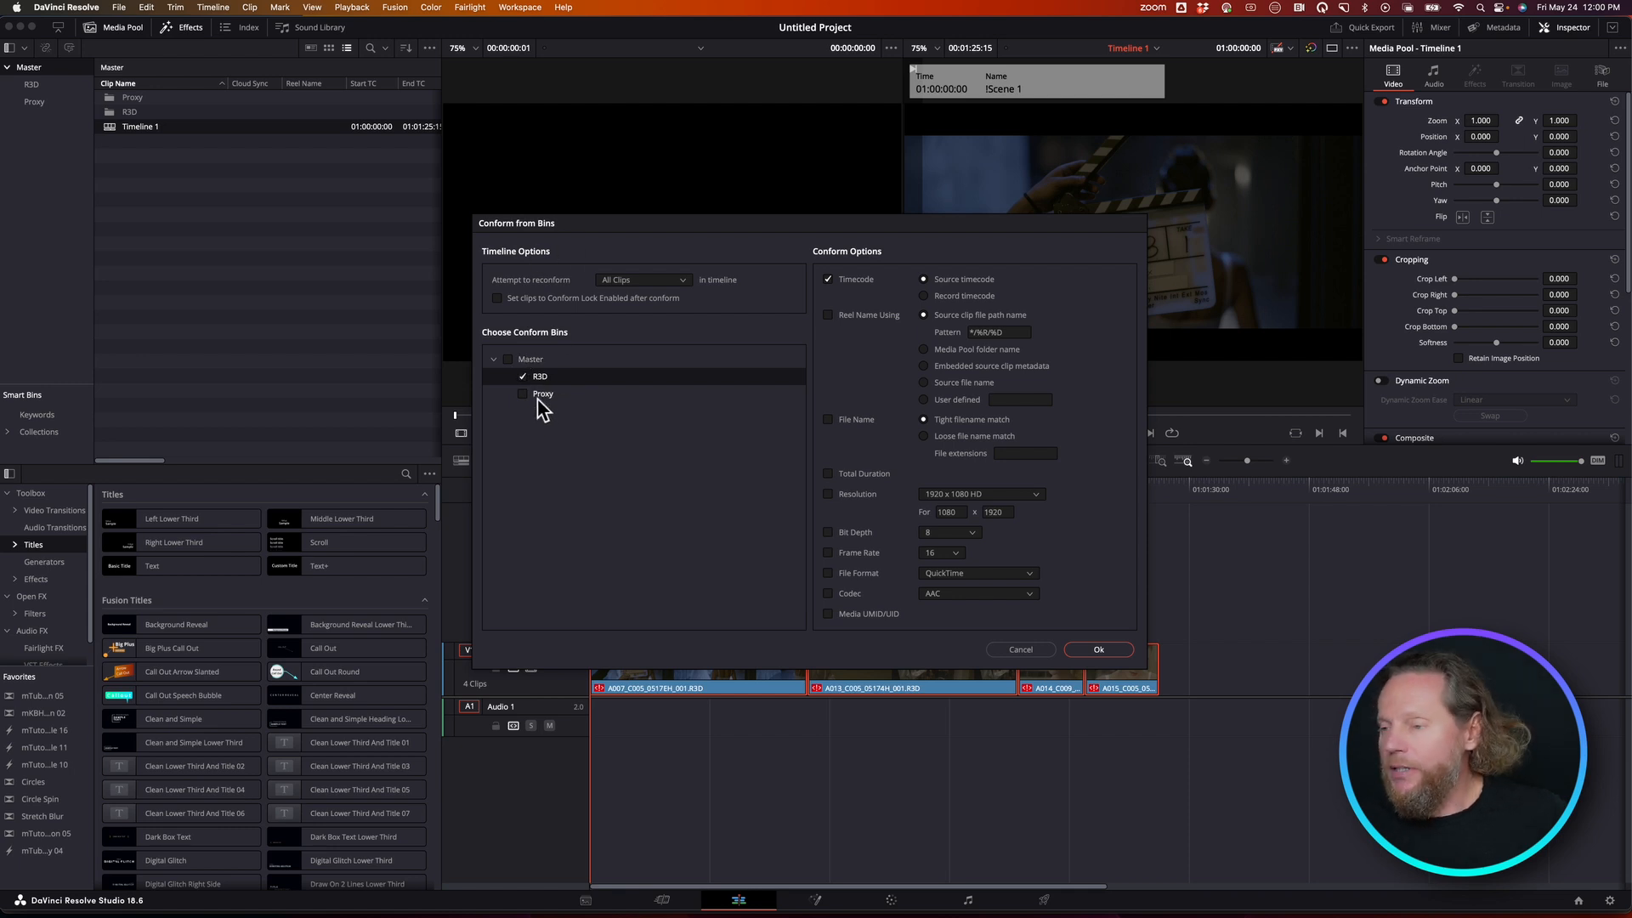
{"action": "left_click", "coordinate": [523, 376]}
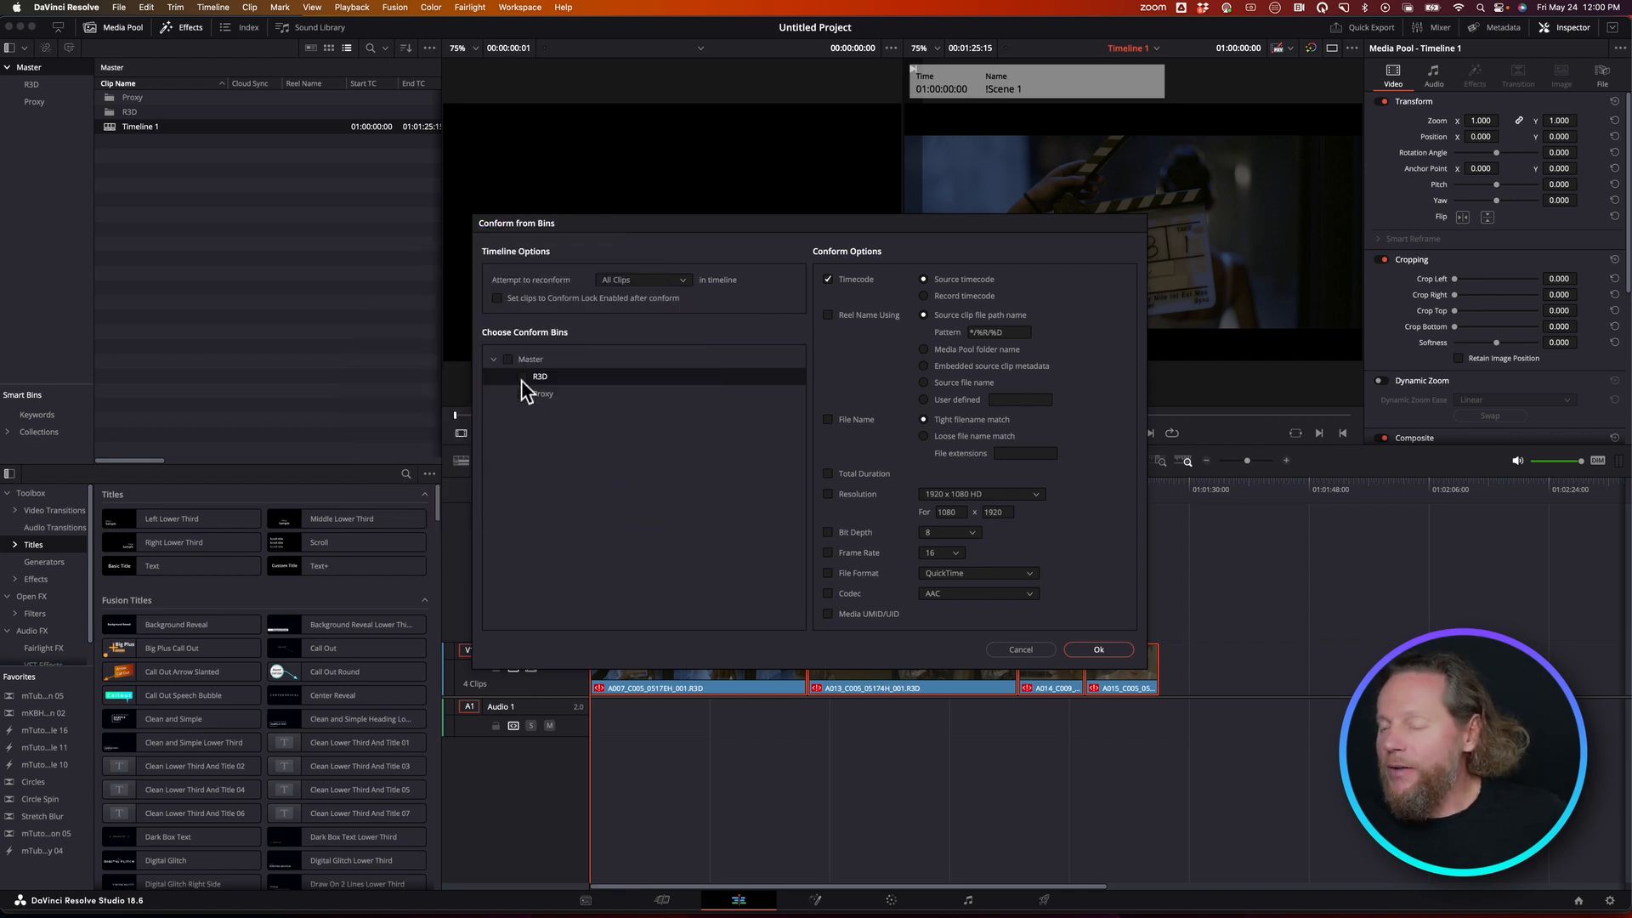
{"action": "left_click", "coordinate": [523, 394]}
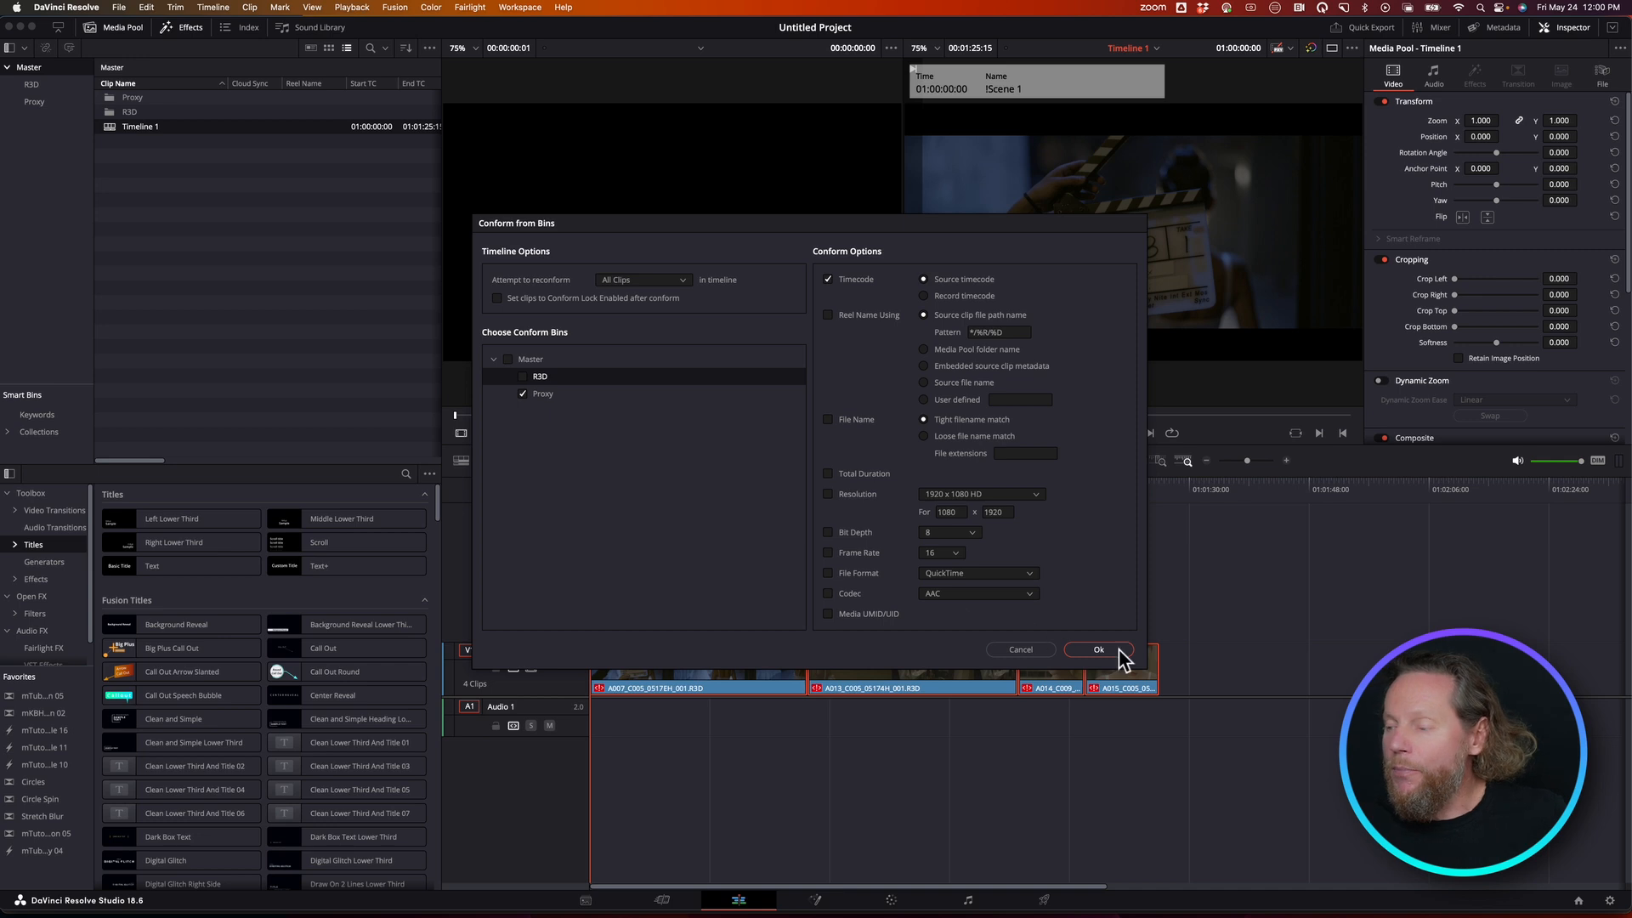
{"action": "left_click", "coordinate": [1098, 648]}
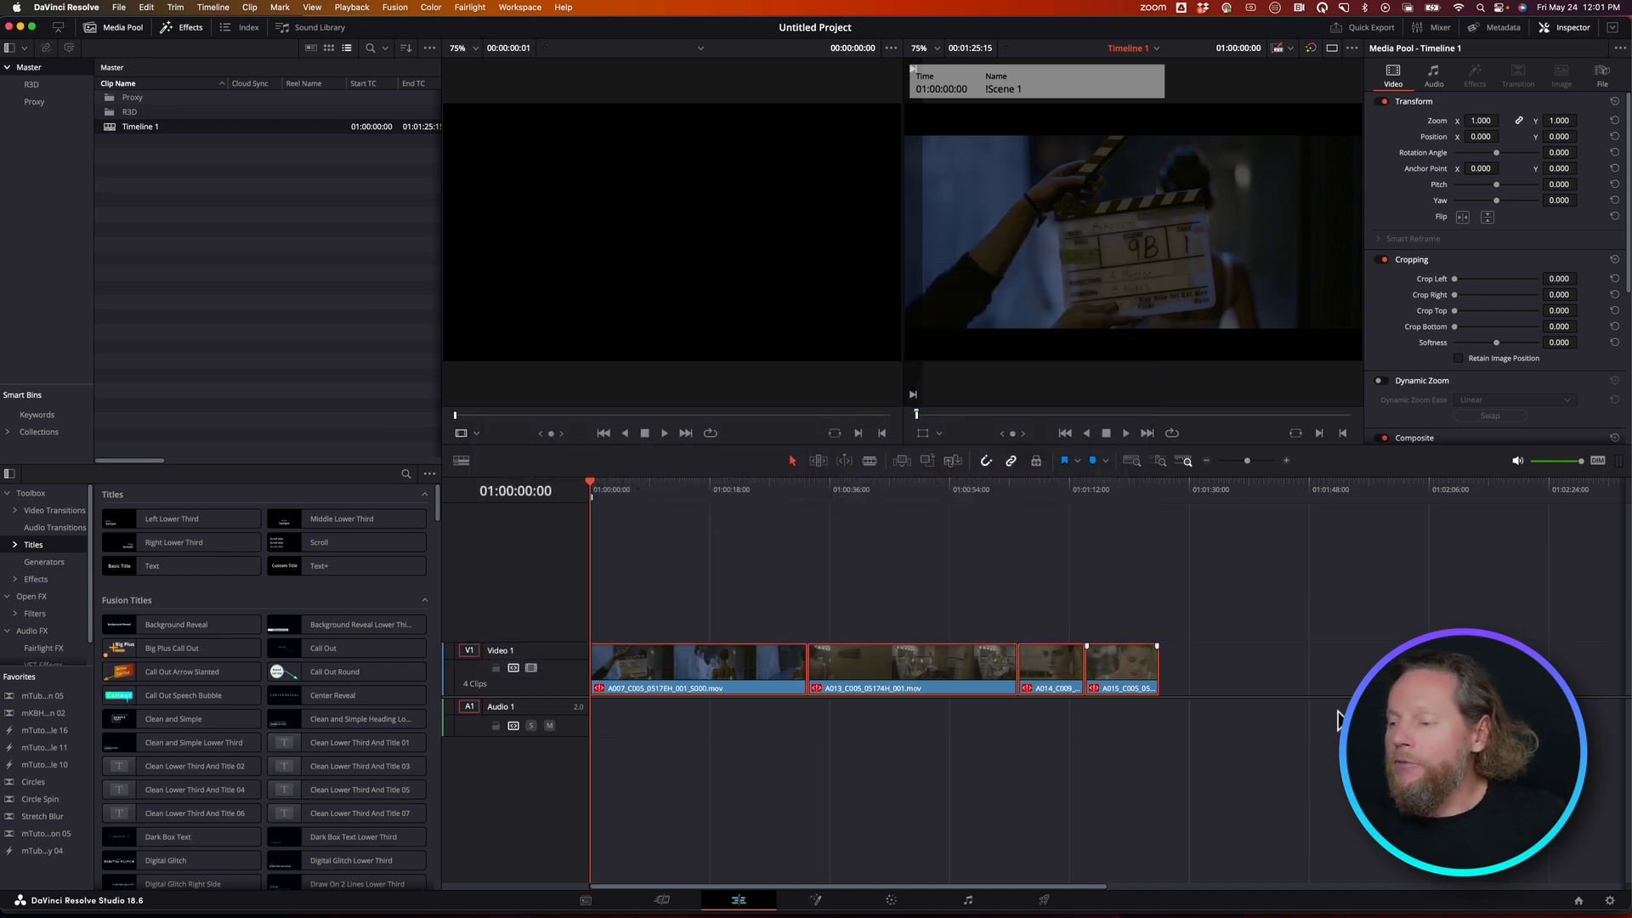
{"action": "left_click", "coordinate": [695, 667]}
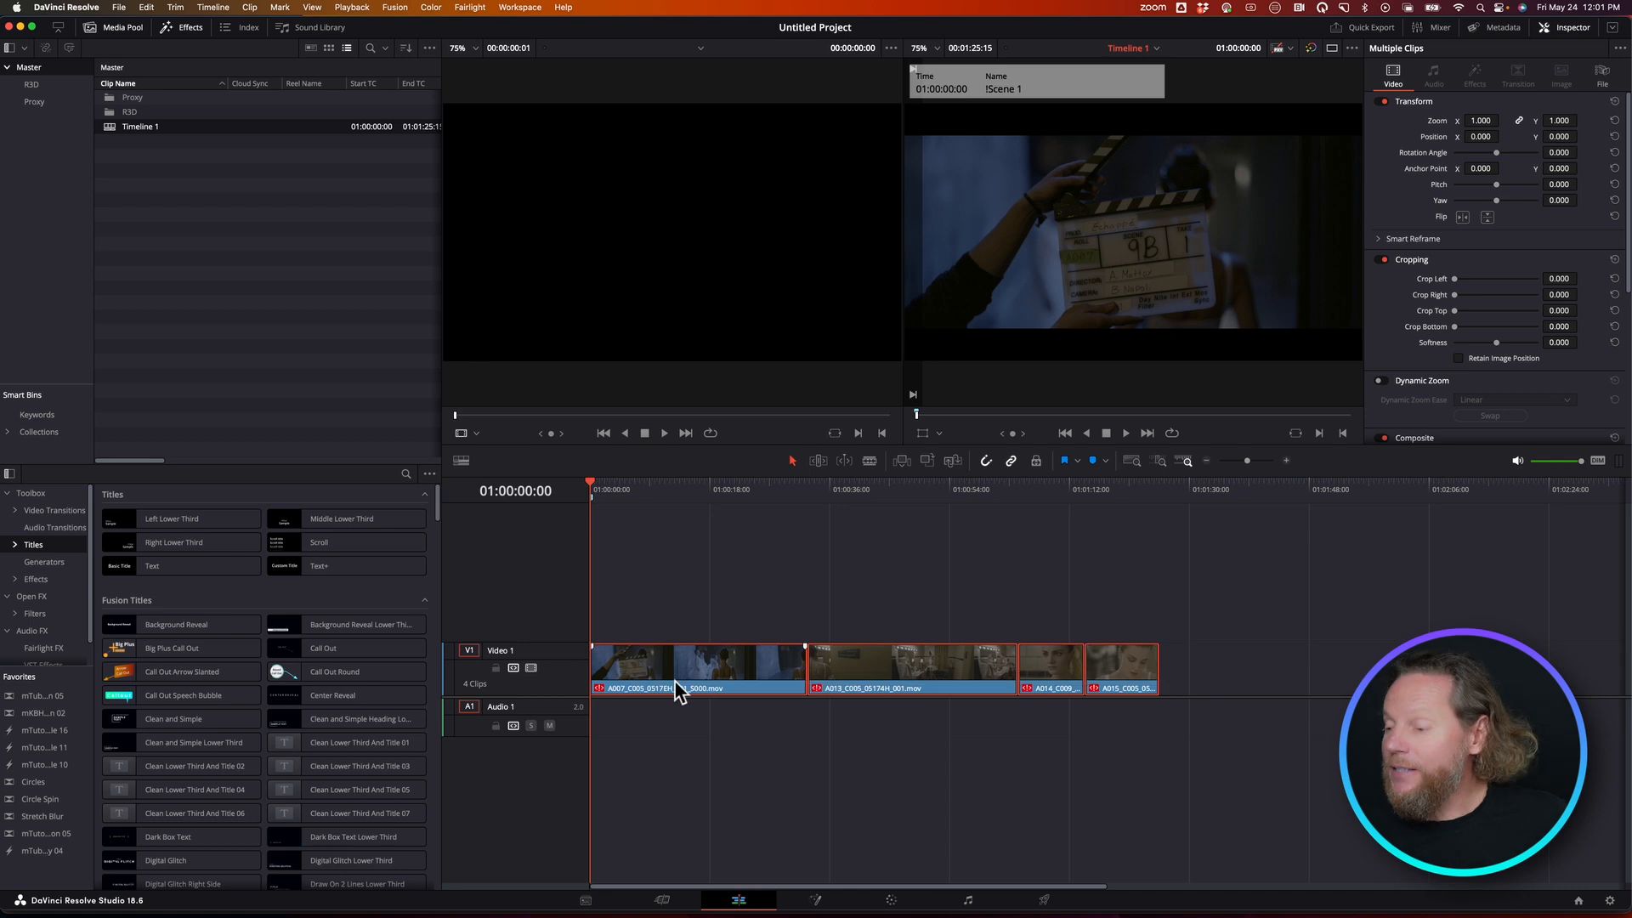
{"action": "right_click", "coordinate": [681, 687]}
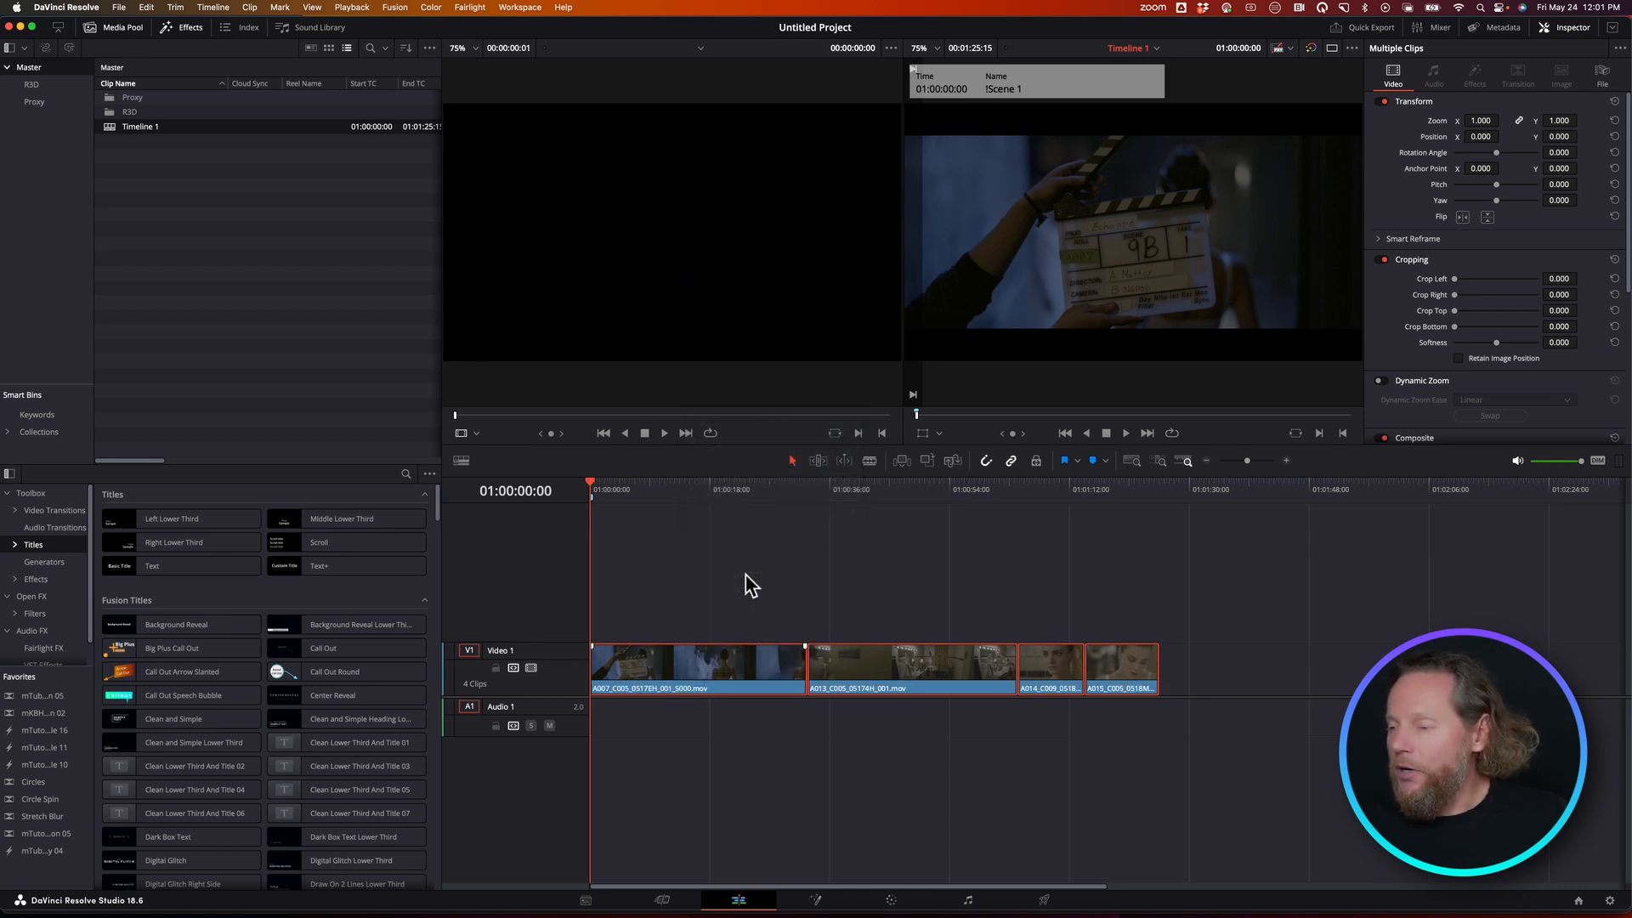
{"action": "left_click", "coordinate": [1036, 491]}
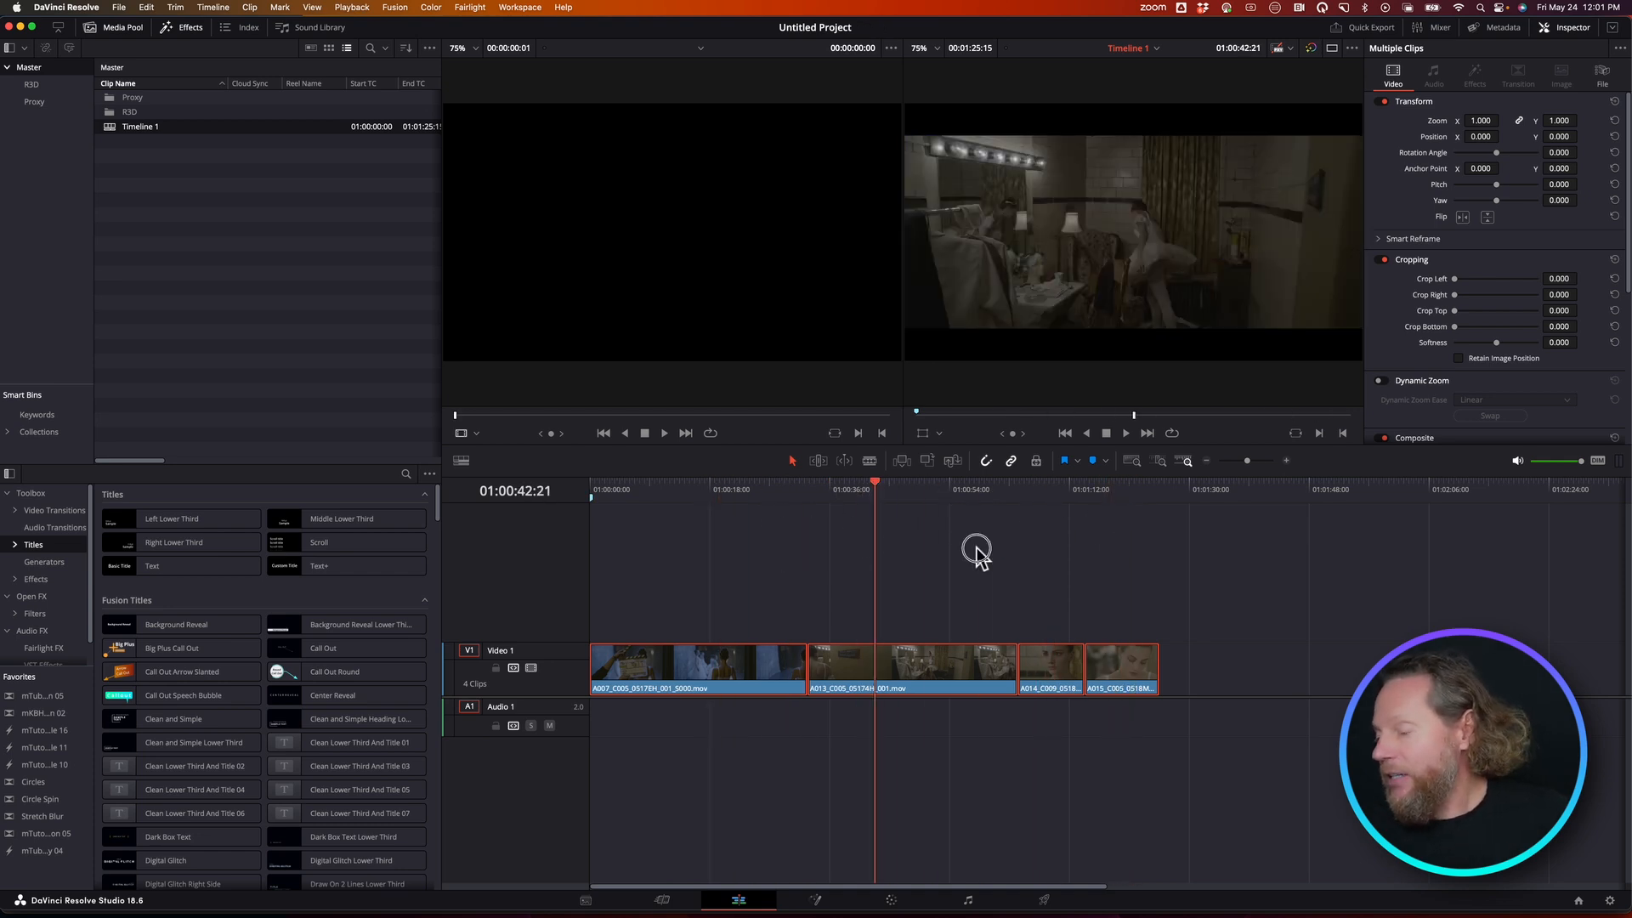
{"action": "left_click", "coordinate": [745, 490]}
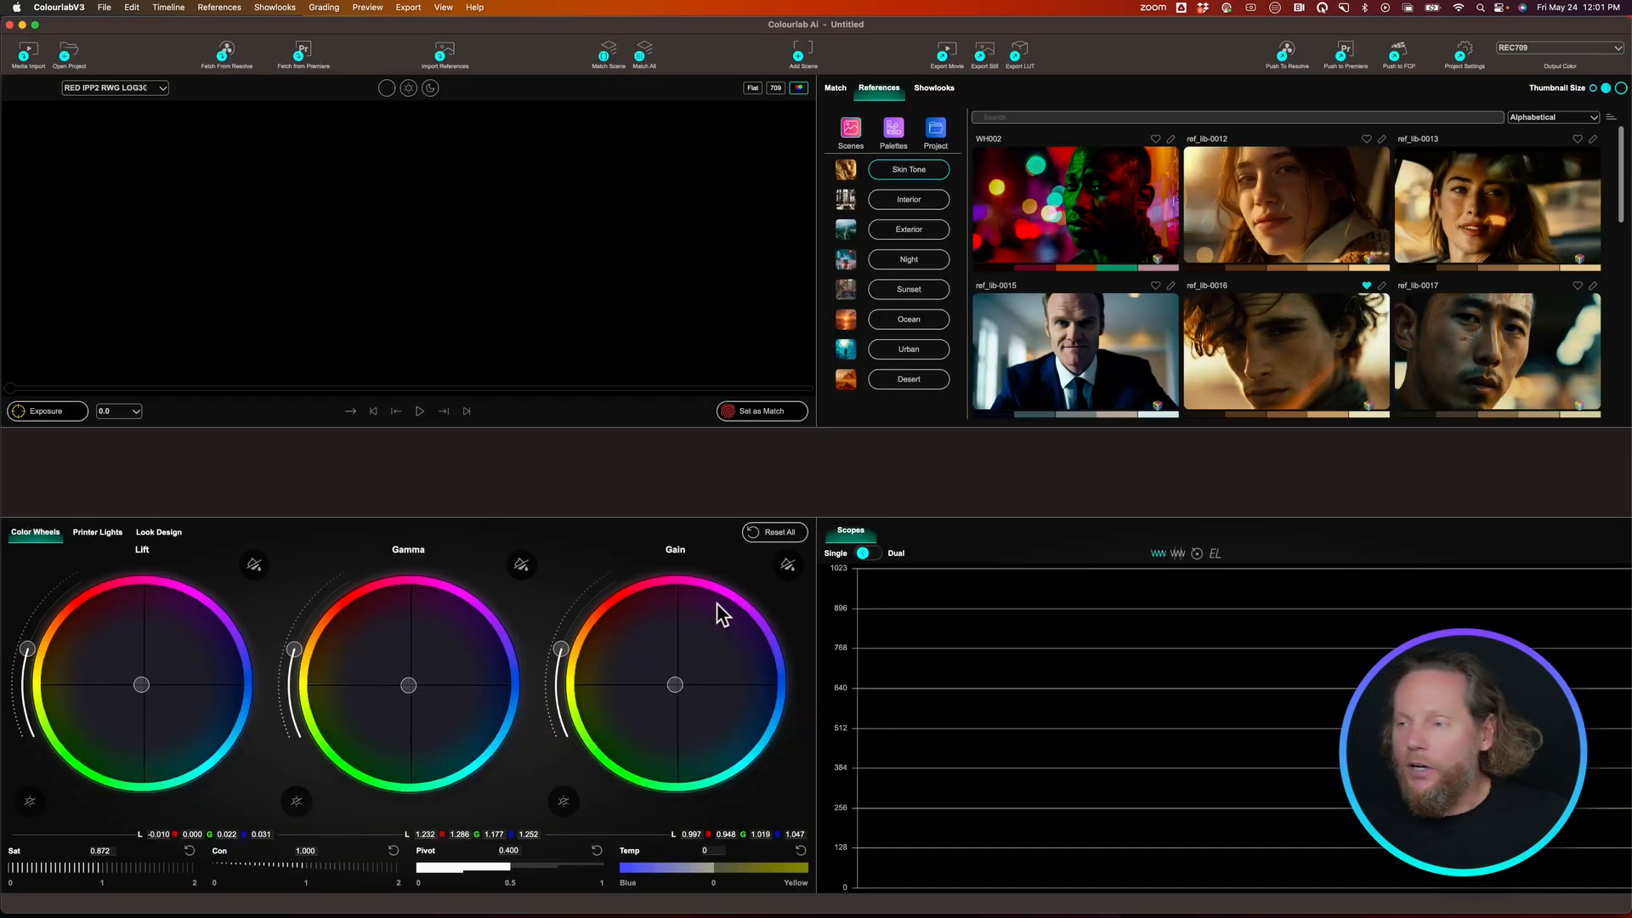
{"action": "mouse_move", "coordinate": [257, 75]}
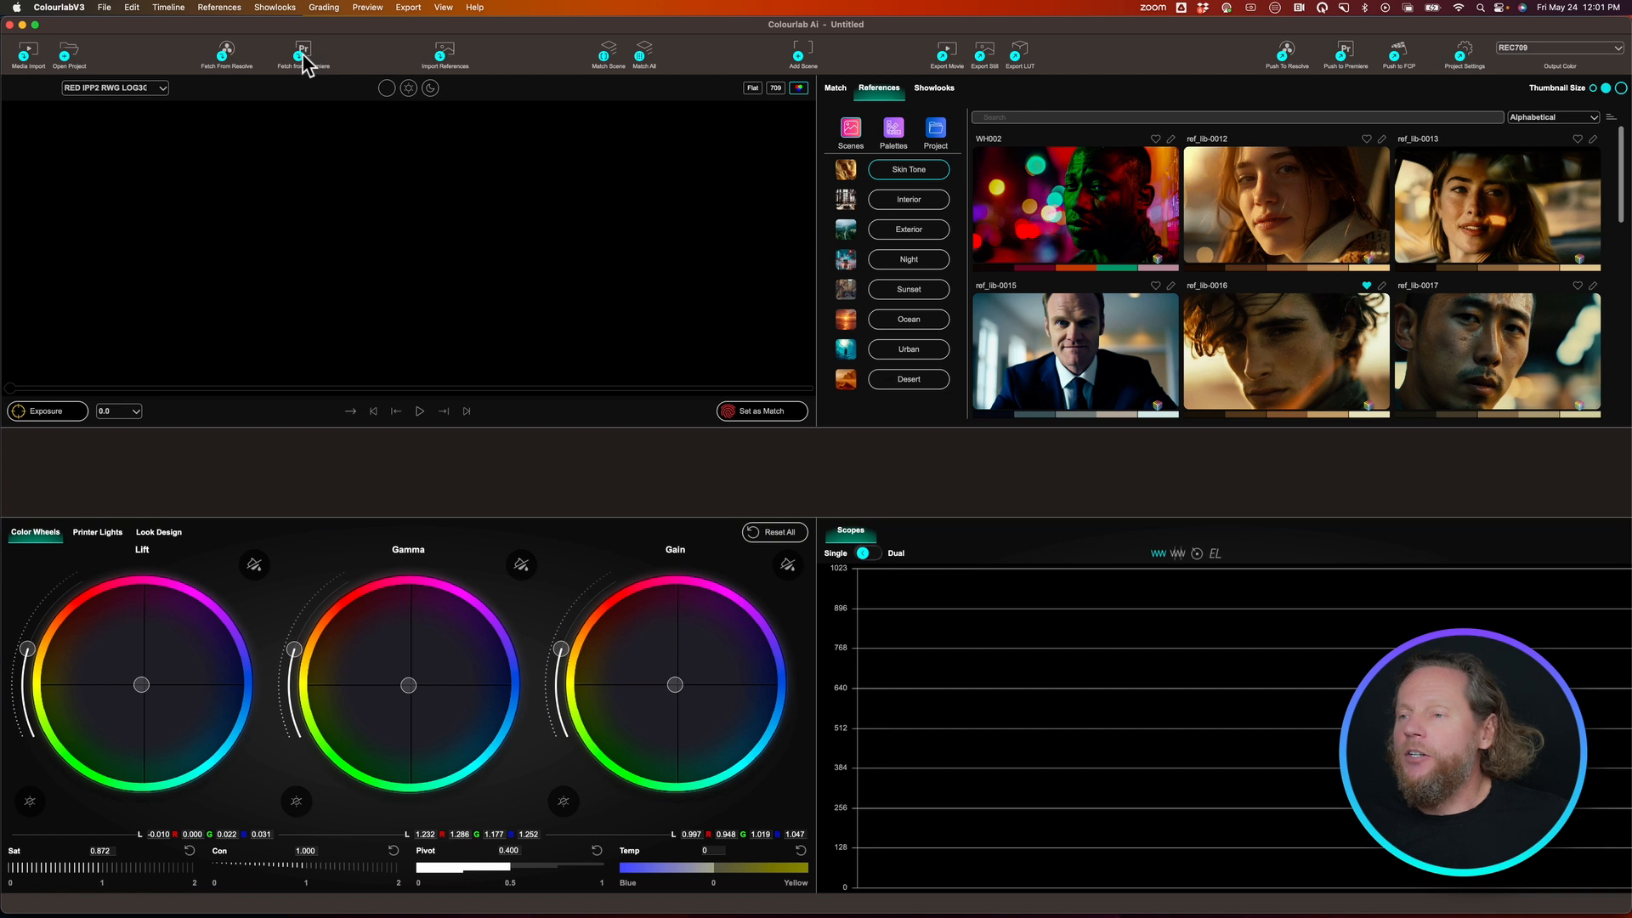
Fetch the four shots from Resolve and set their IDT to RED IPP2 RWG LOG3G10
{"action": "left_click", "coordinate": [226, 52]}
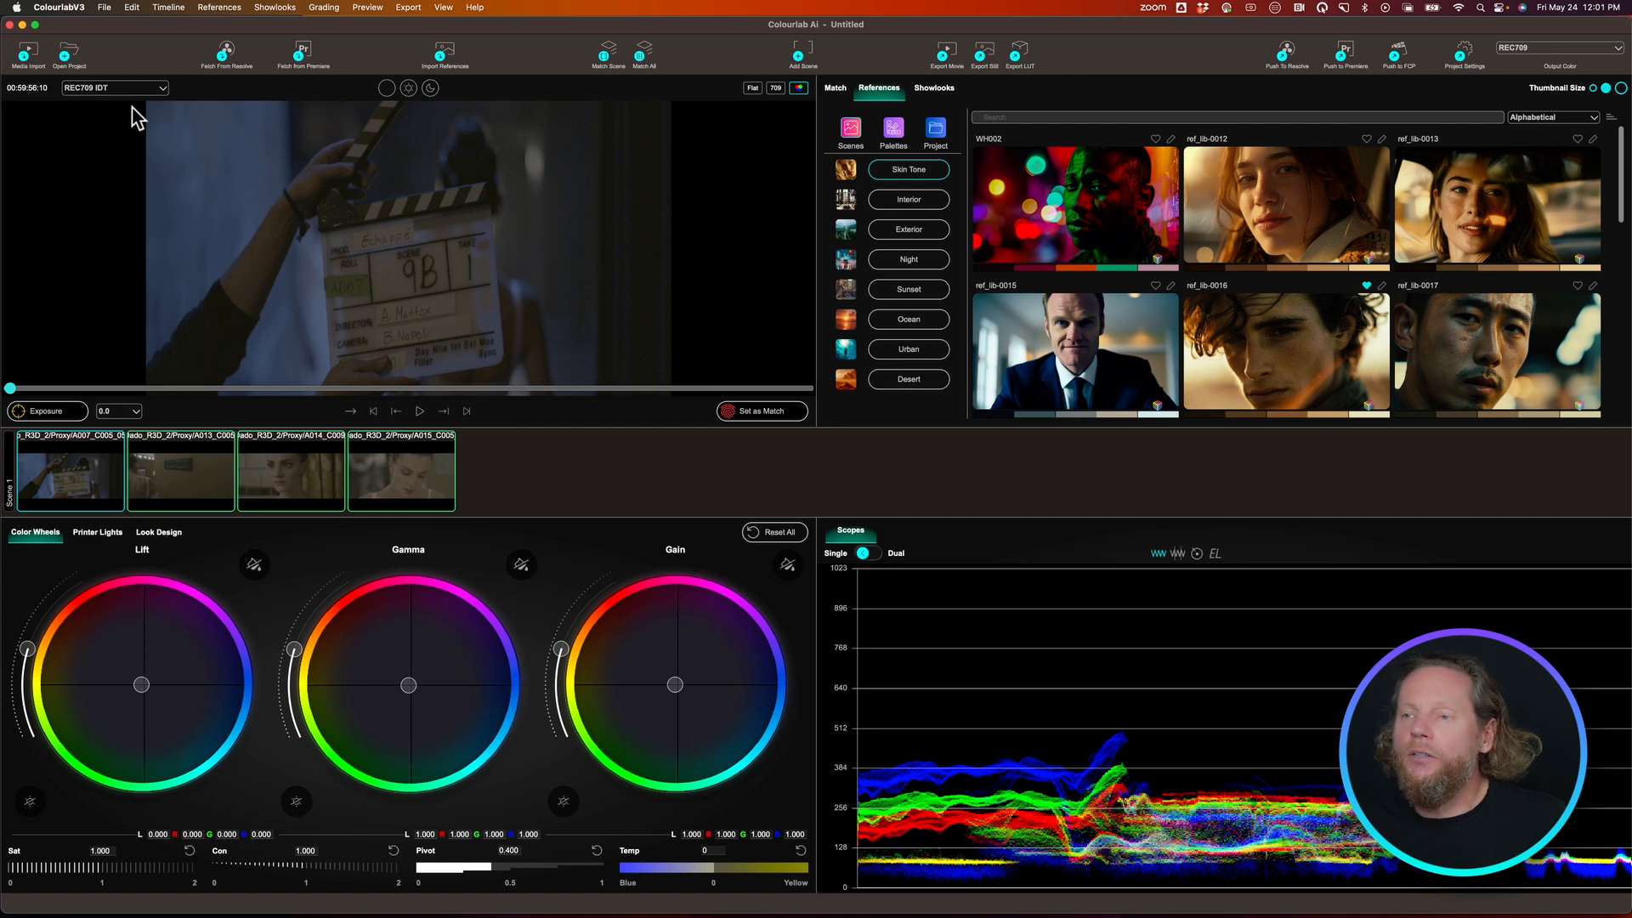
{"action": "left_click", "coordinate": [113, 87]}
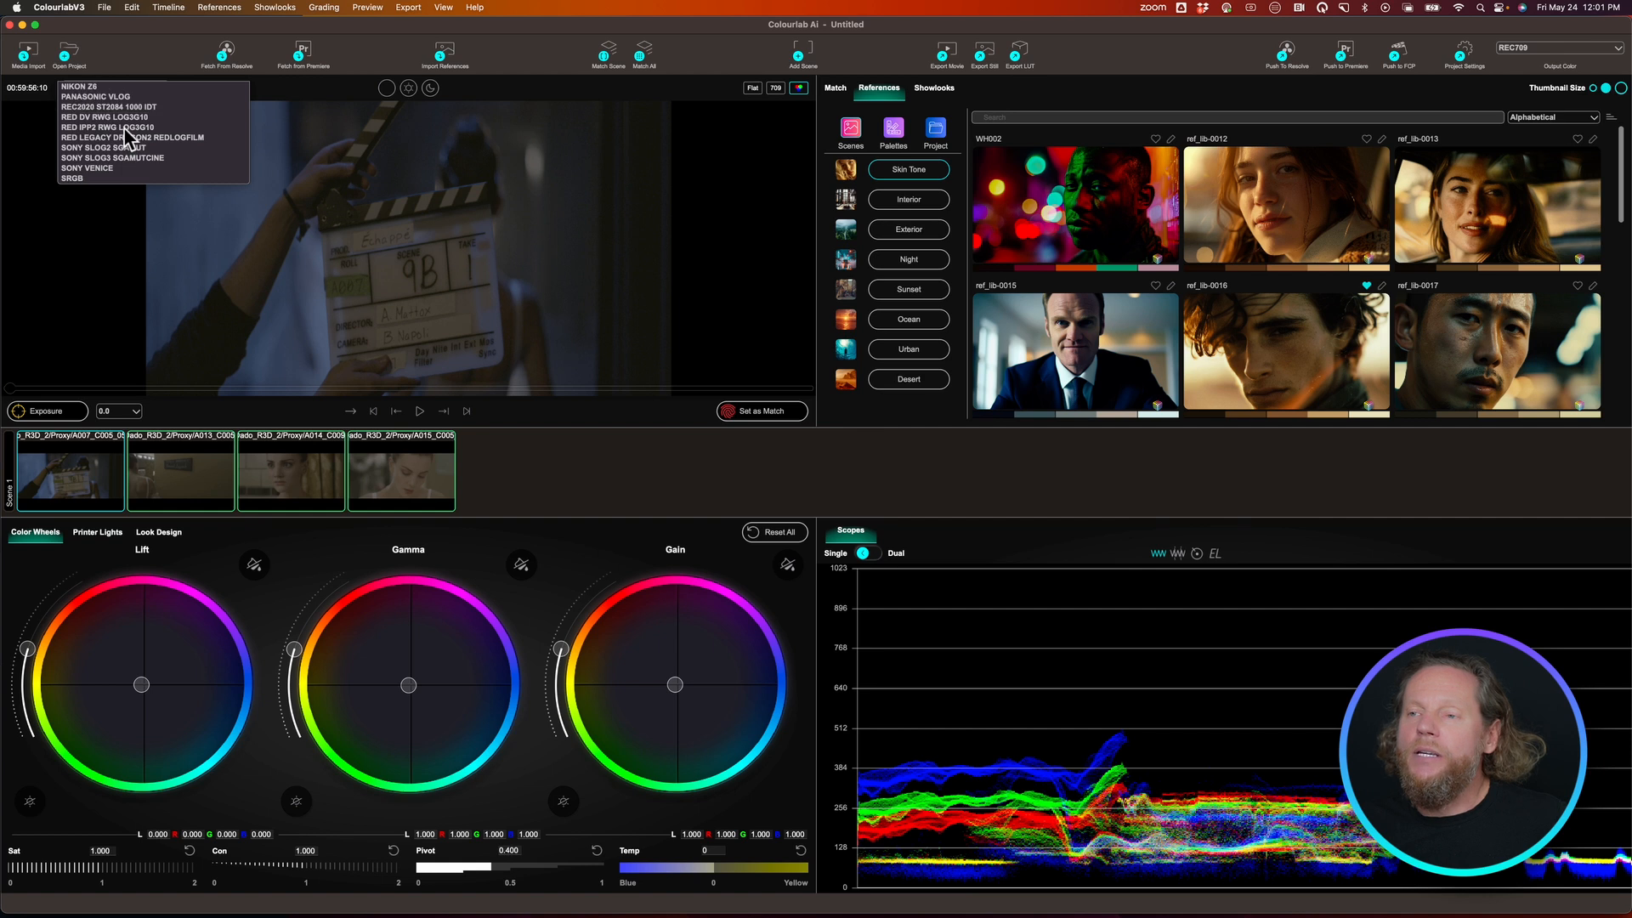
{"action": "mouse_move", "coordinate": [123, 127]}
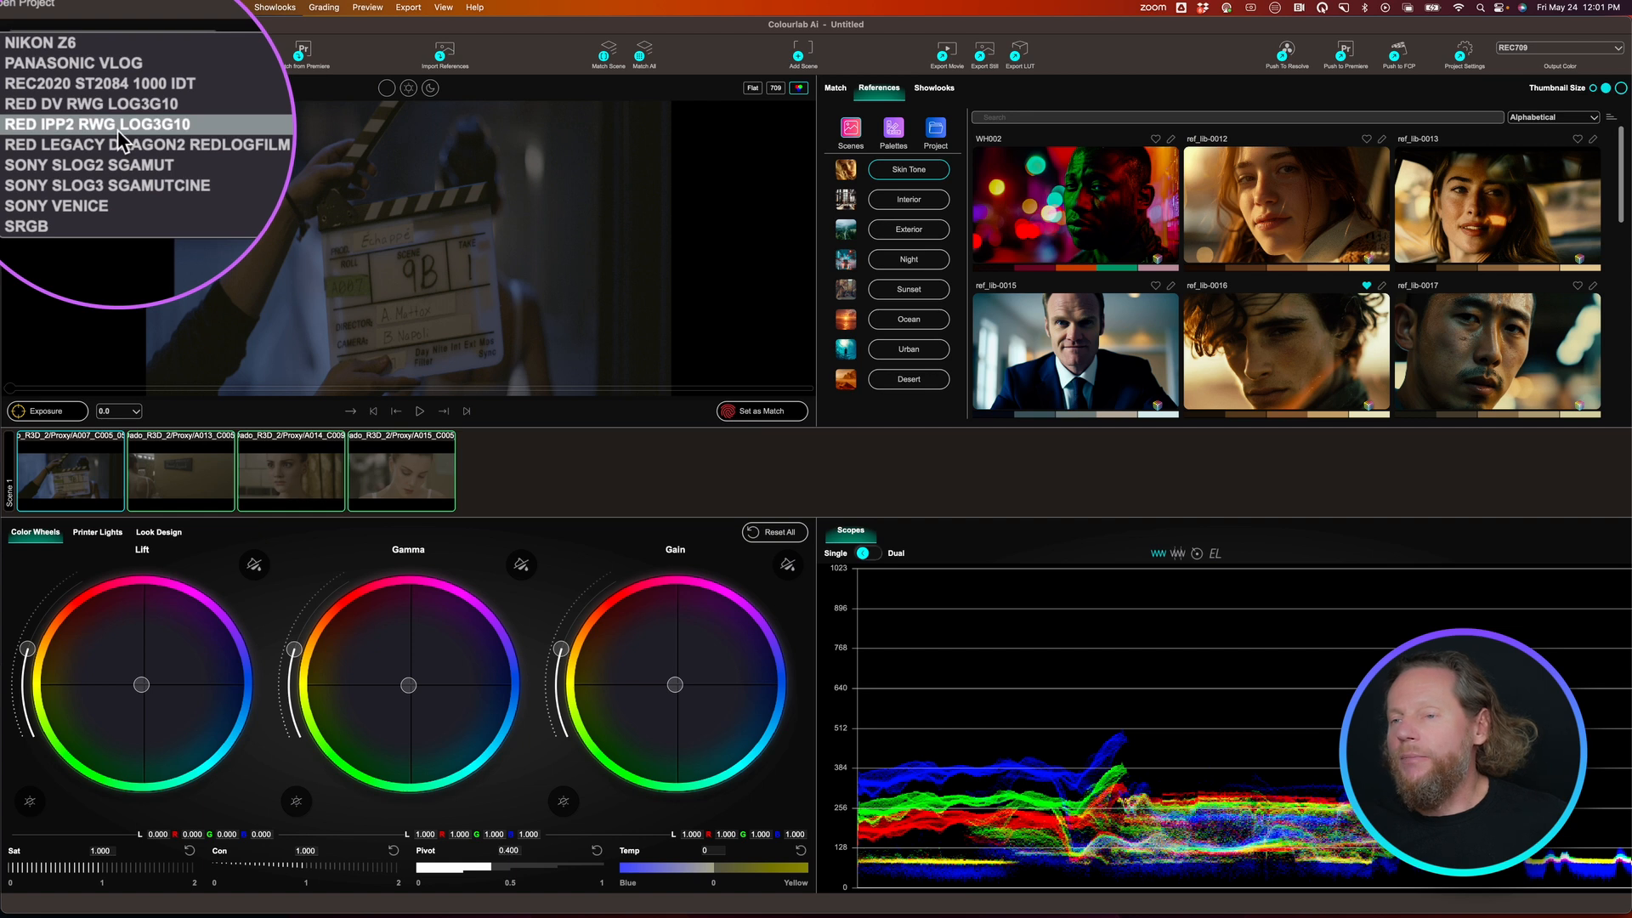
{"action": "left_click", "coordinate": [92, 124]}
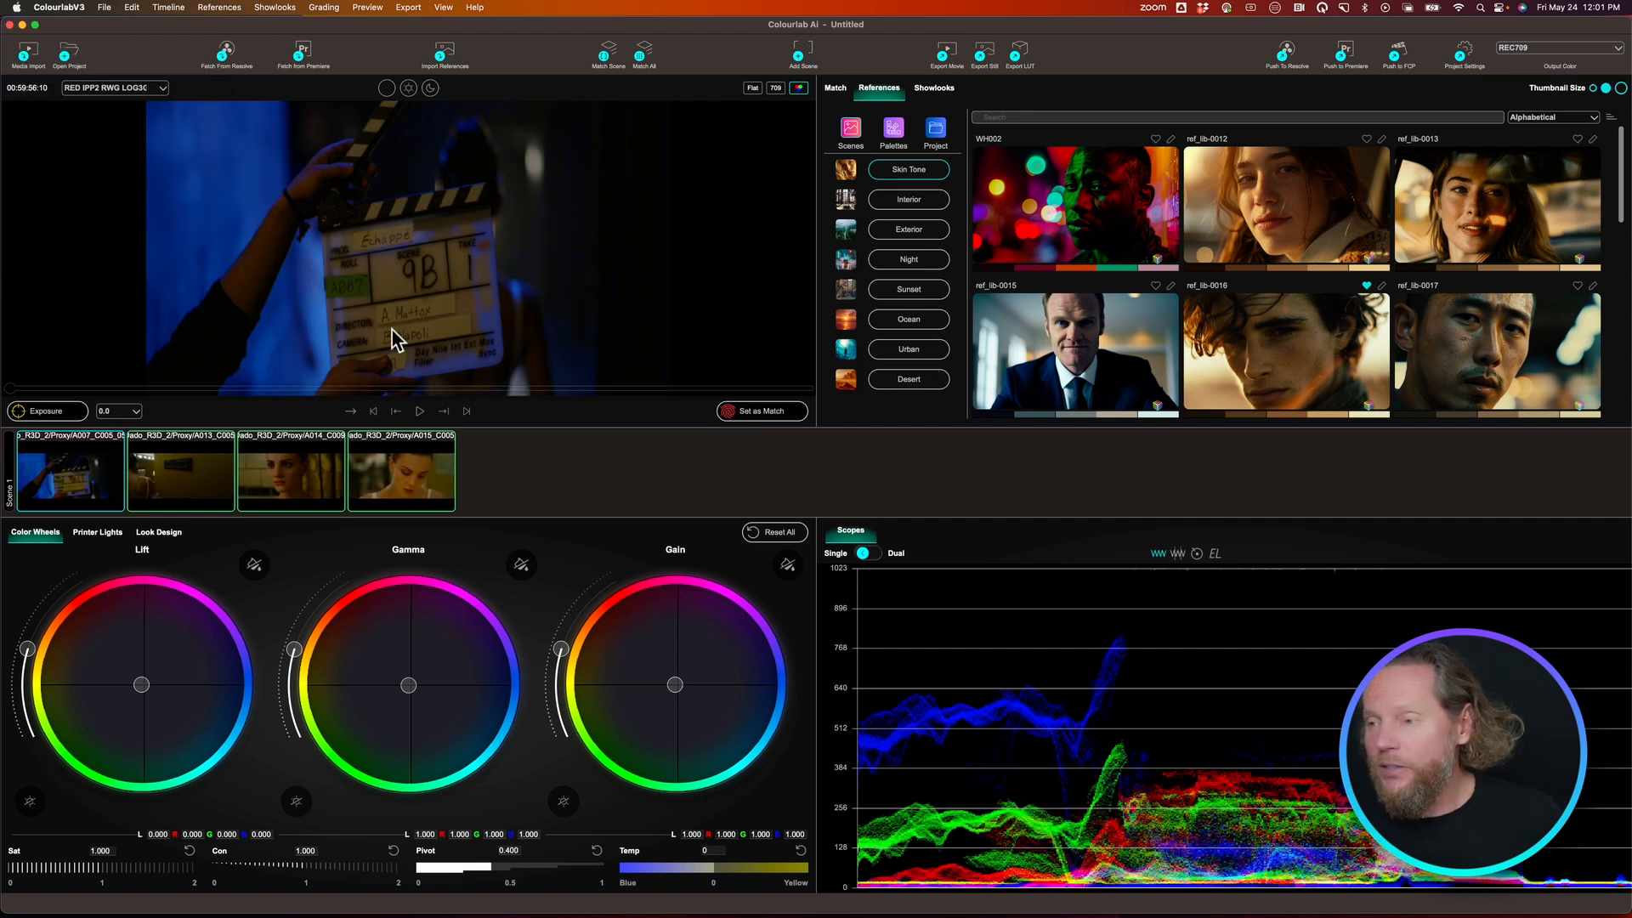
{"action": "mouse_move", "coordinate": [941, 534]}
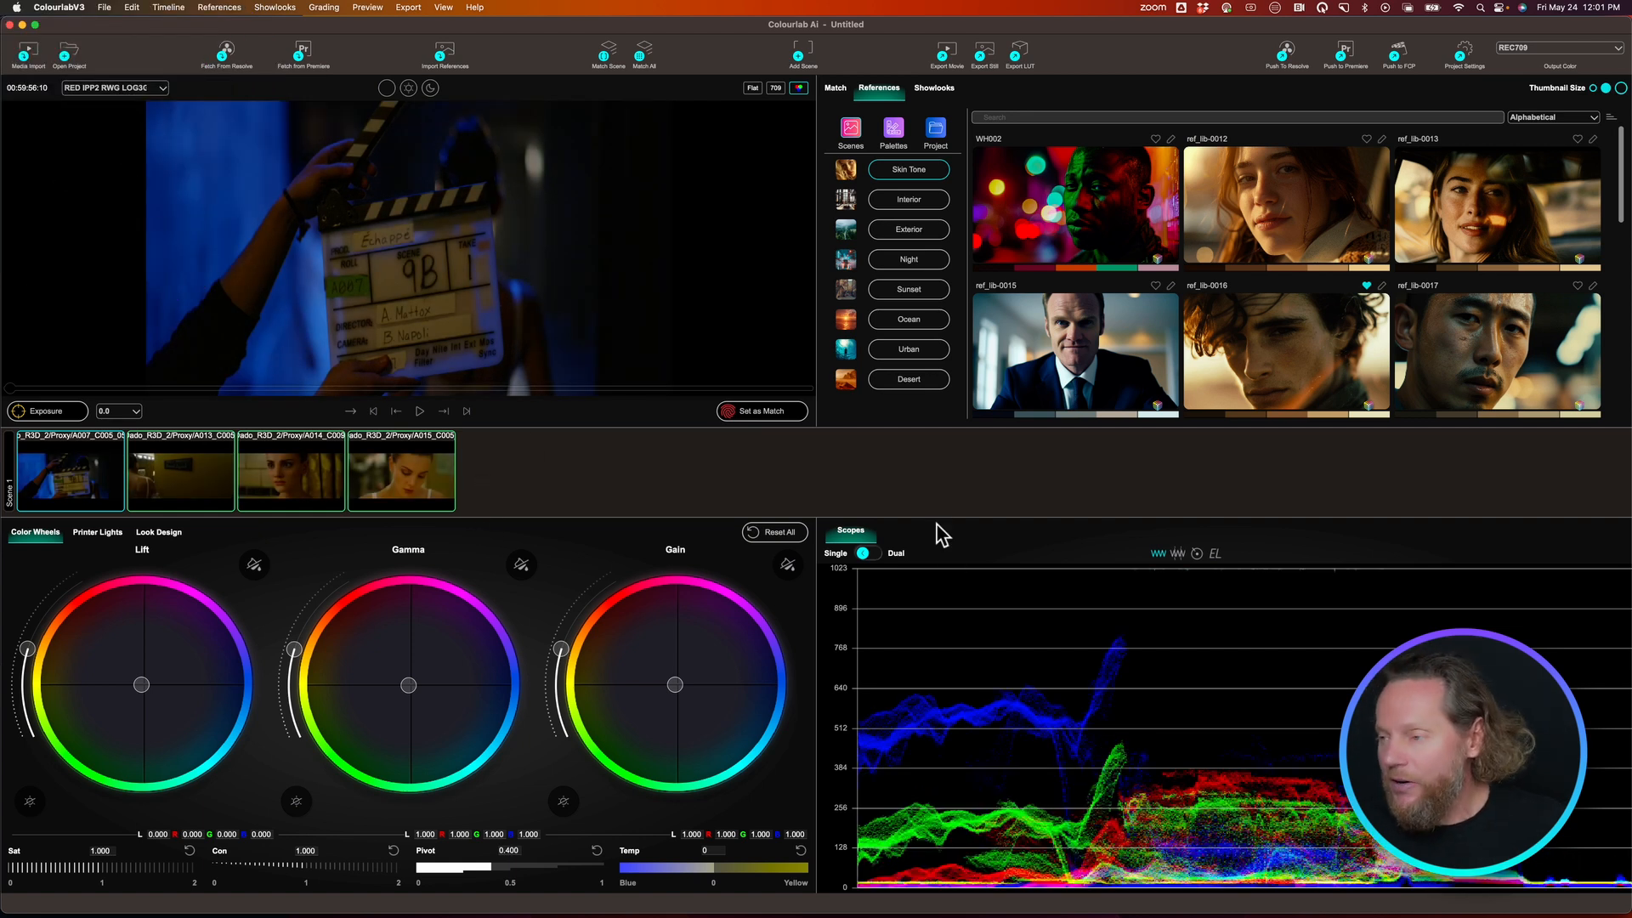
{"action": "left_click", "coordinate": [834, 88]}
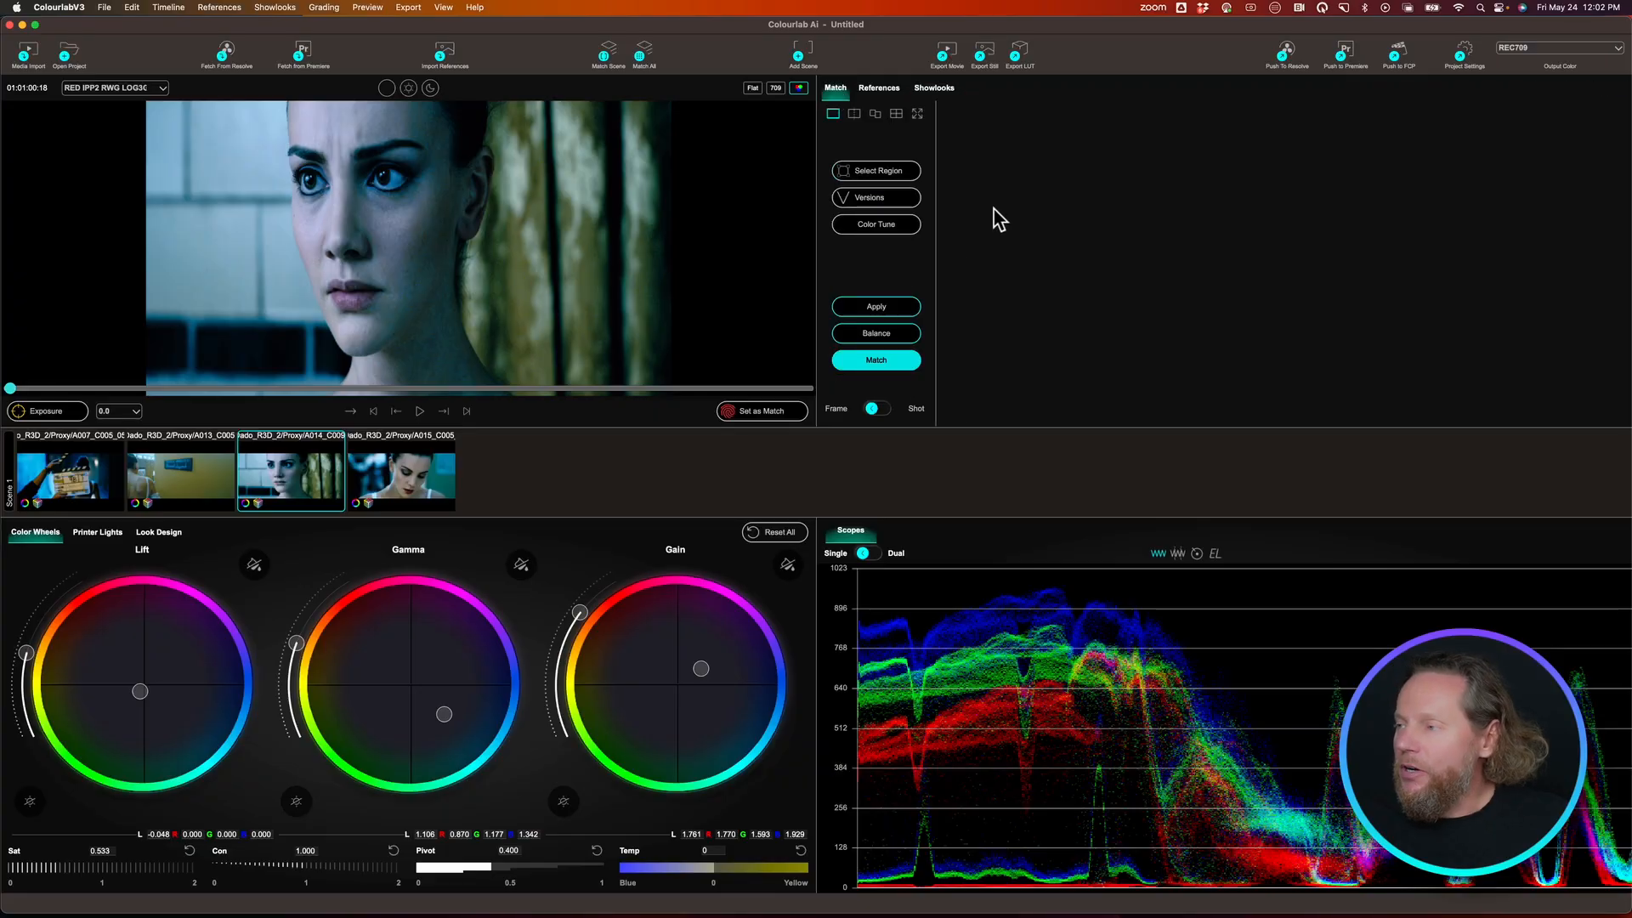
Match the close-up to the ref_lib-0012 warm portrait, then match the last shot to it
{"action": "left_click", "coordinate": [877, 87]}
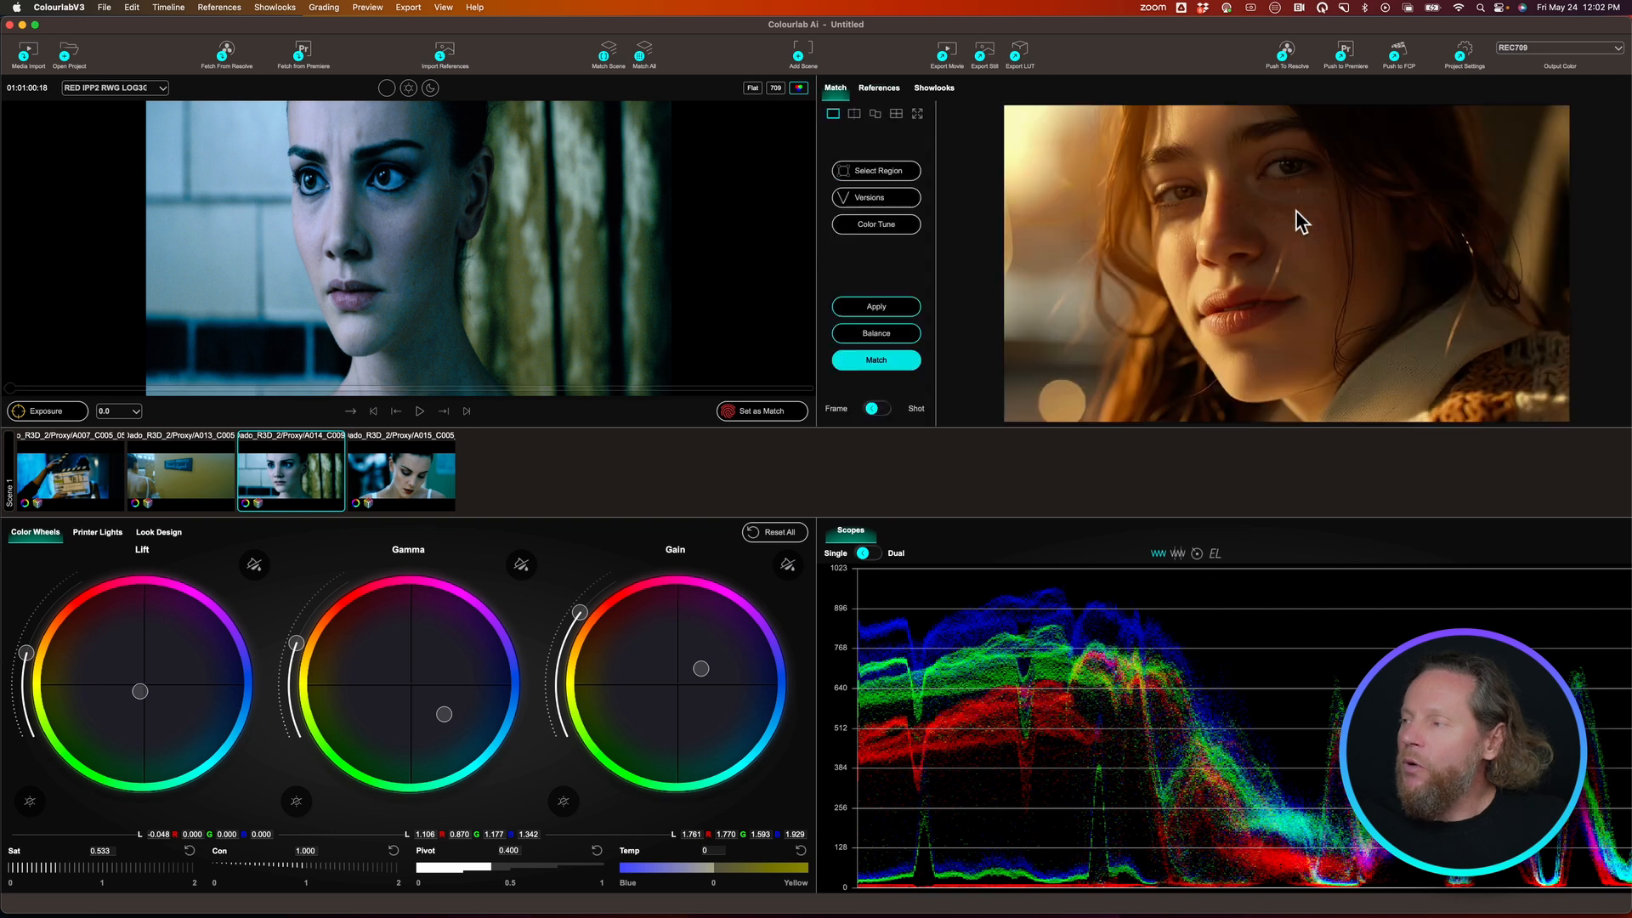
{"action": "left_click", "coordinate": [874, 359]}
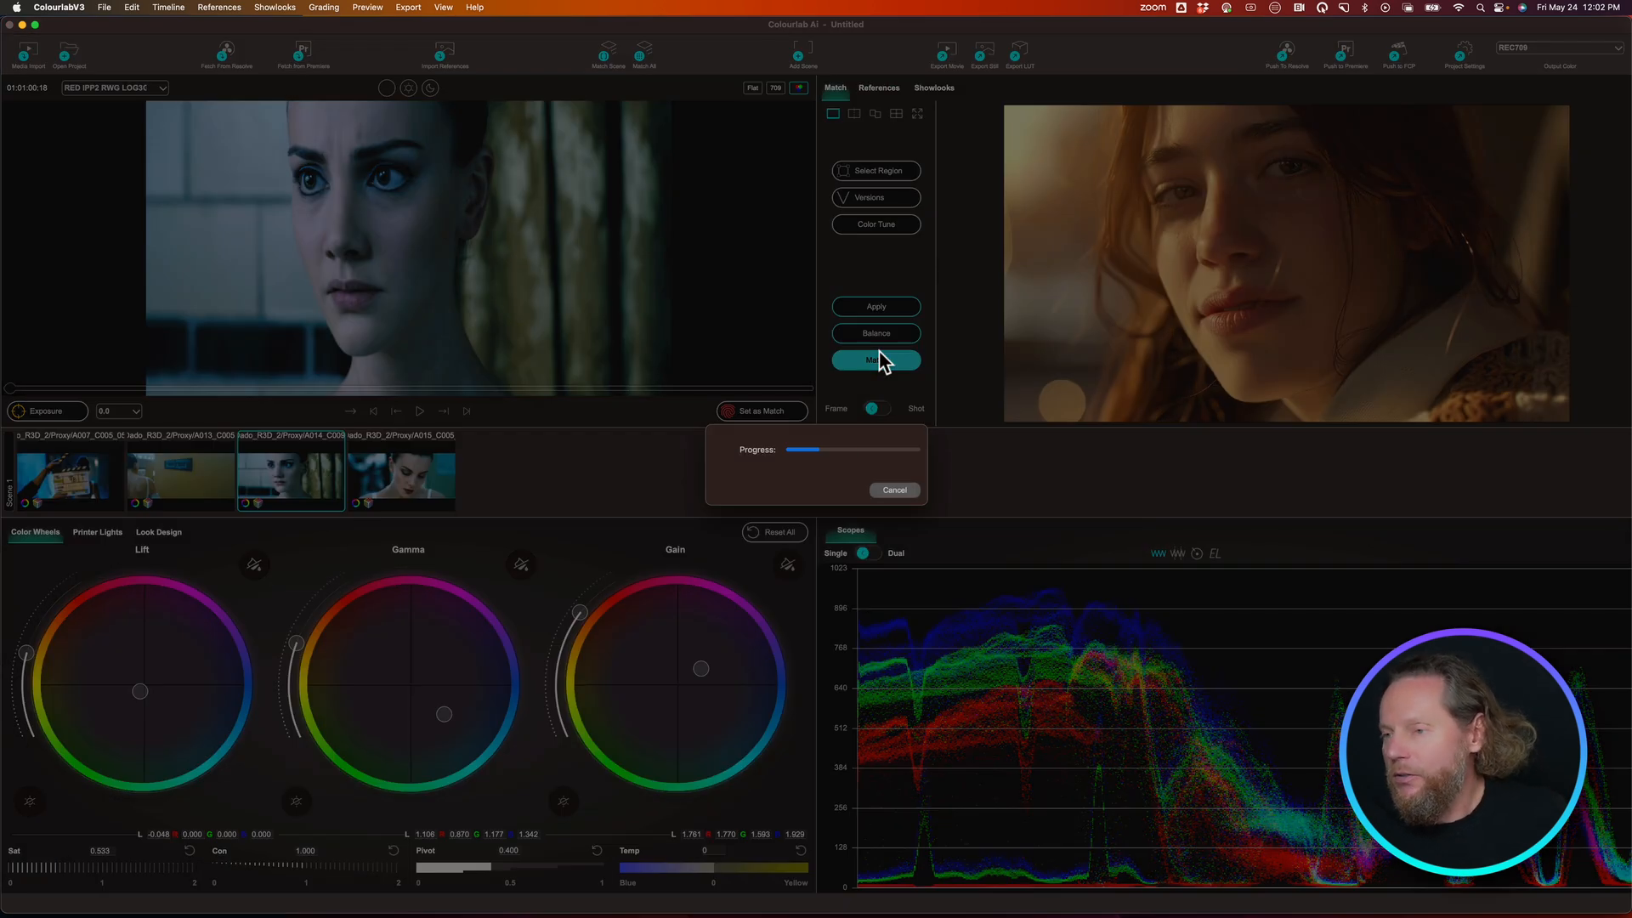
{"action": "left_click", "coordinate": [876, 359]}
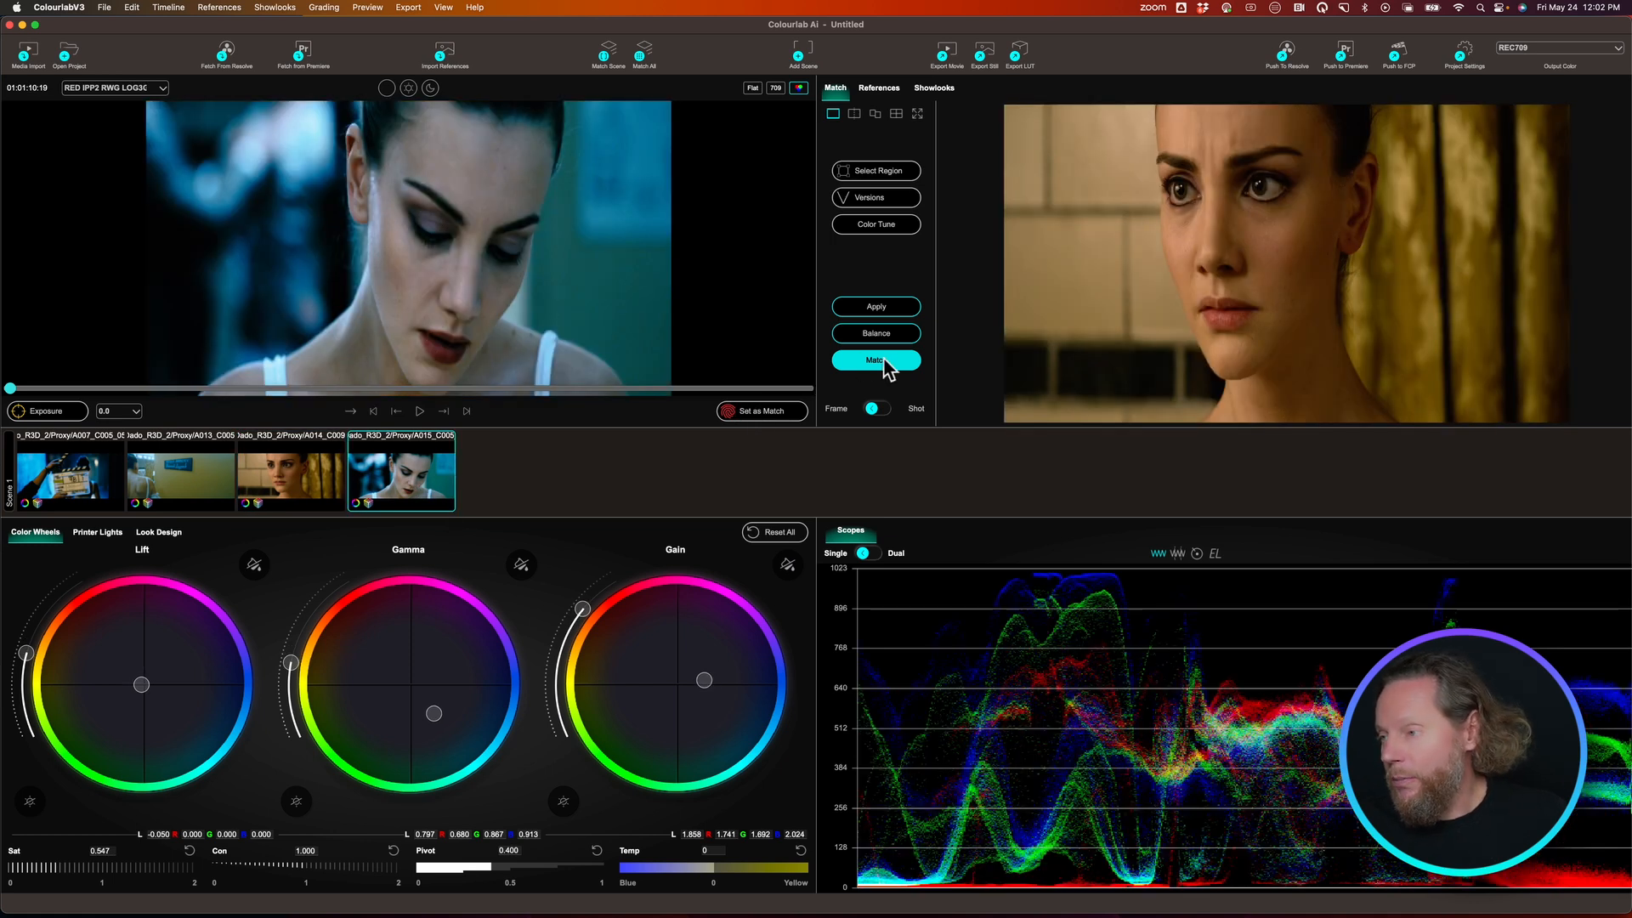
{"action": "left_click", "coordinate": [875, 359]}
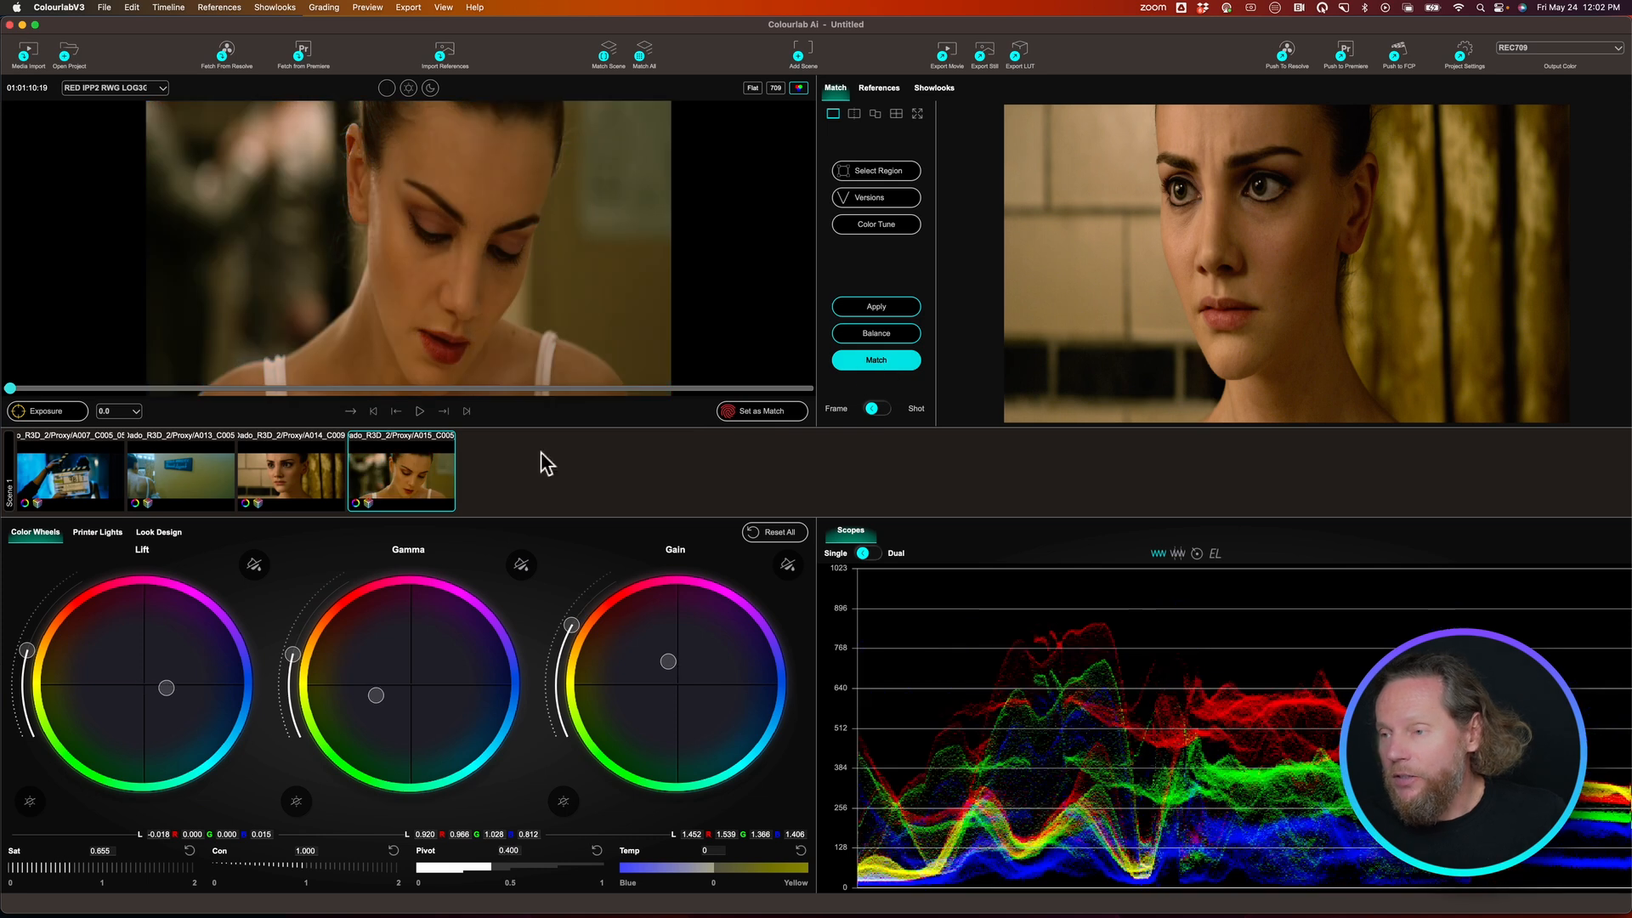
Select the second shot, scrub to a later frame, and match it to the graded close-up
{"action": "left_click", "coordinate": [180, 475]}
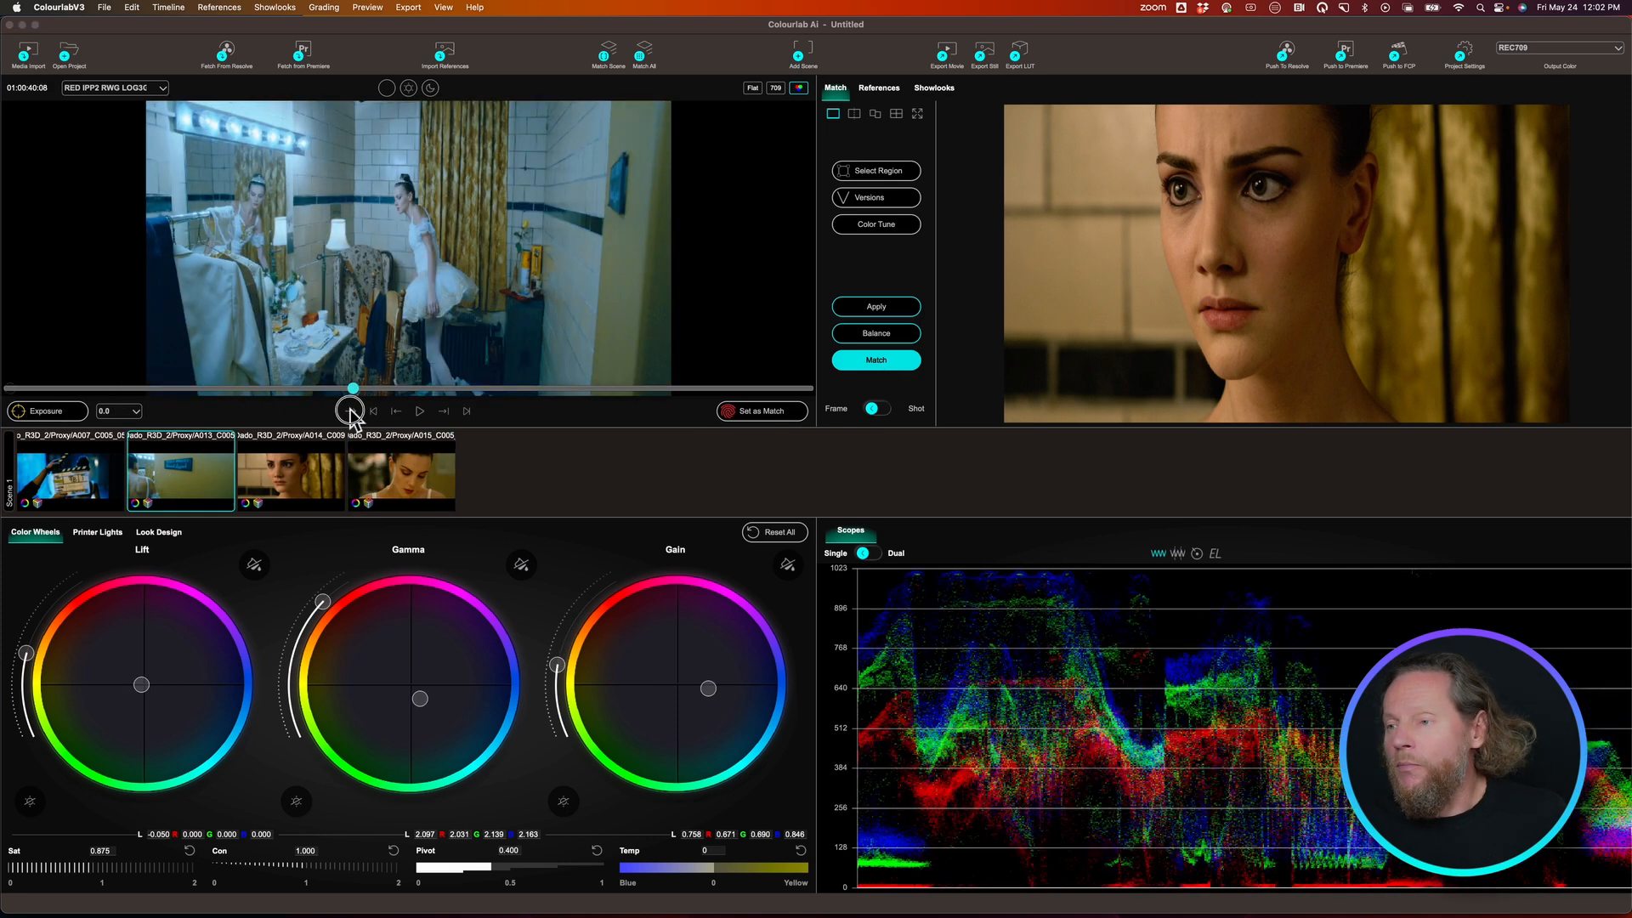
{"action": "left_click_drag", "start_coordinate": [354, 389], "coordinate": [10, 389]}
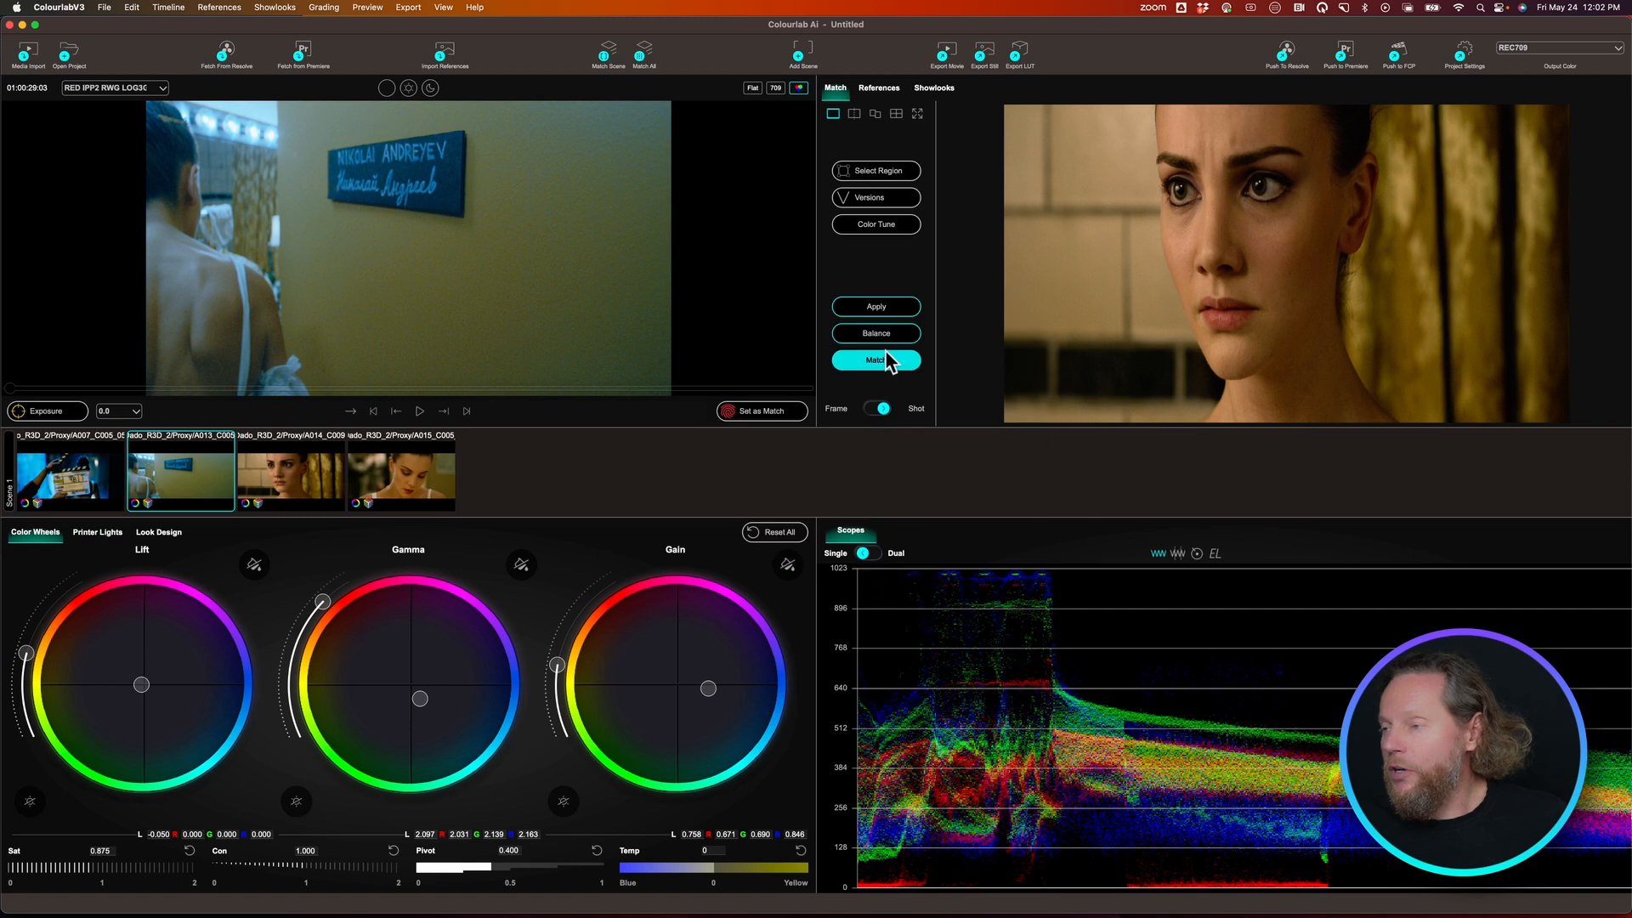
{"action": "left_click", "coordinate": [876, 361]}
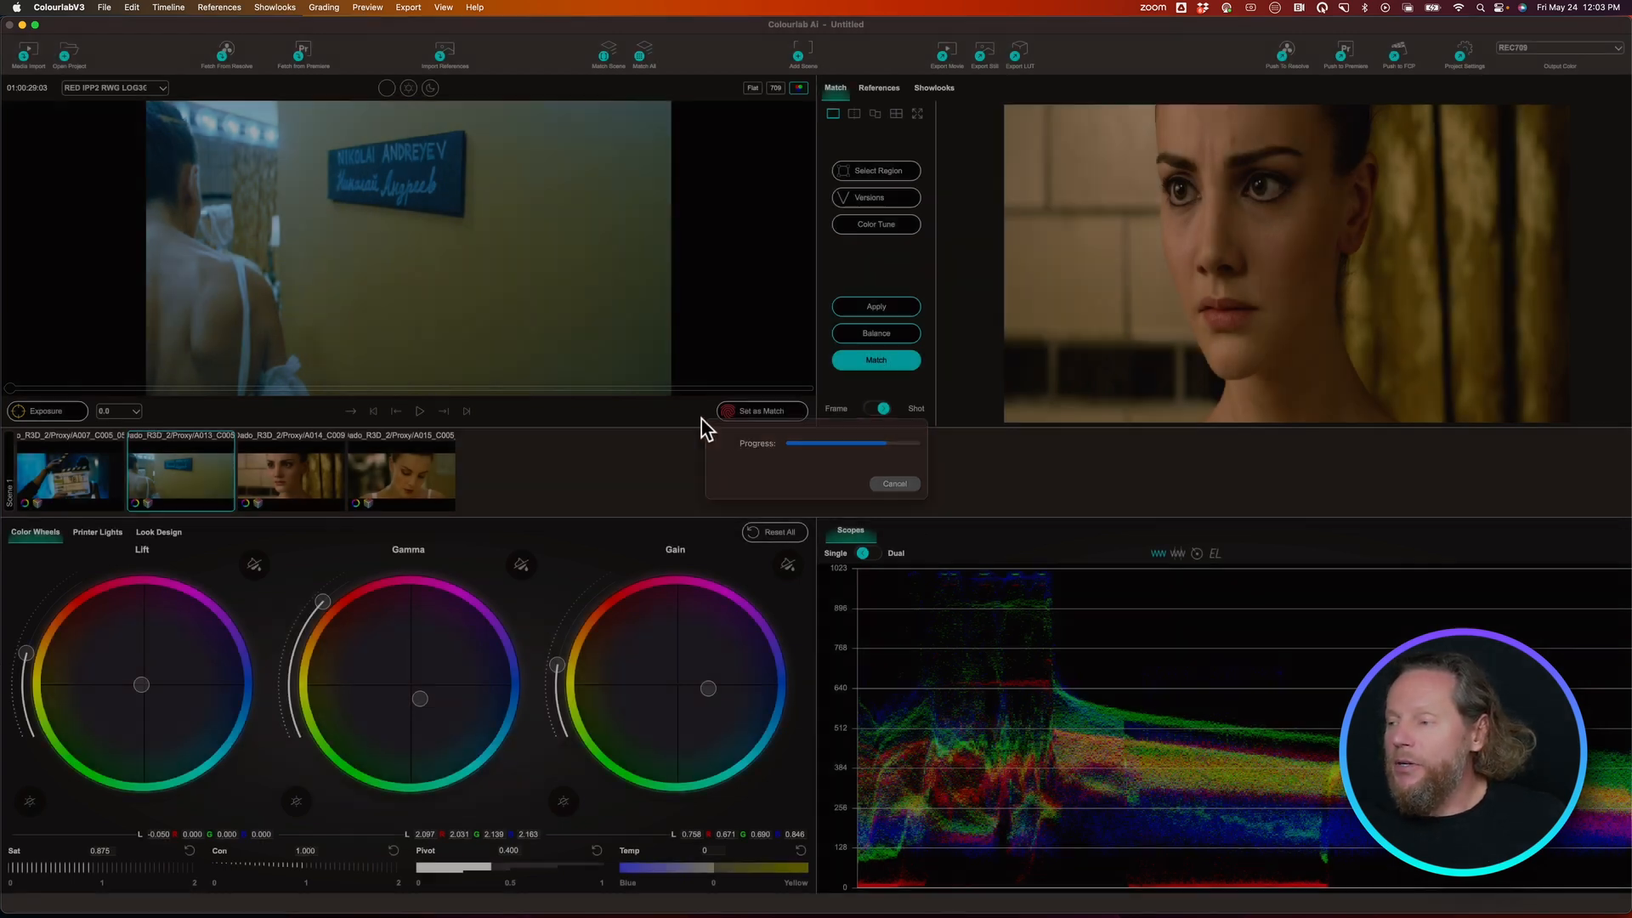
{"action": "left_click", "coordinate": [875, 358]}
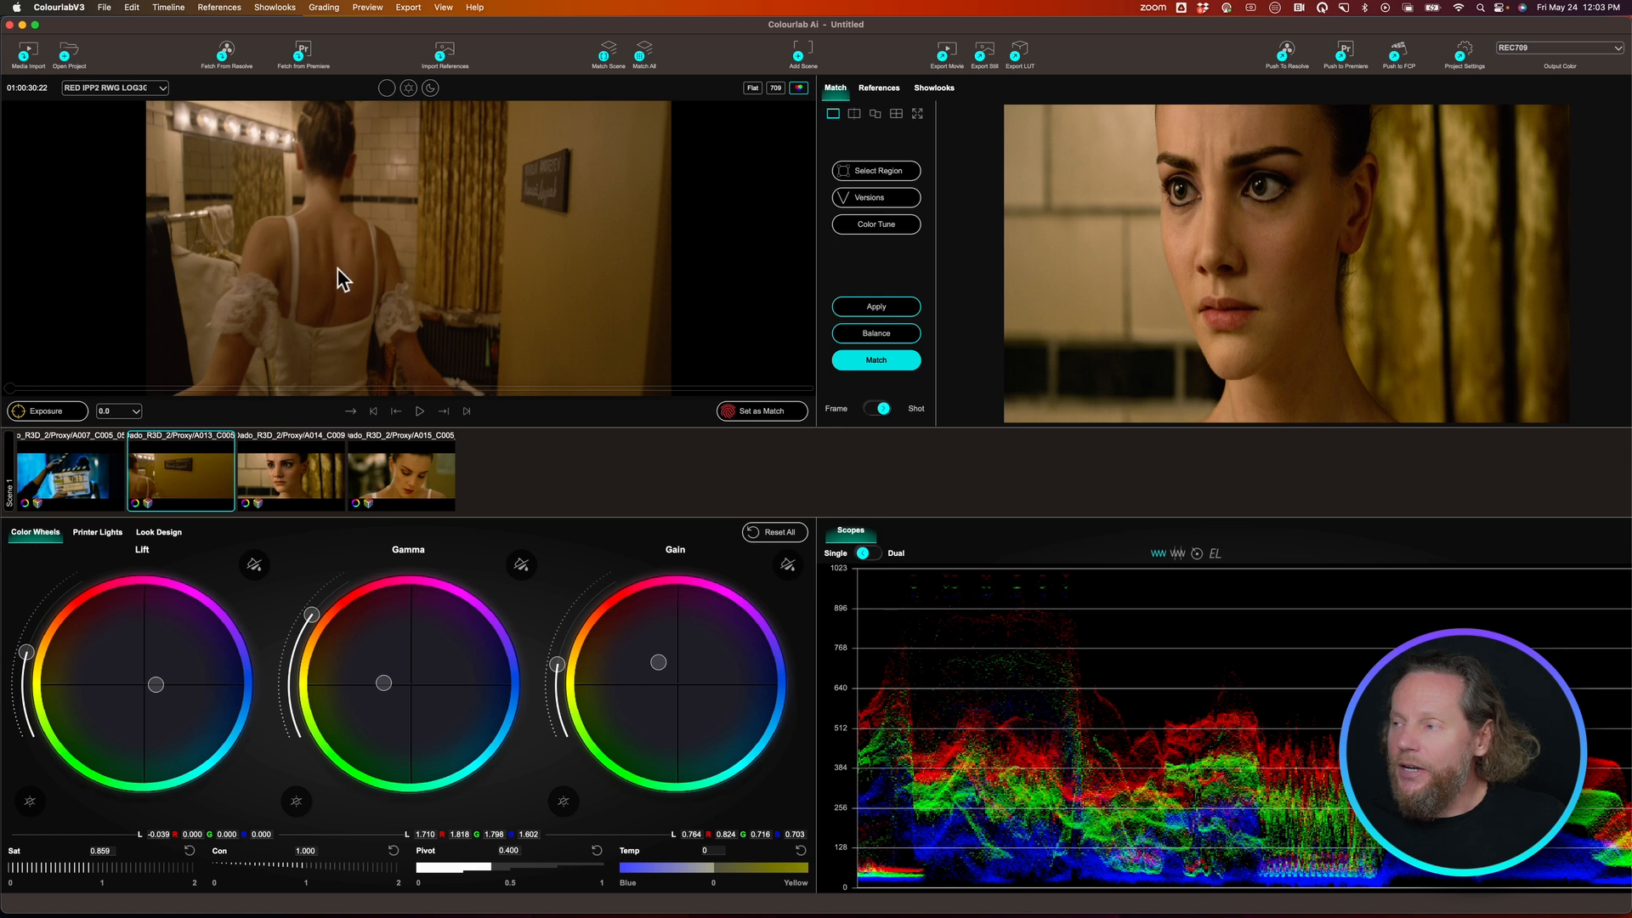
{"action": "left_click", "coordinate": [66, 475]}
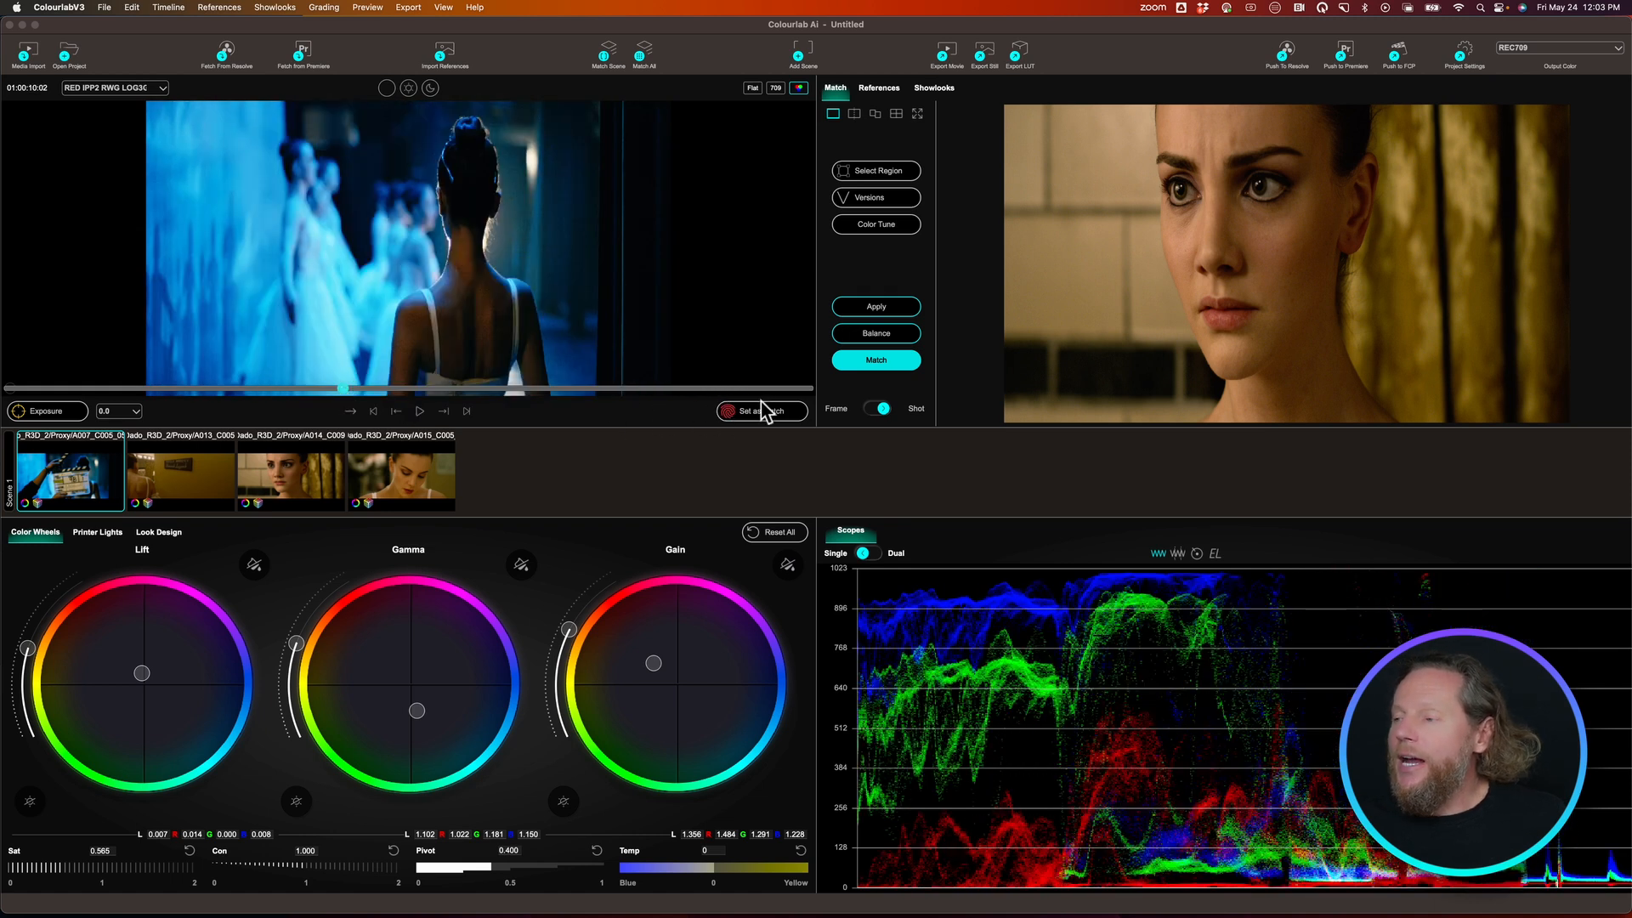
{"action": "mouse_move", "coordinate": [898, 391]}
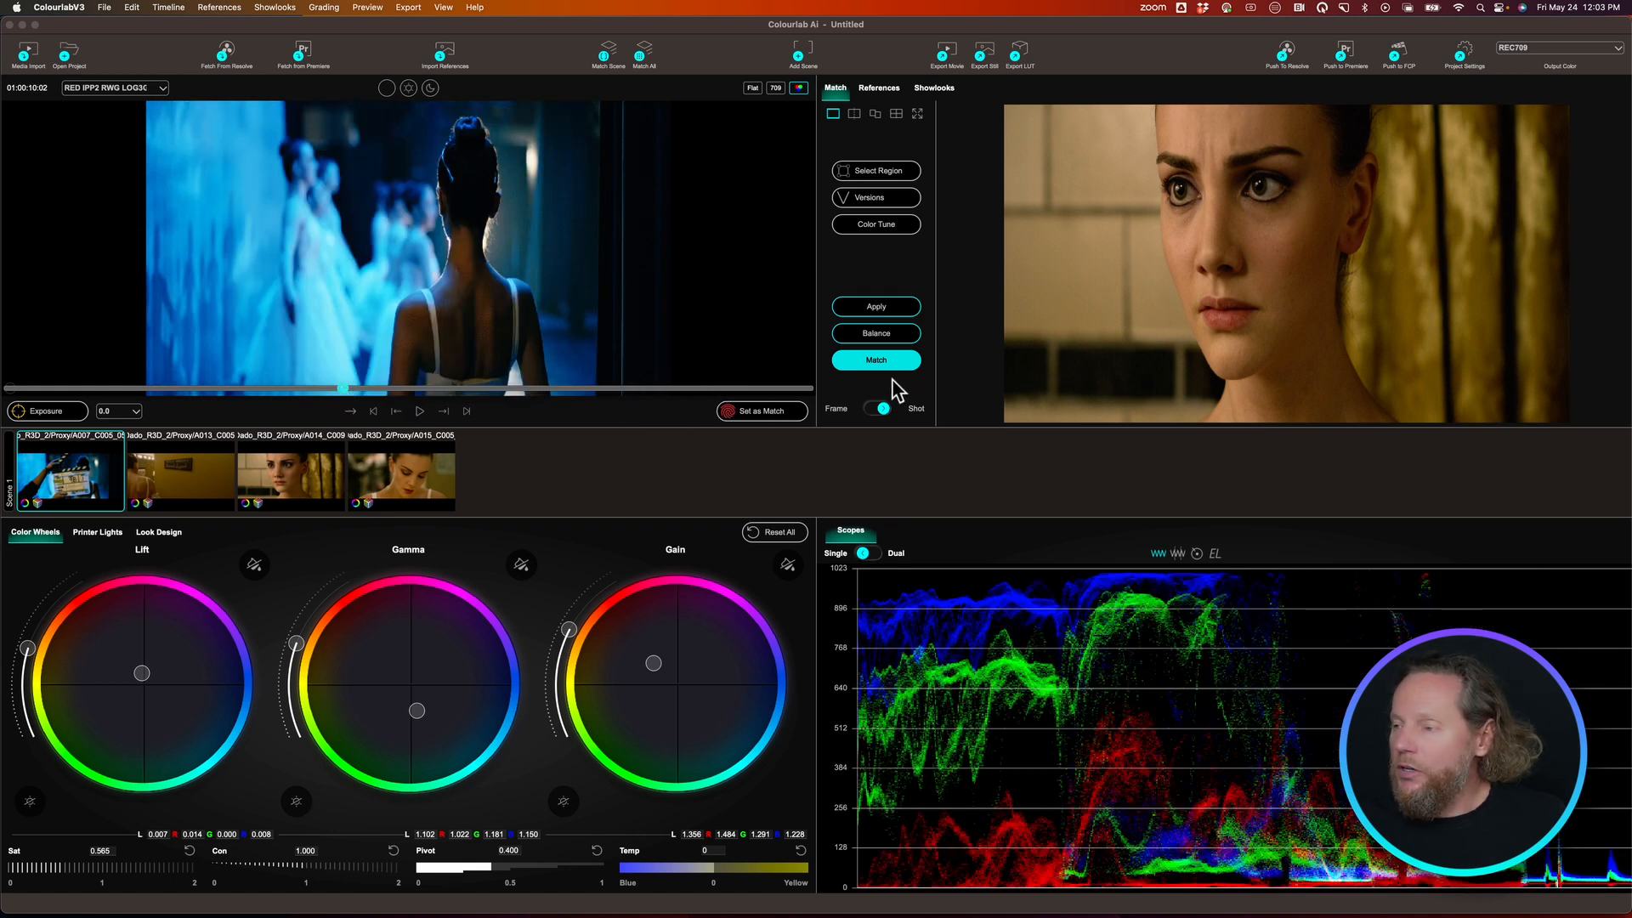
Match the first ballet shot to the warm reference, then scrub through to check it
{"action": "left_click", "coordinate": [875, 359]}
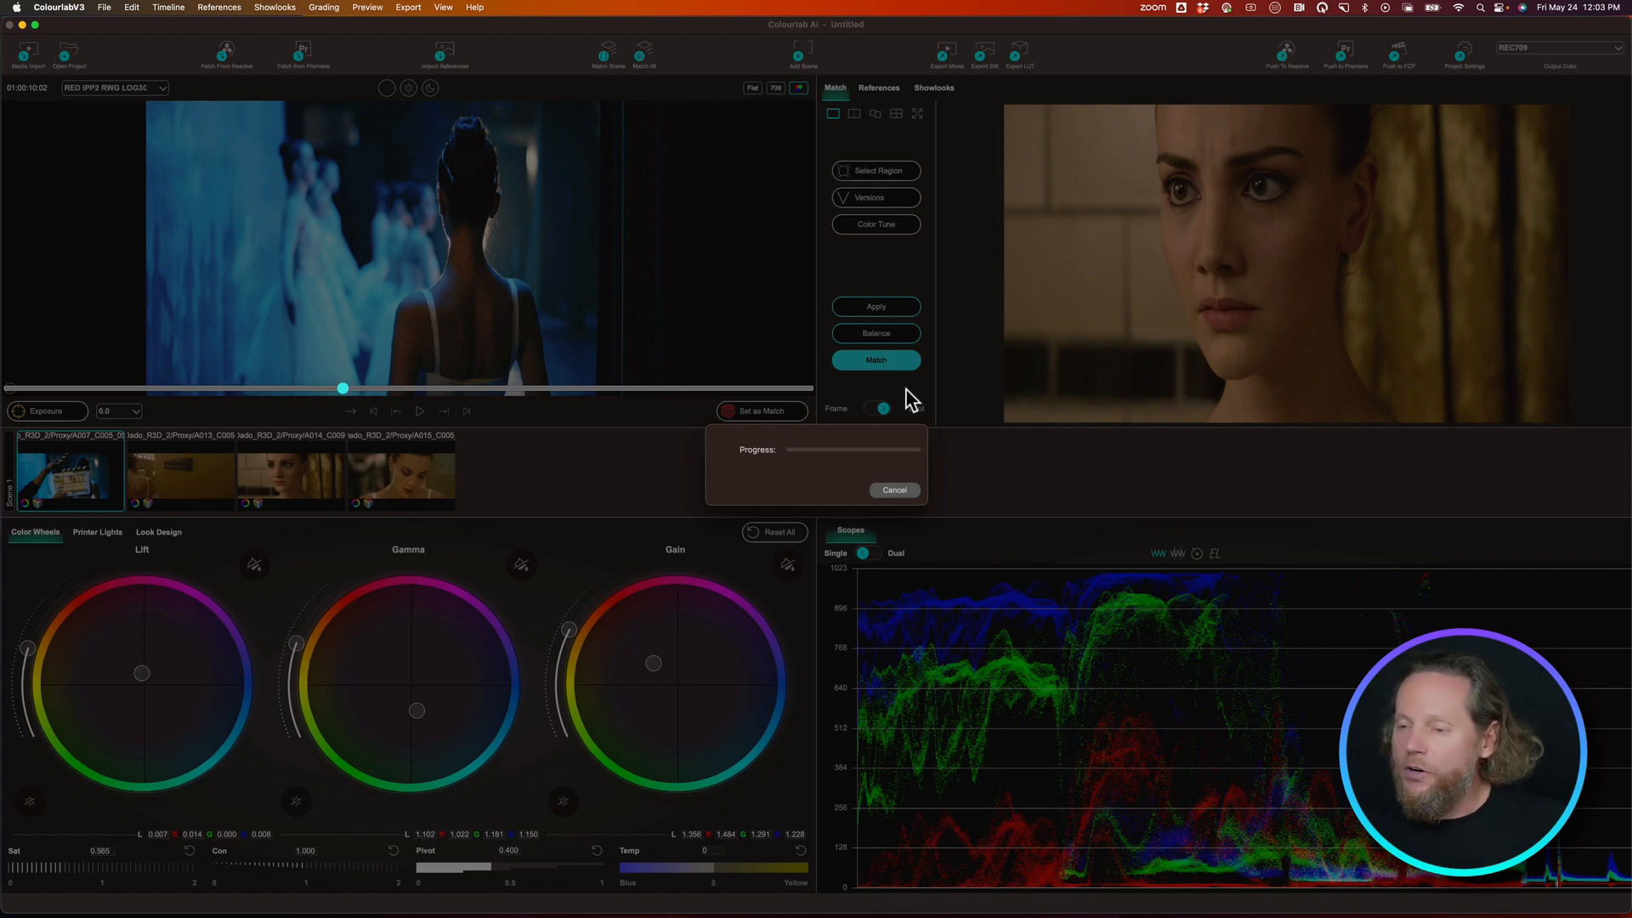
{"action": "left_click", "coordinate": [876, 359]}
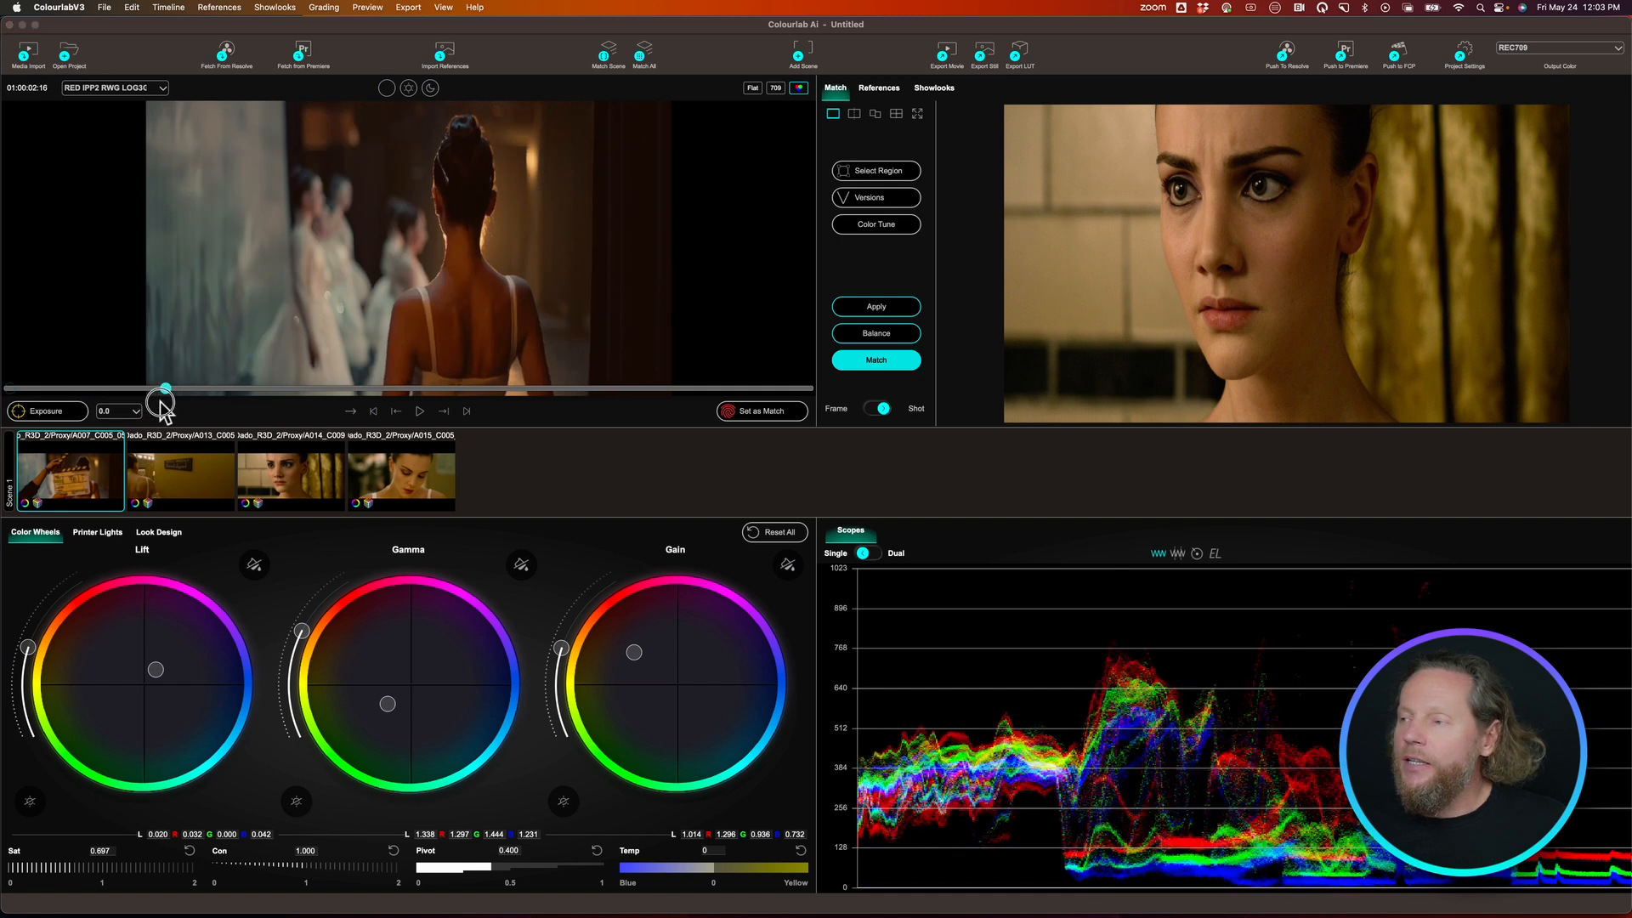
{"action": "left_click_drag", "start_coordinate": [161, 389], "coordinate": [633, 389]}
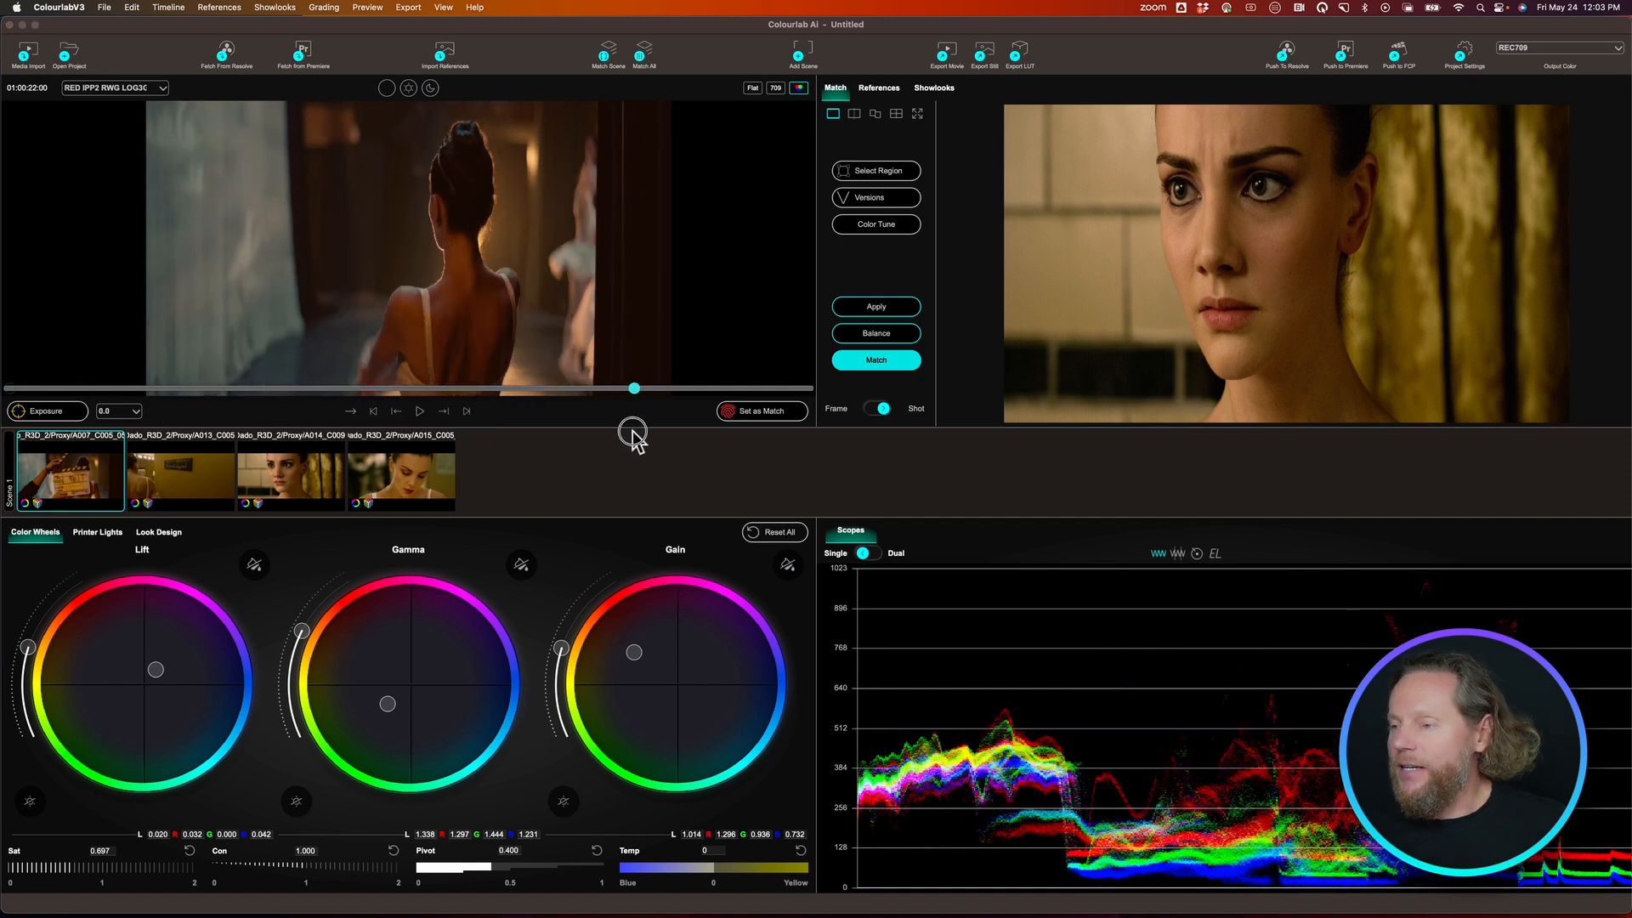
{"action": "left_click_drag", "start_coordinate": [634, 389], "coordinate": [320, 388]}
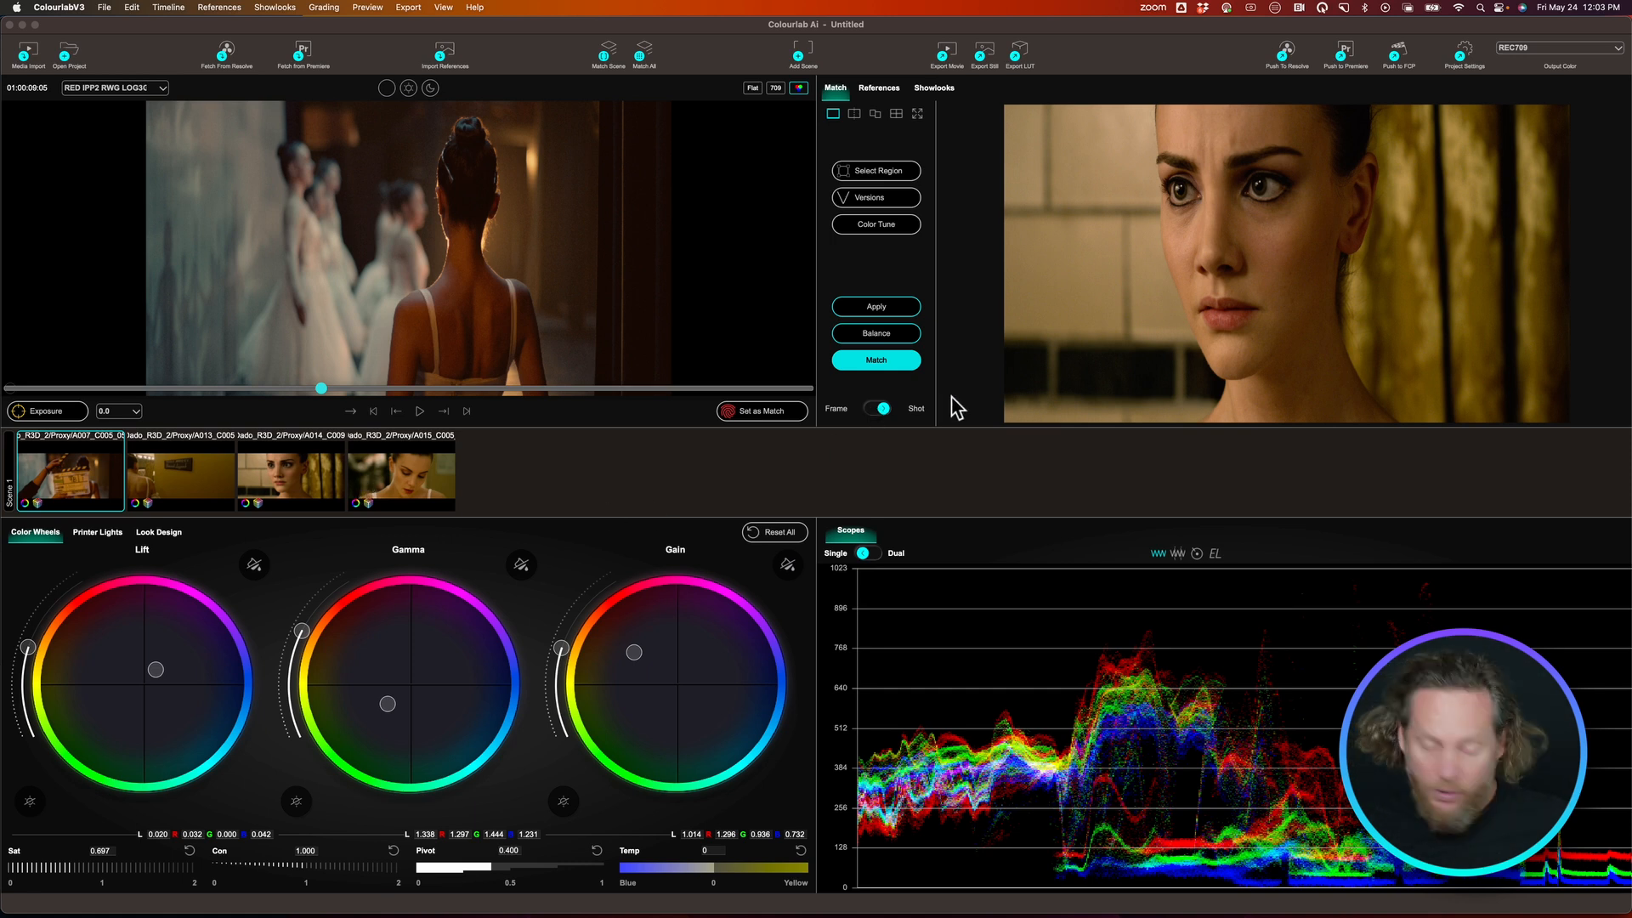
{"action": "mouse_move", "coordinate": [1385, 54]}
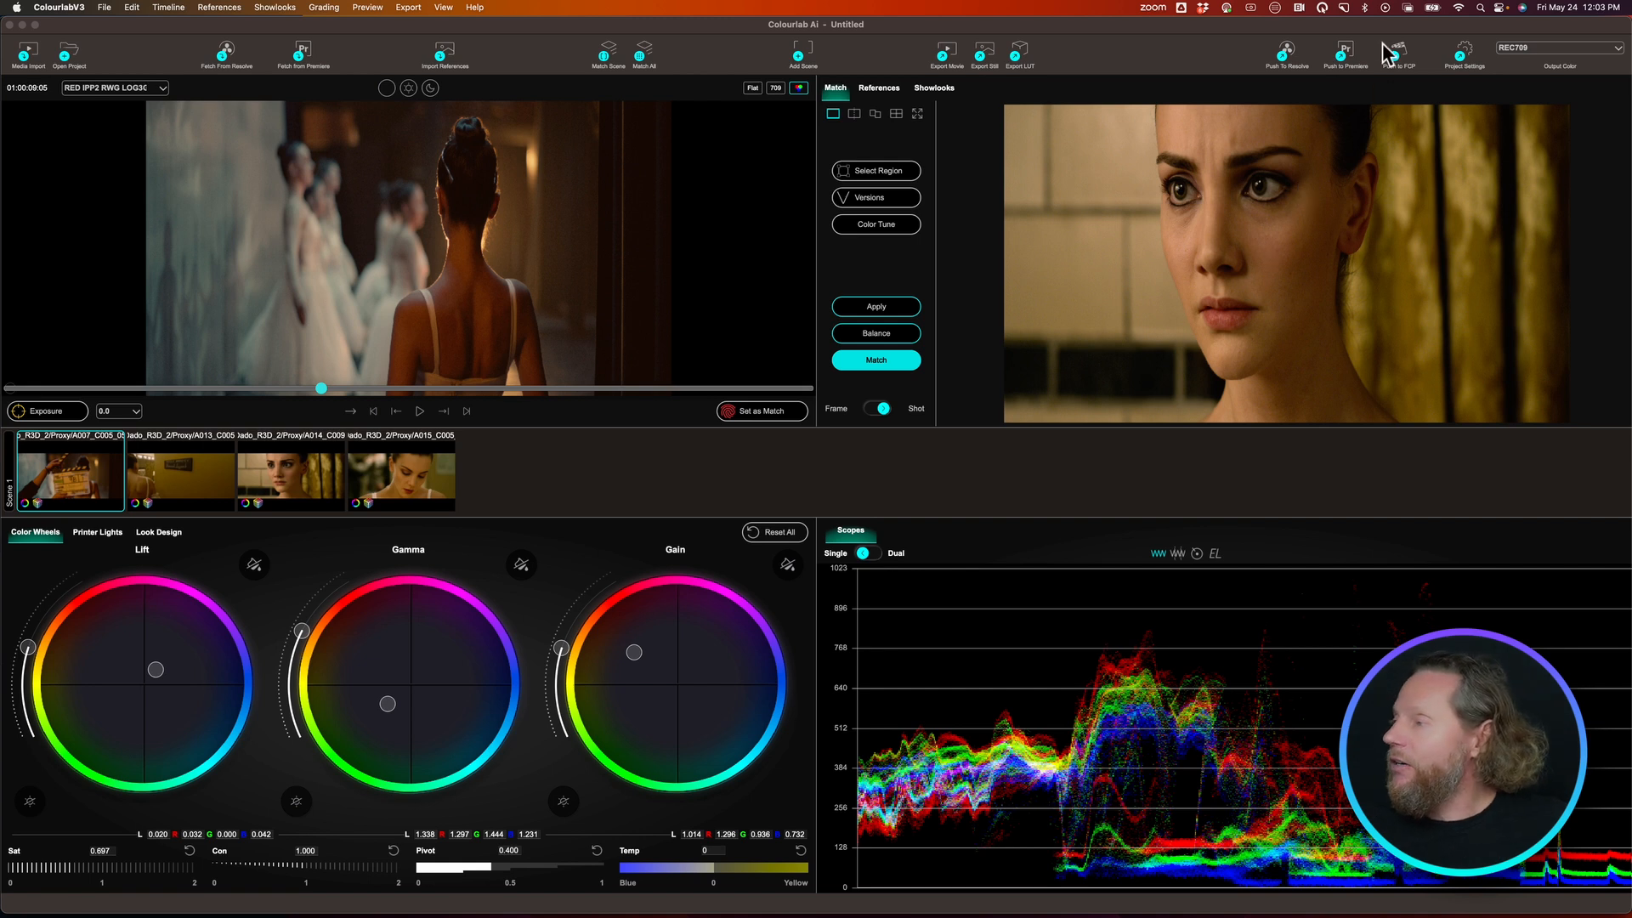
{"action": "mouse_move", "coordinate": [1346, 81]}
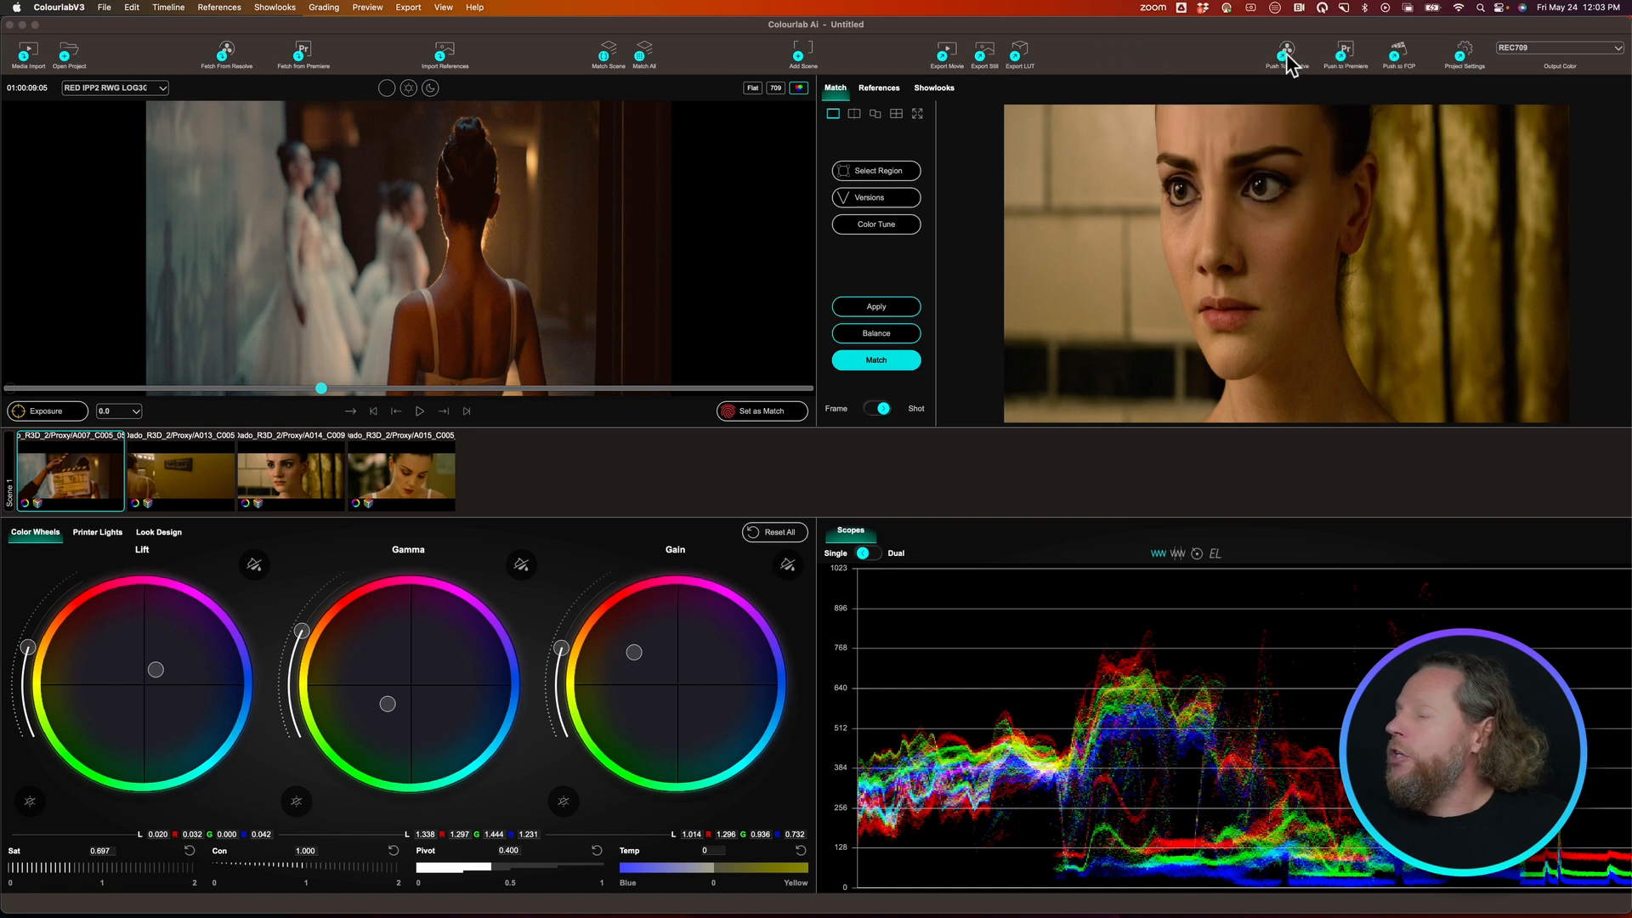
Push the matched grades to DaVinci Resolve, discarding unsaved Colourlab changes, and acknowledge sync completion
{"action": "left_click", "coordinate": [1284, 55]}
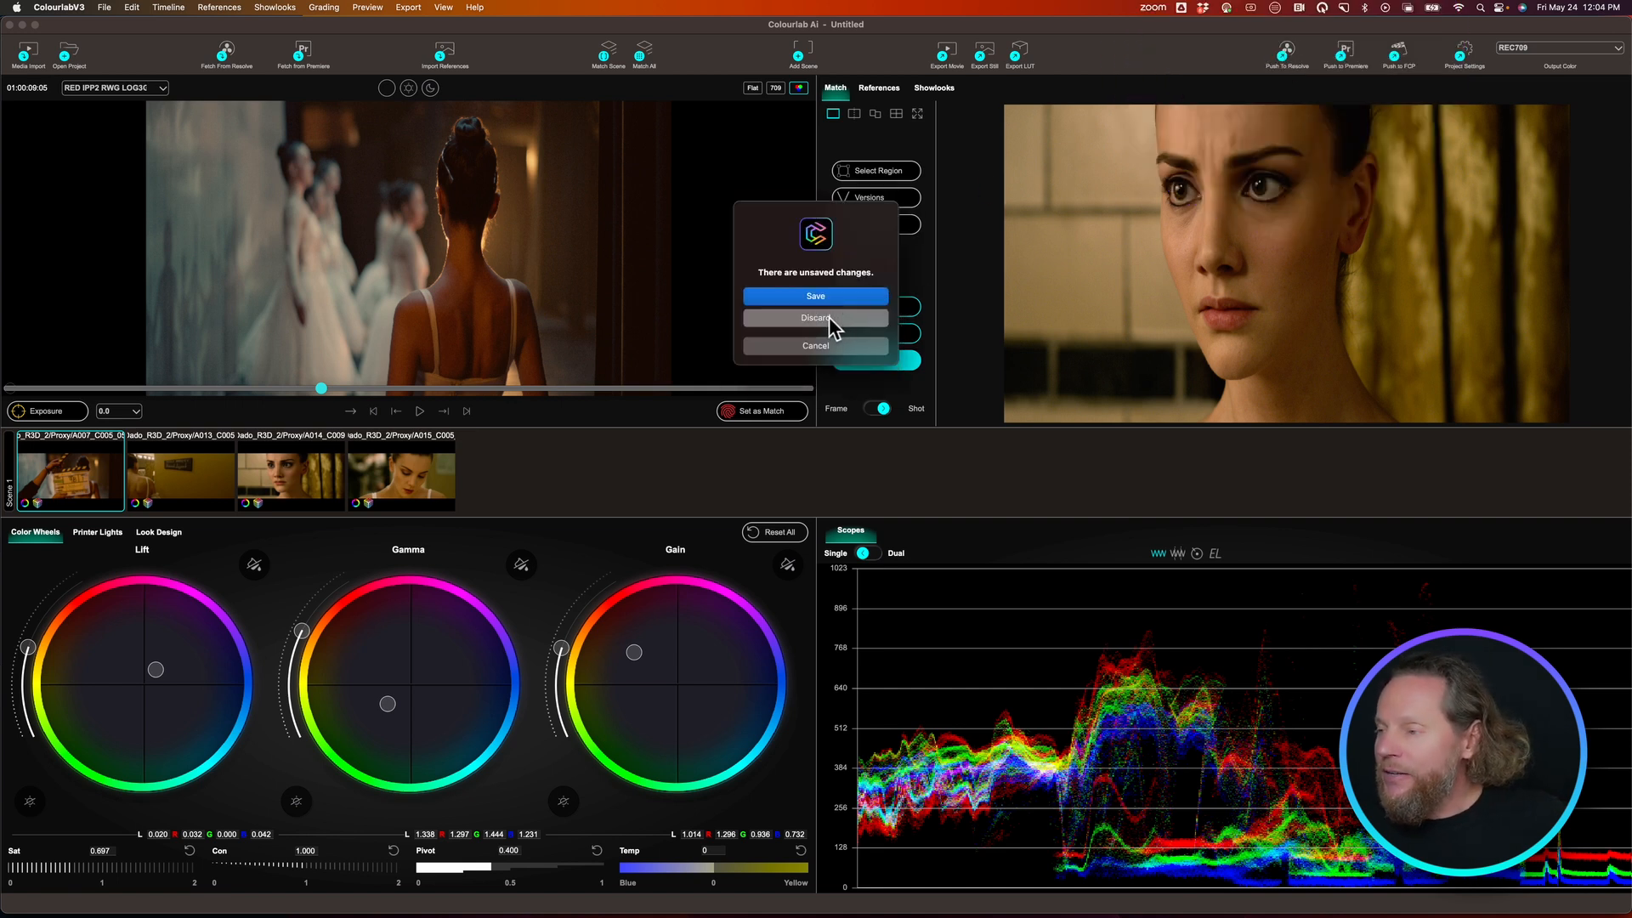
{"action": "left_click", "coordinate": [816, 317]}
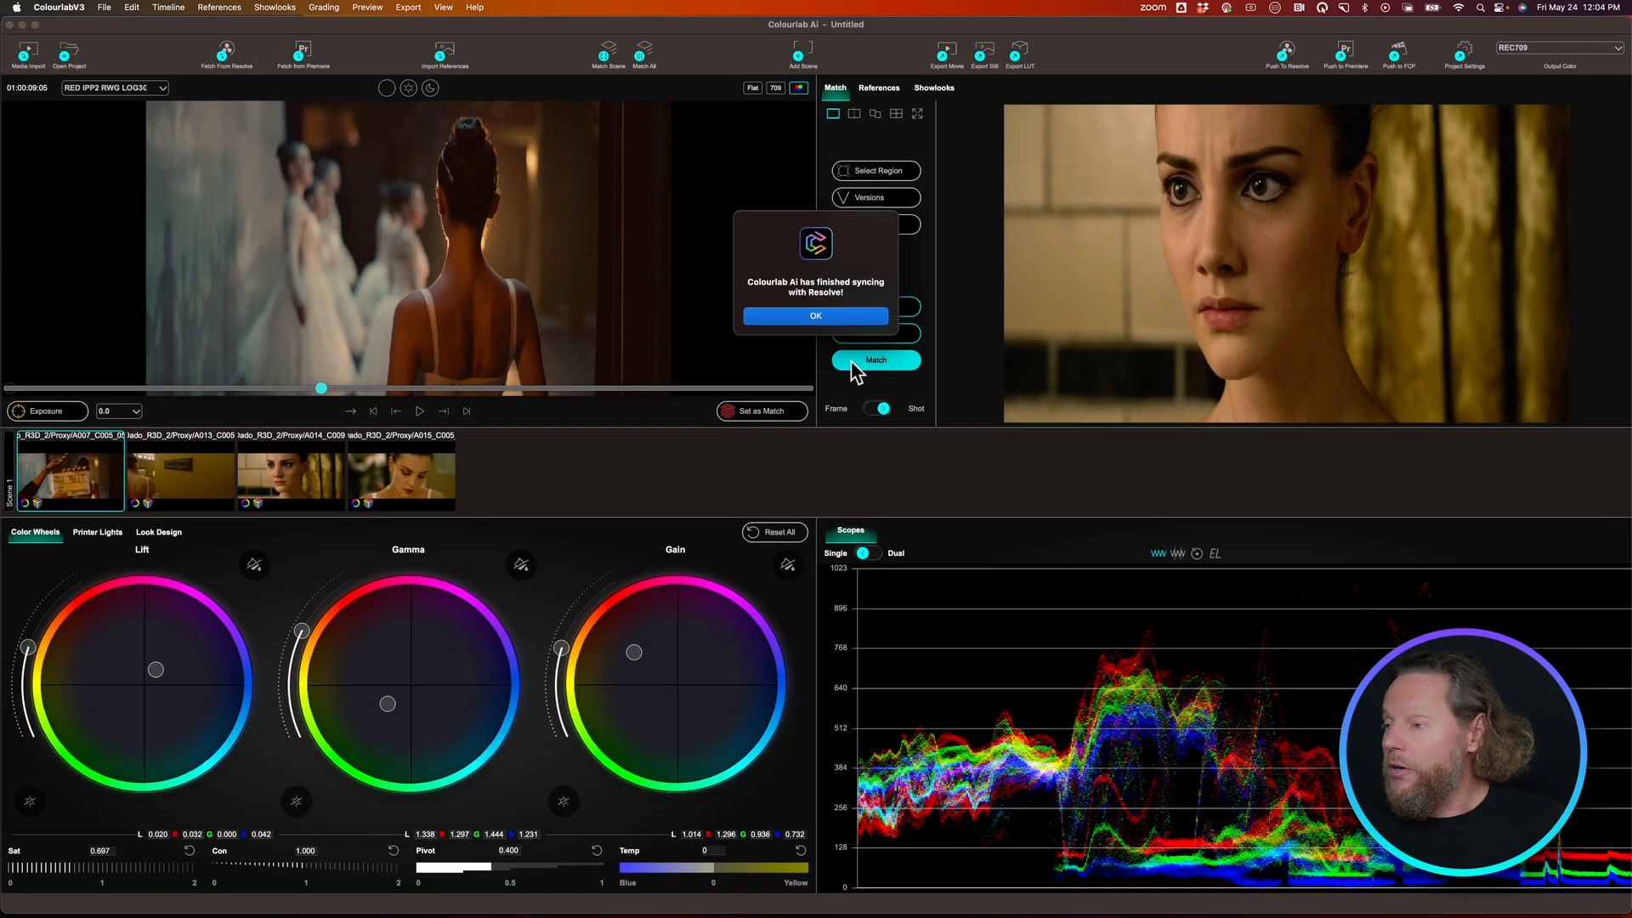
{"action": "left_click", "coordinate": [816, 315]}
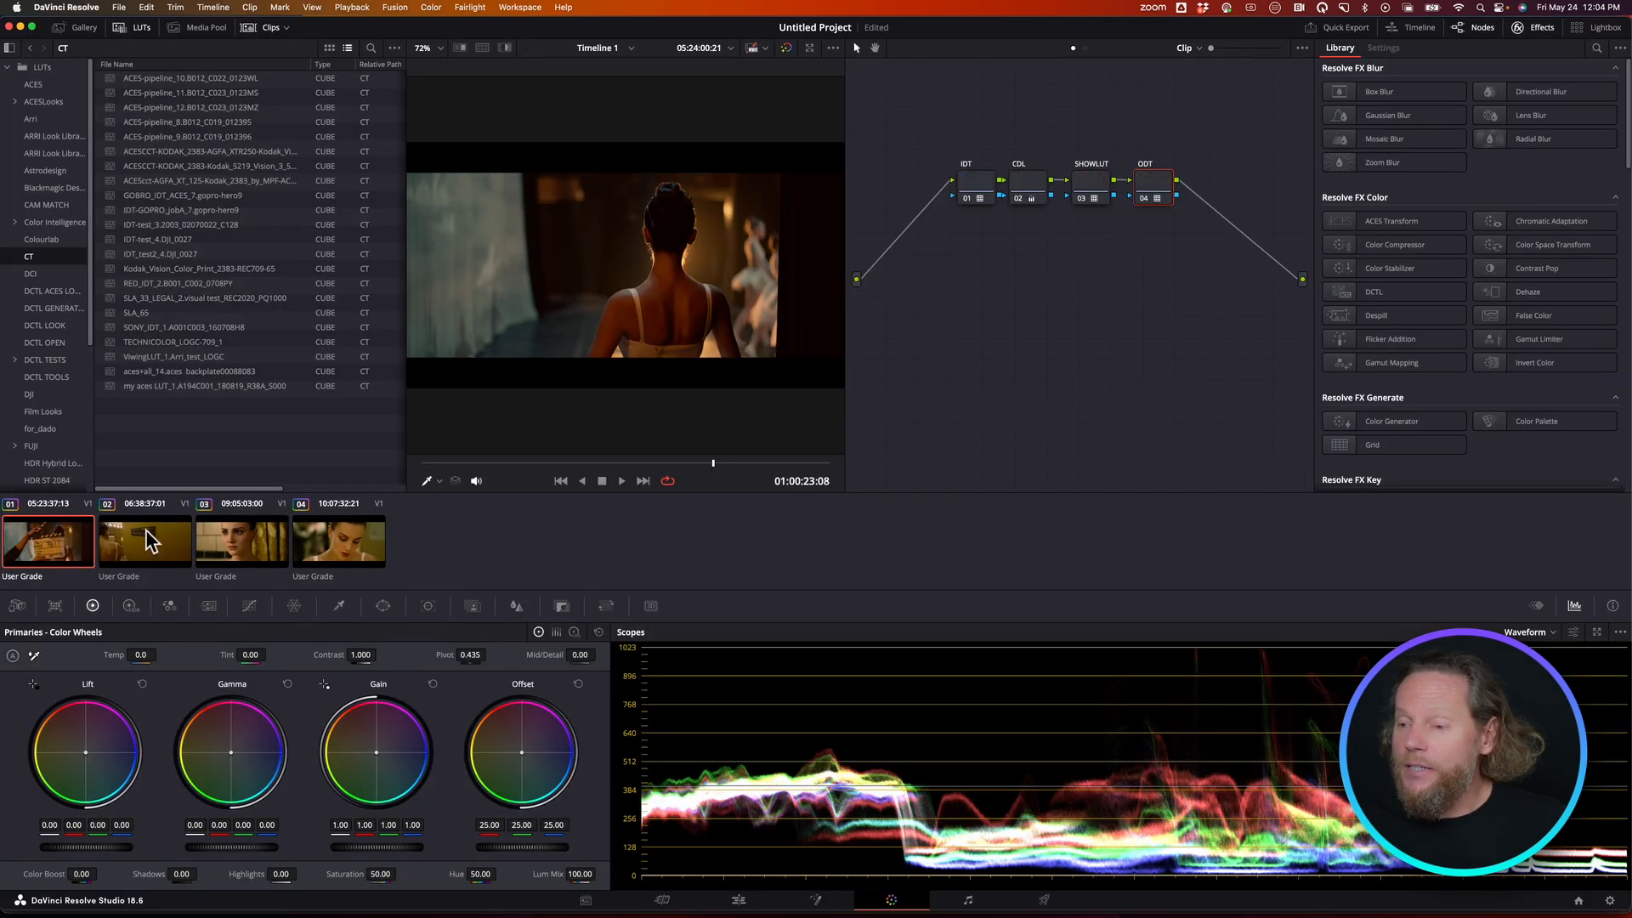
Inspect the woman close-up and slate clip grades on the Color page, then return to Edit
{"action": "left_click", "coordinate": [337, 539]}
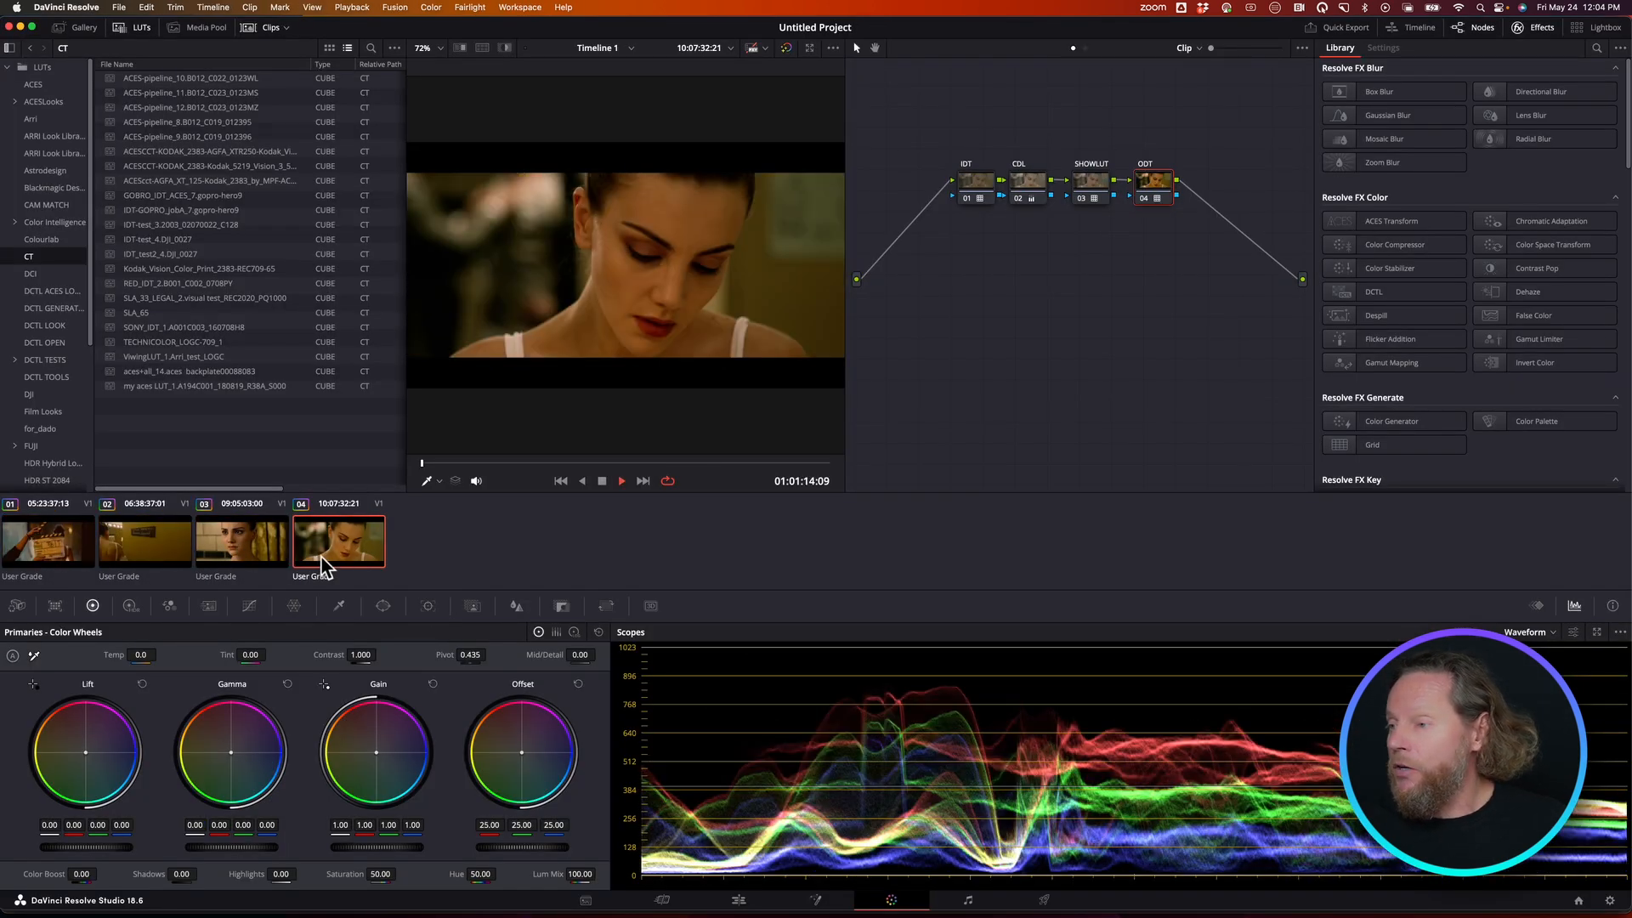
{"action": "left_click", "coordinate": [46, 539]}
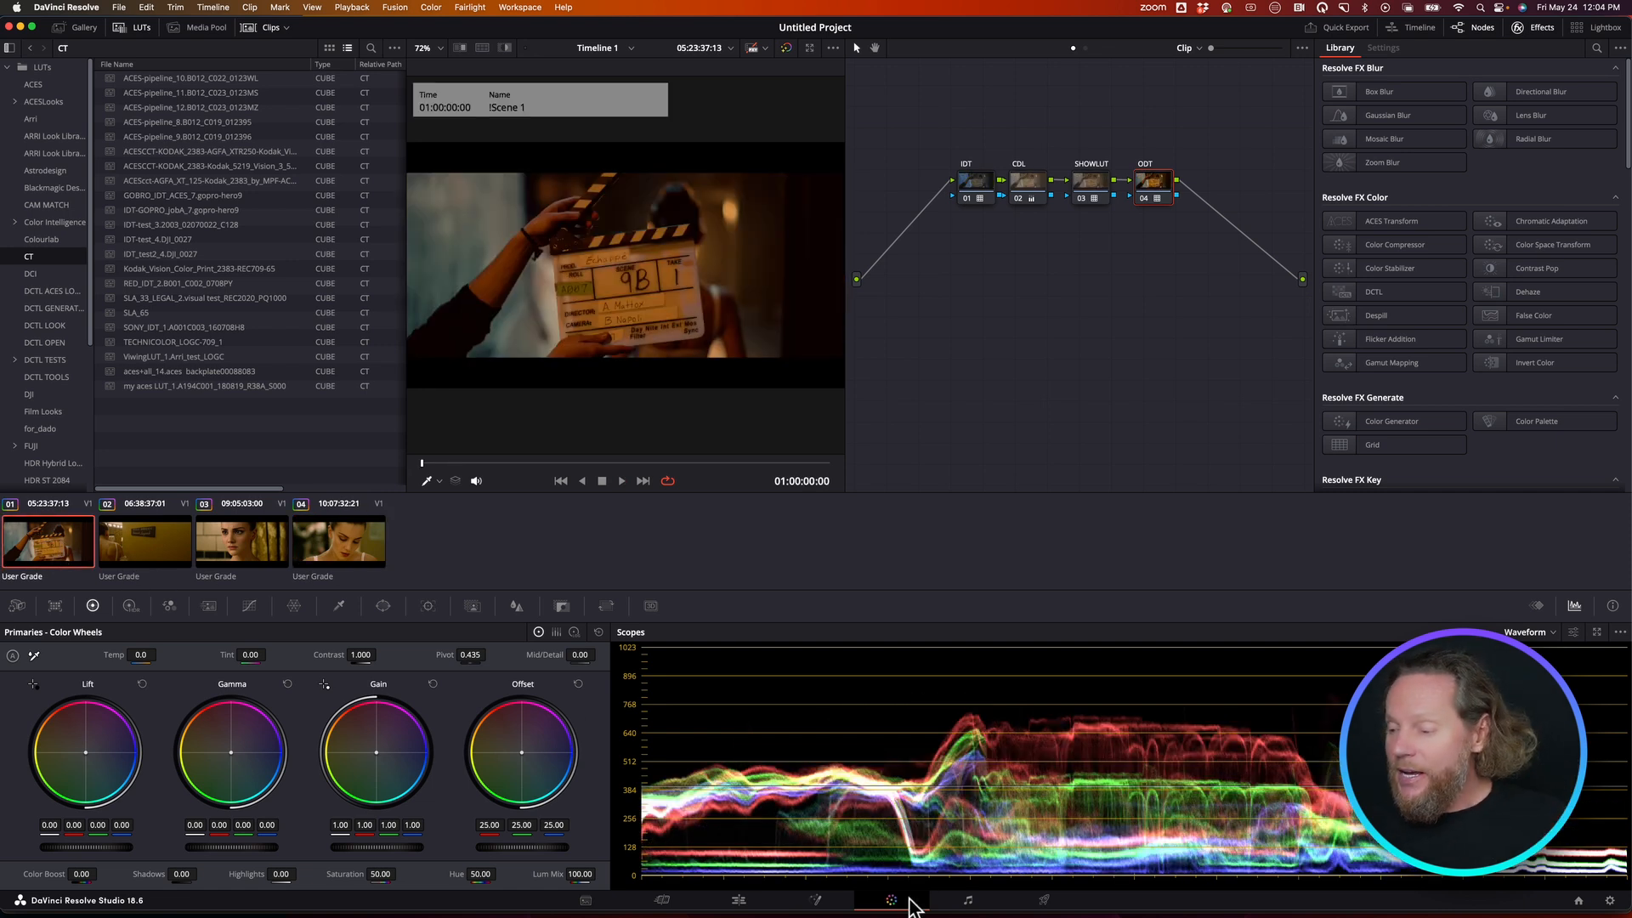
{"action": "left_click", "coordinate": [739, 901]}
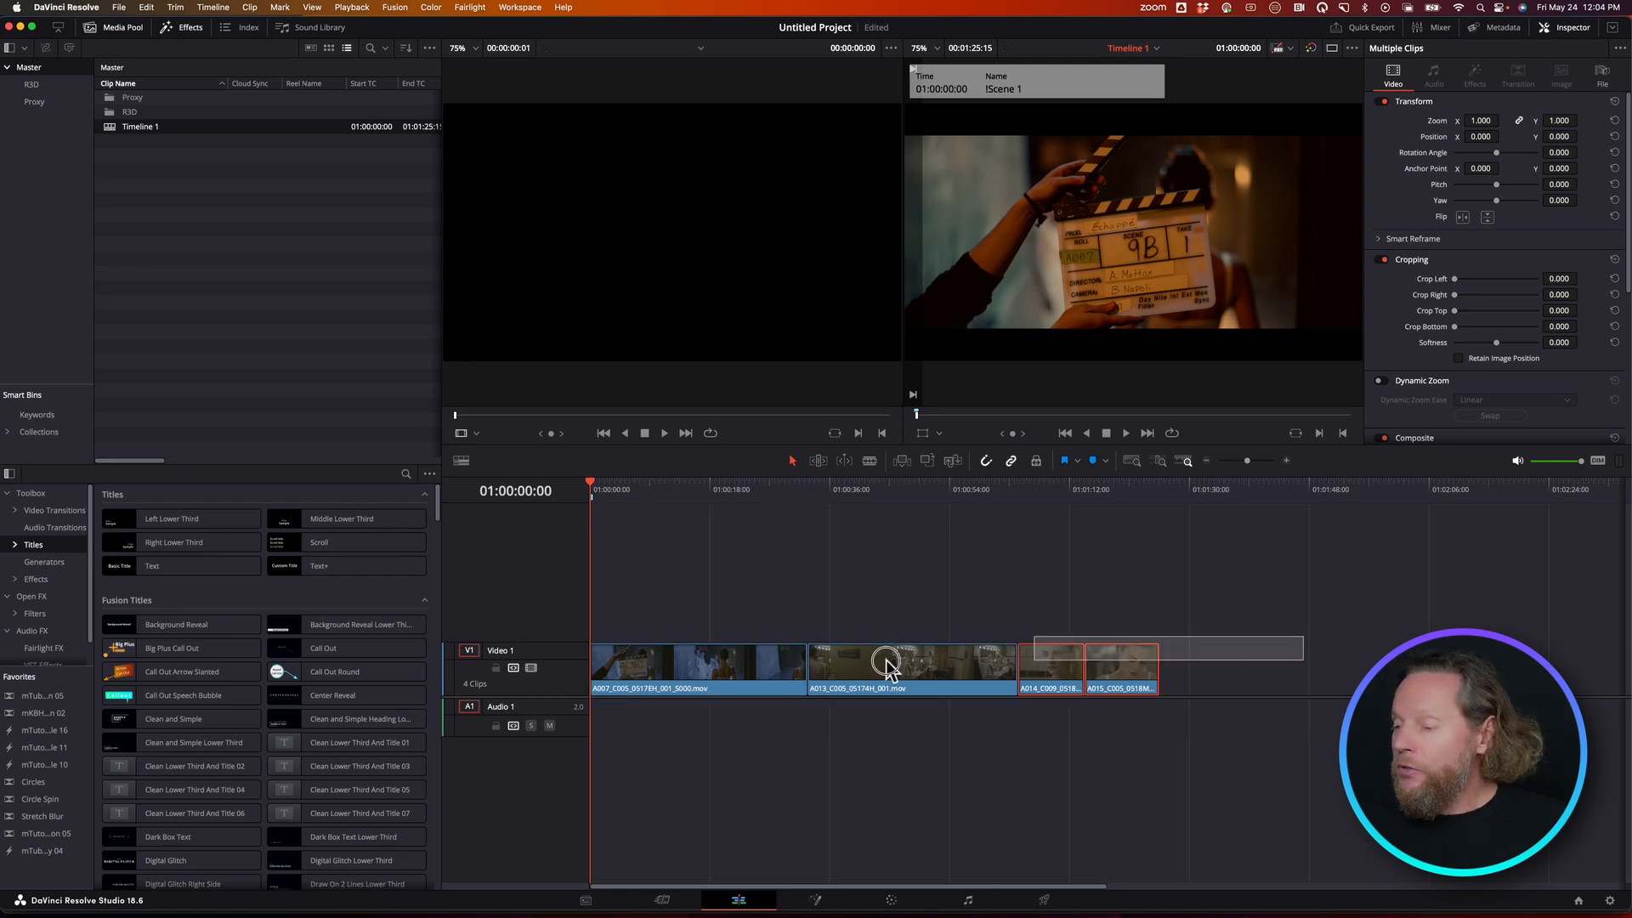
Reconform Timeline 1 from bins using R3D instead of Proxy, then return to the Color page
{"action": "right_click", "coordinate": [663, 674]}
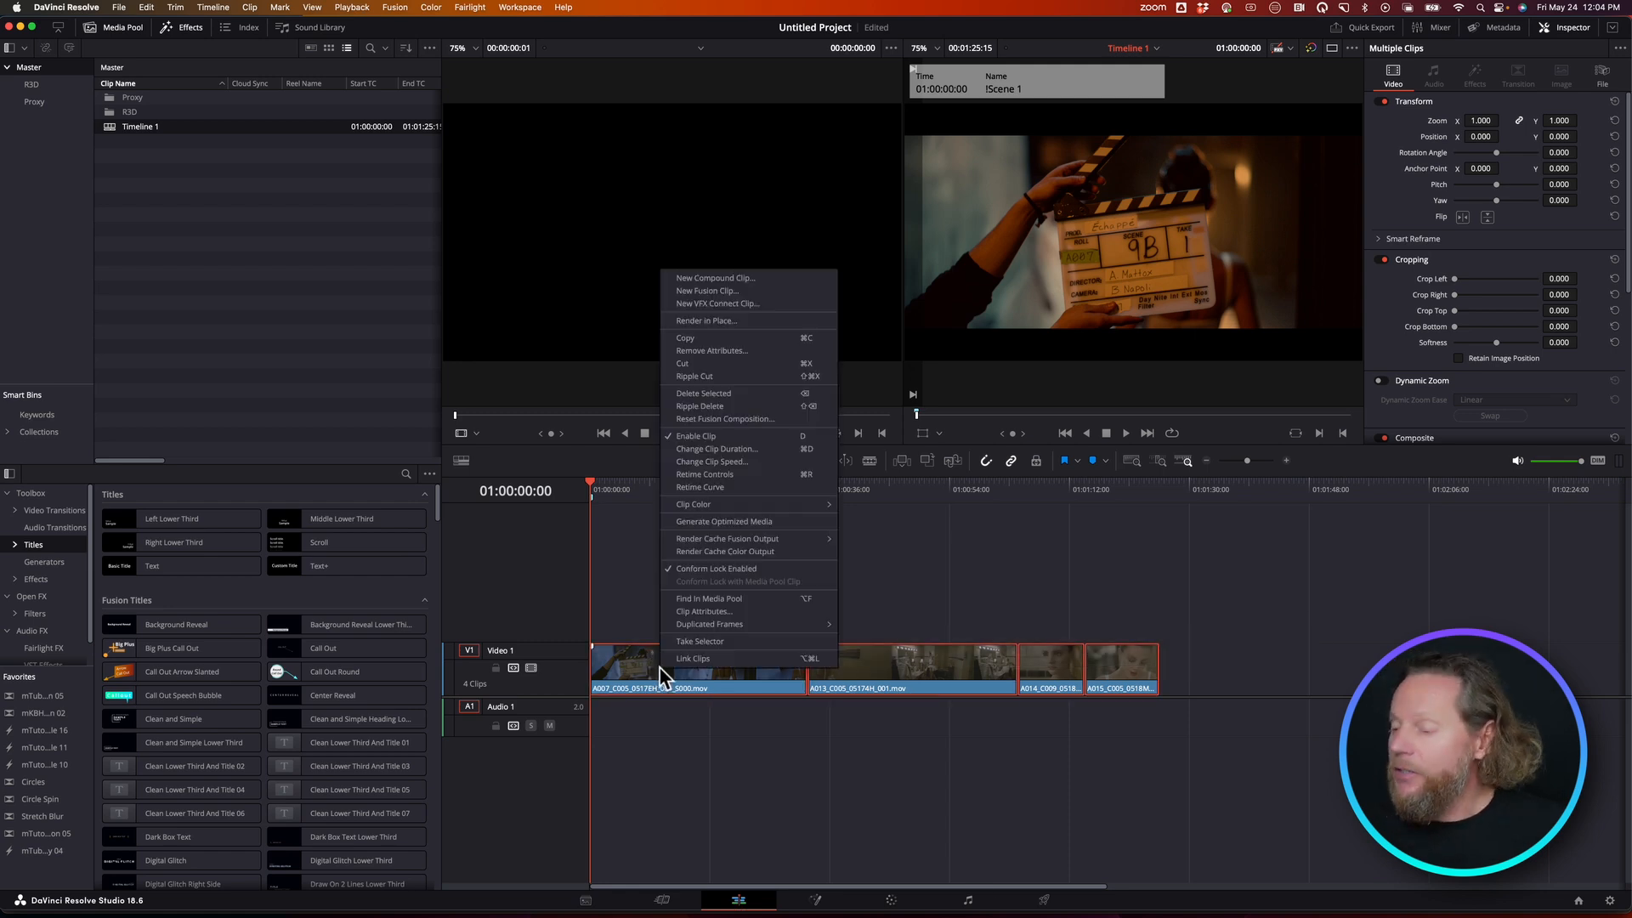
{"action": "mouse_move", "coordinate": [733, 572]}
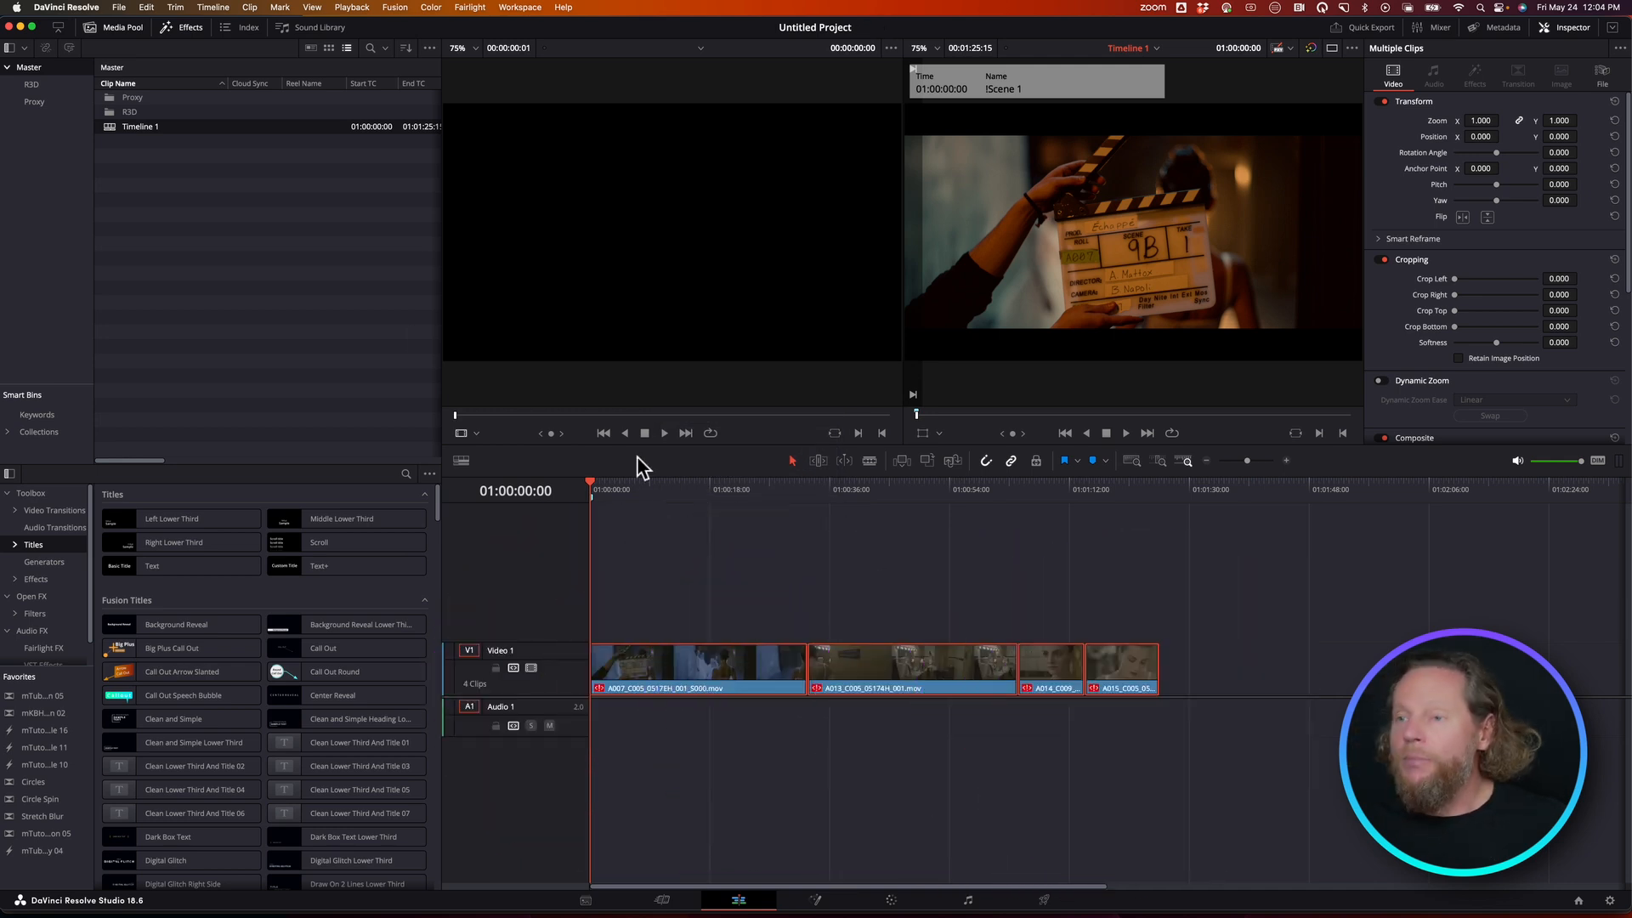
{"action": "mouse_move", "coordinate": [111, 136]}
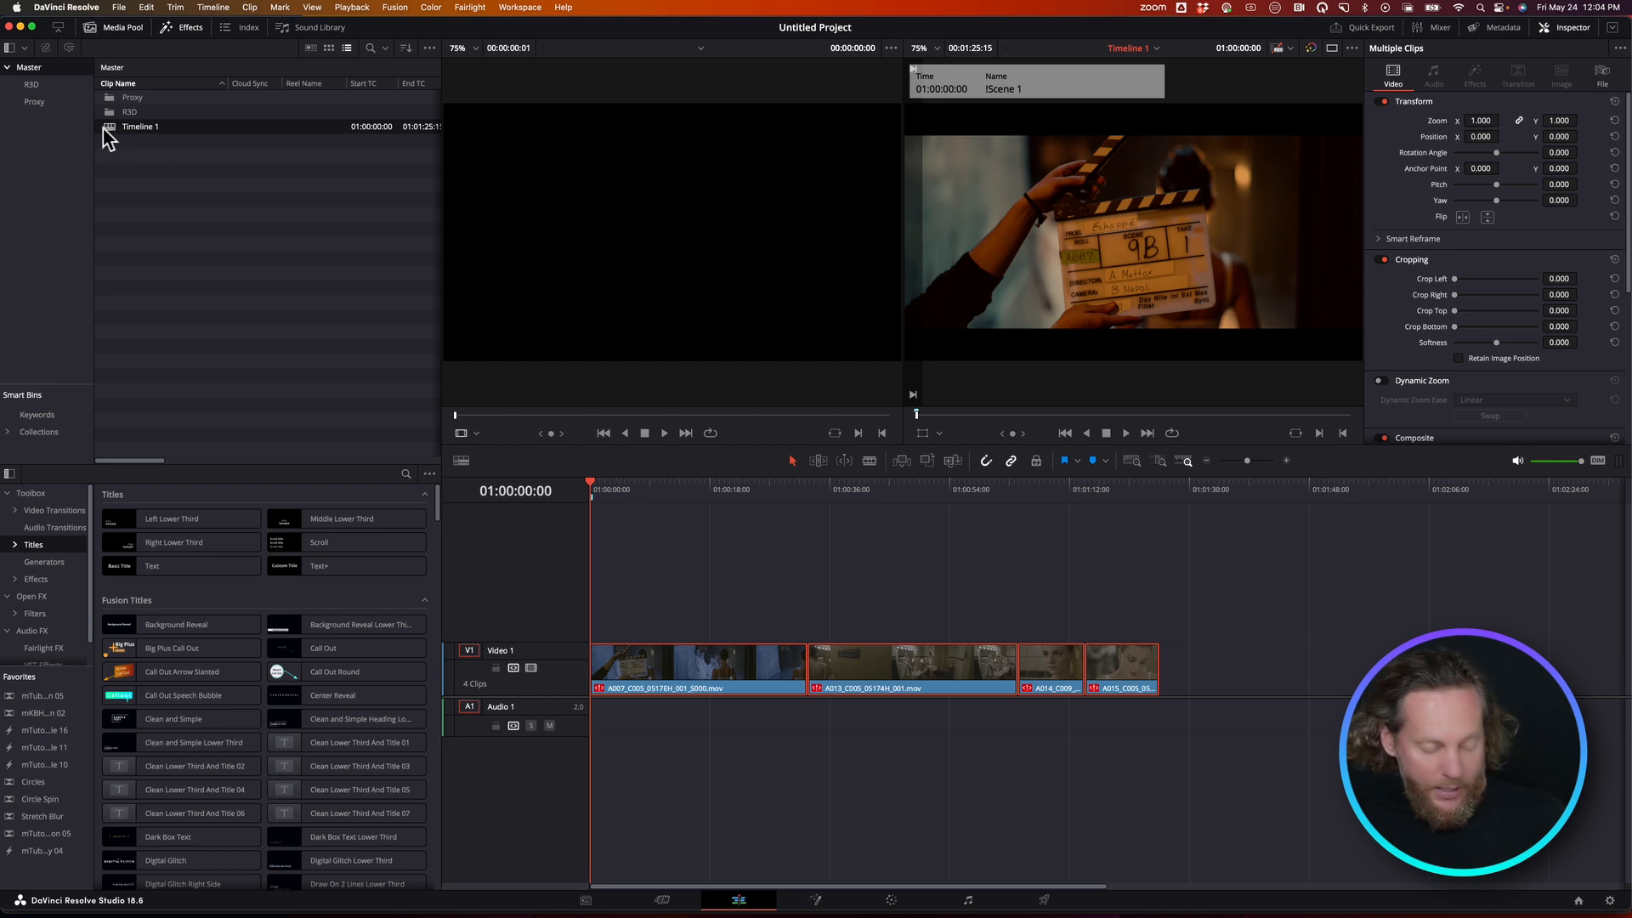
{"action": "right_click", "coordinate": [141, 125]}
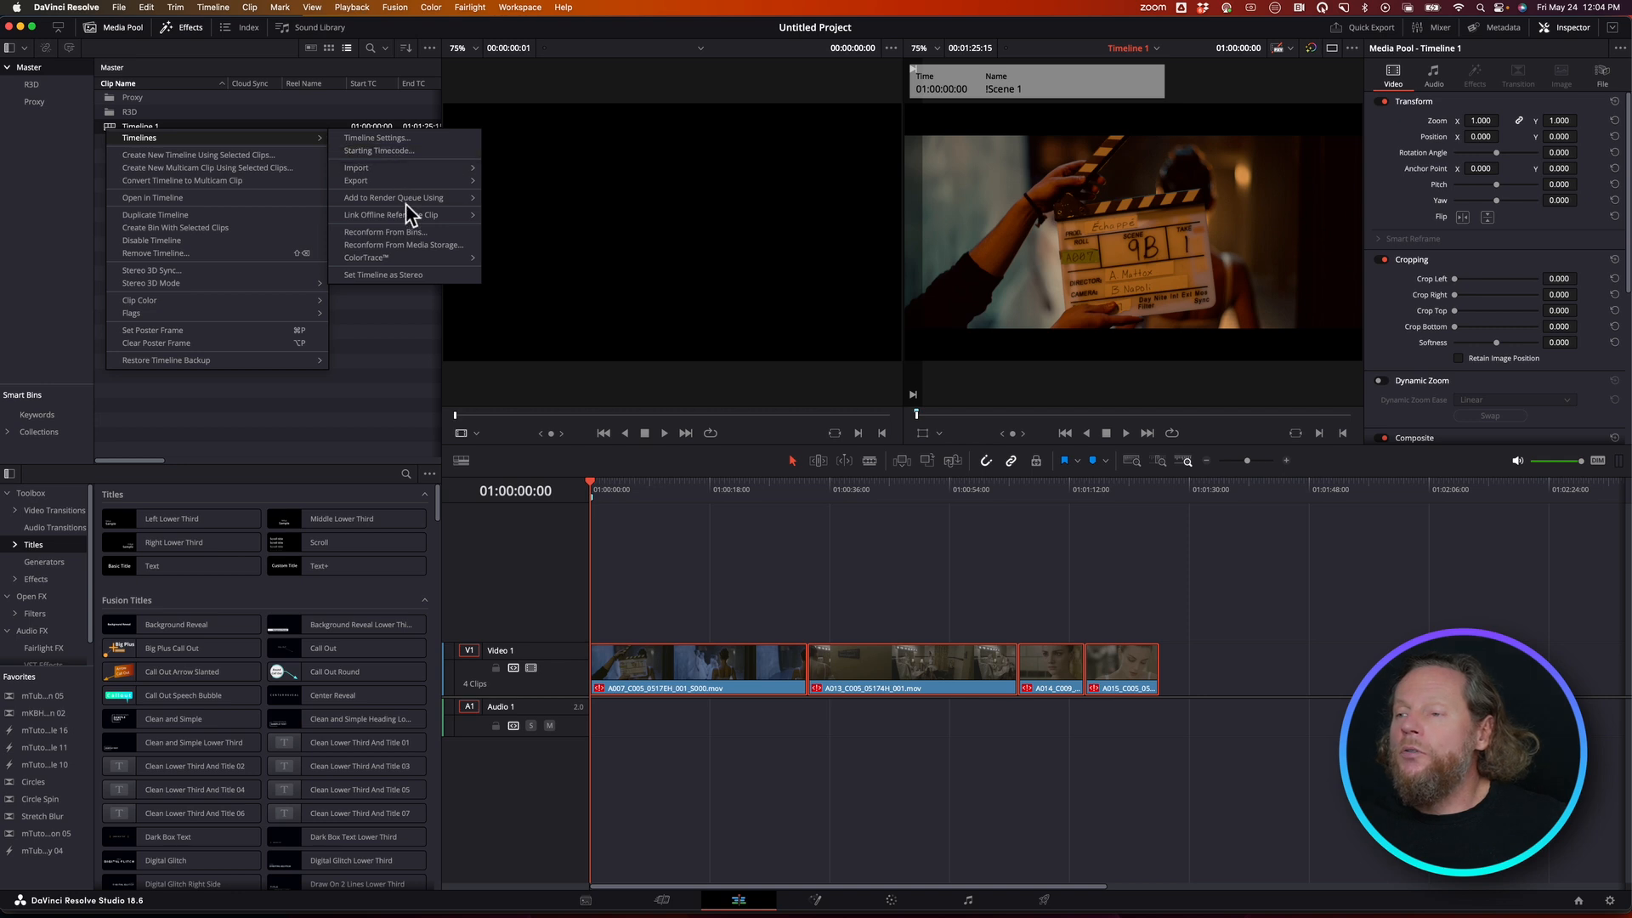
{"action": "left_click", "coordinate": [384, 231]}
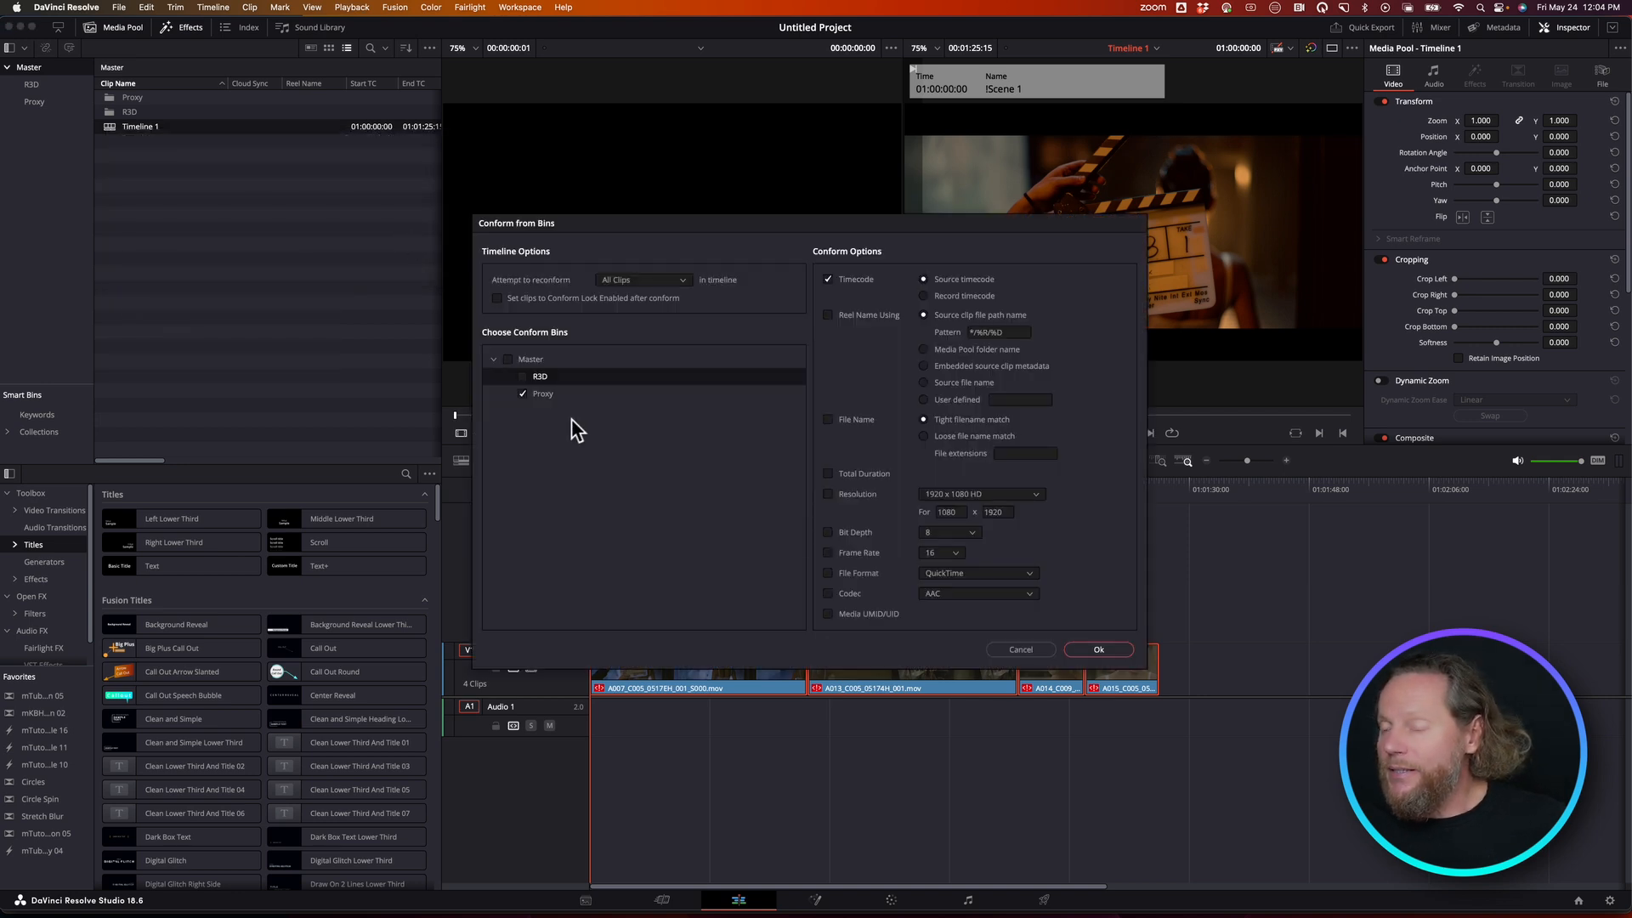
{"action": "left_click", "coordinate": [524, 376]}
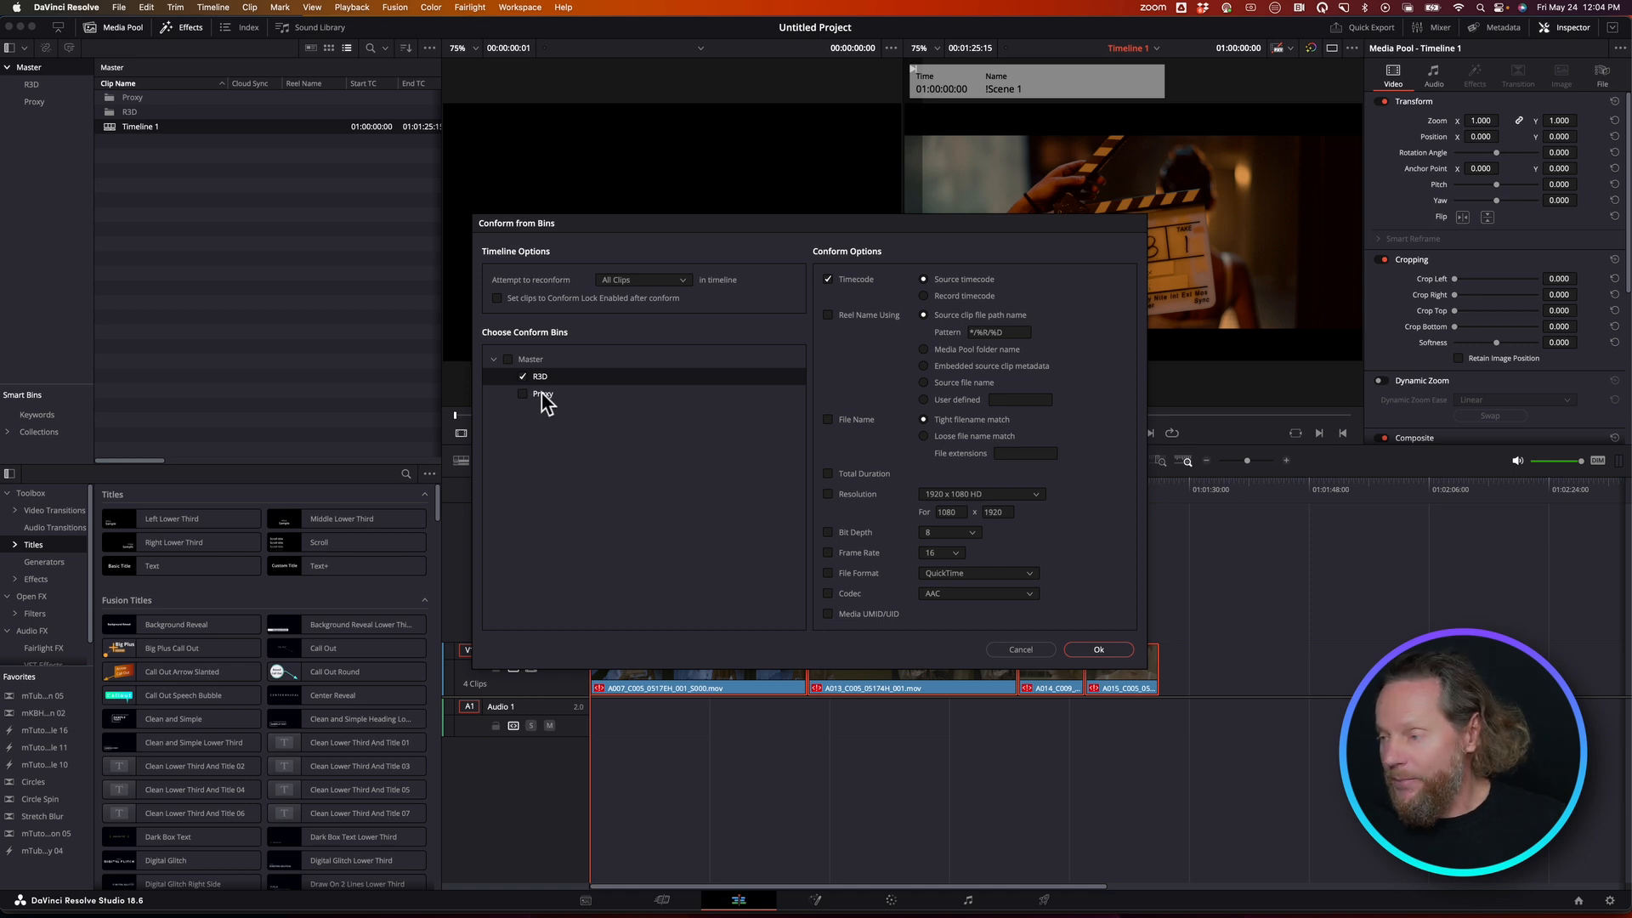
{"action": "left_click", "coordinate": [1098, 649]}
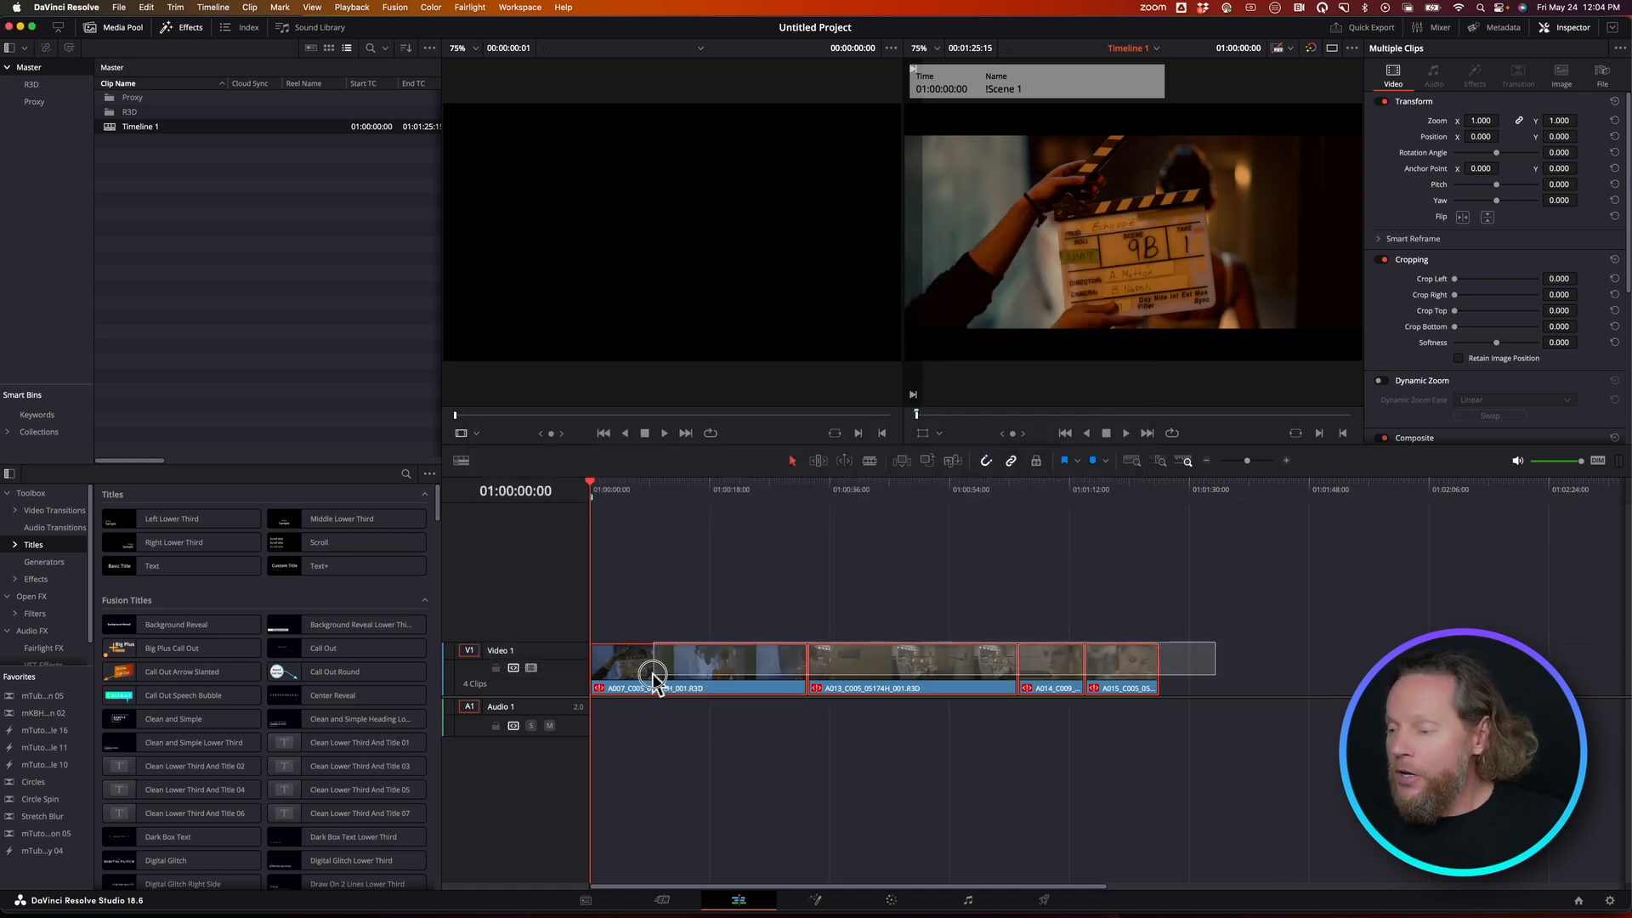
{"action": "right_click", "coordinate": [653, 672]}
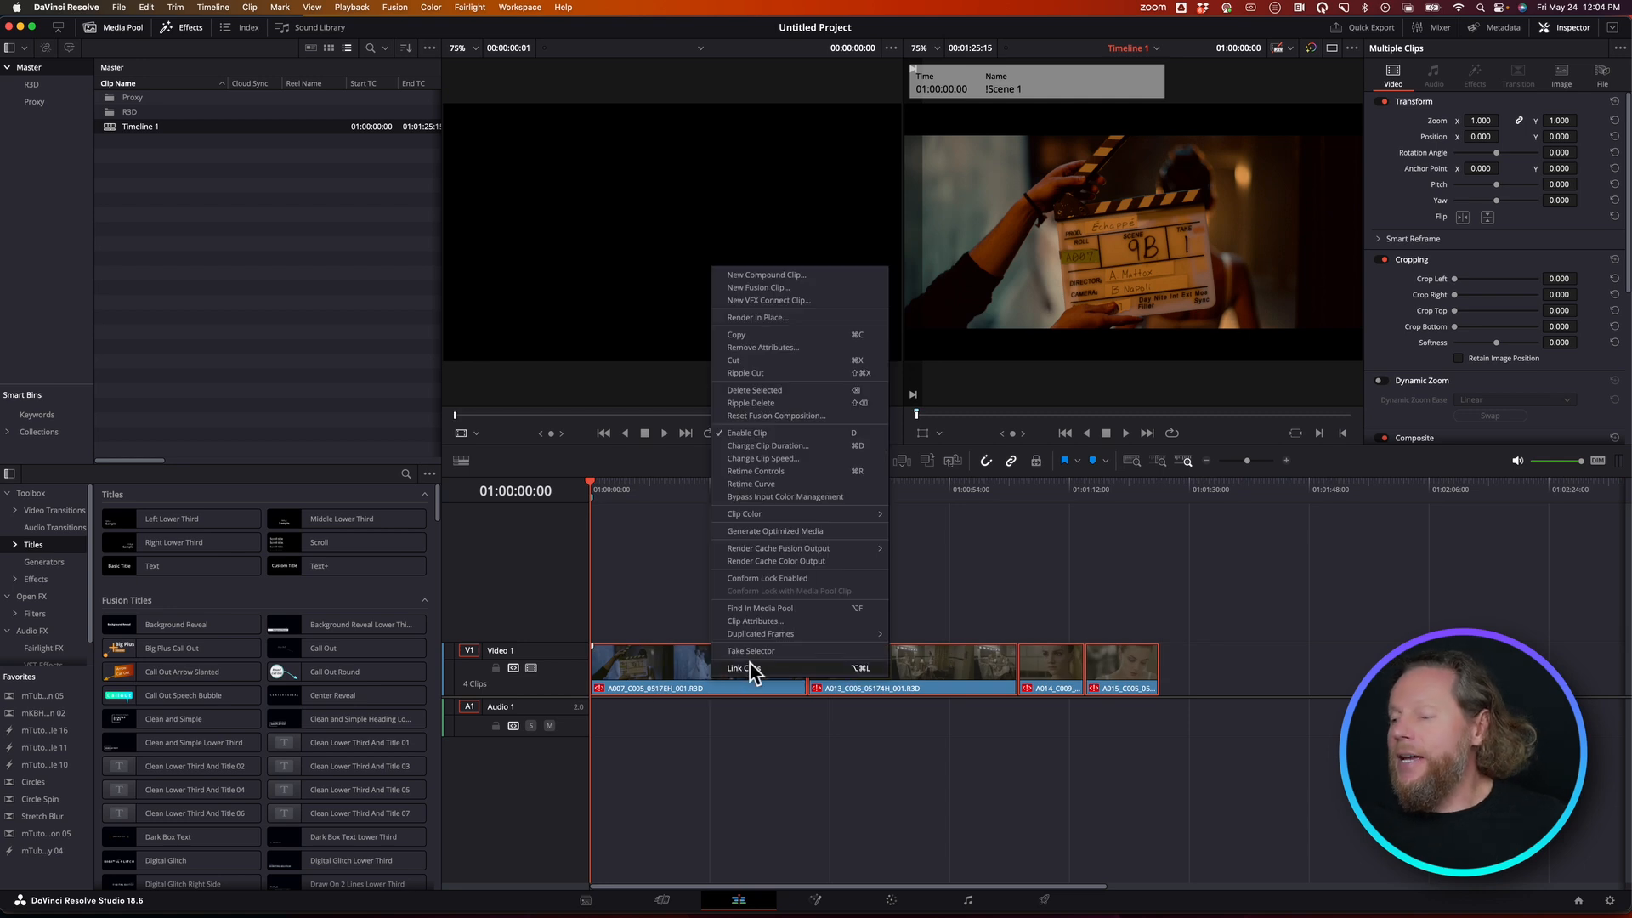
{"action": "mouse_move", "coordinate": [767, 579]}
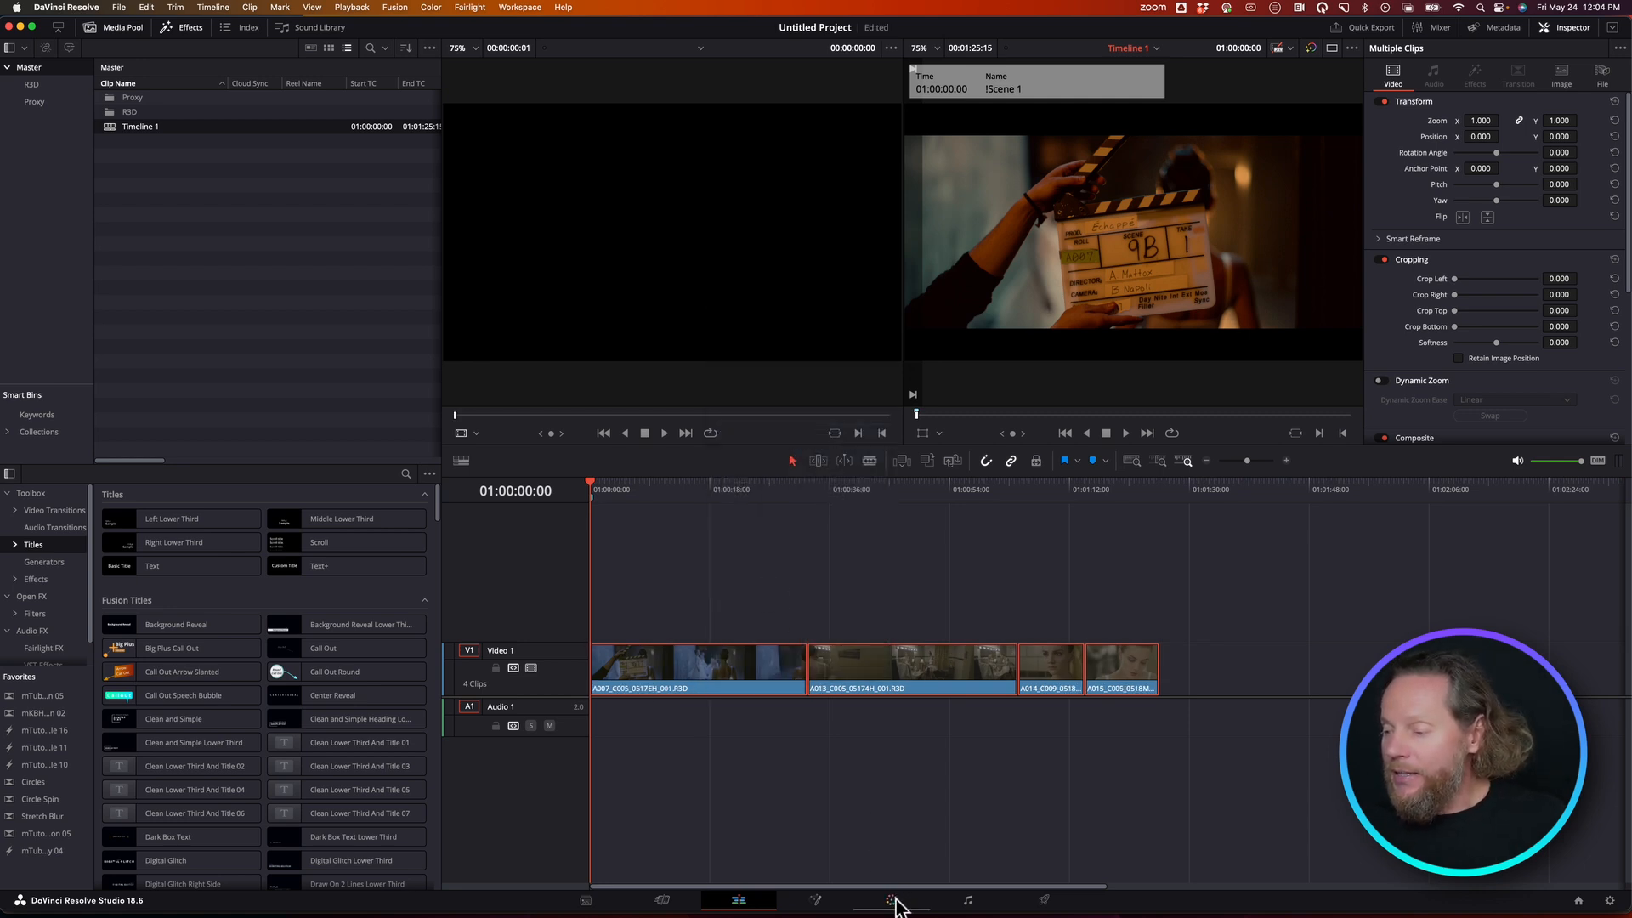
{"action": "left_click", "coordinate": [890, 900]}
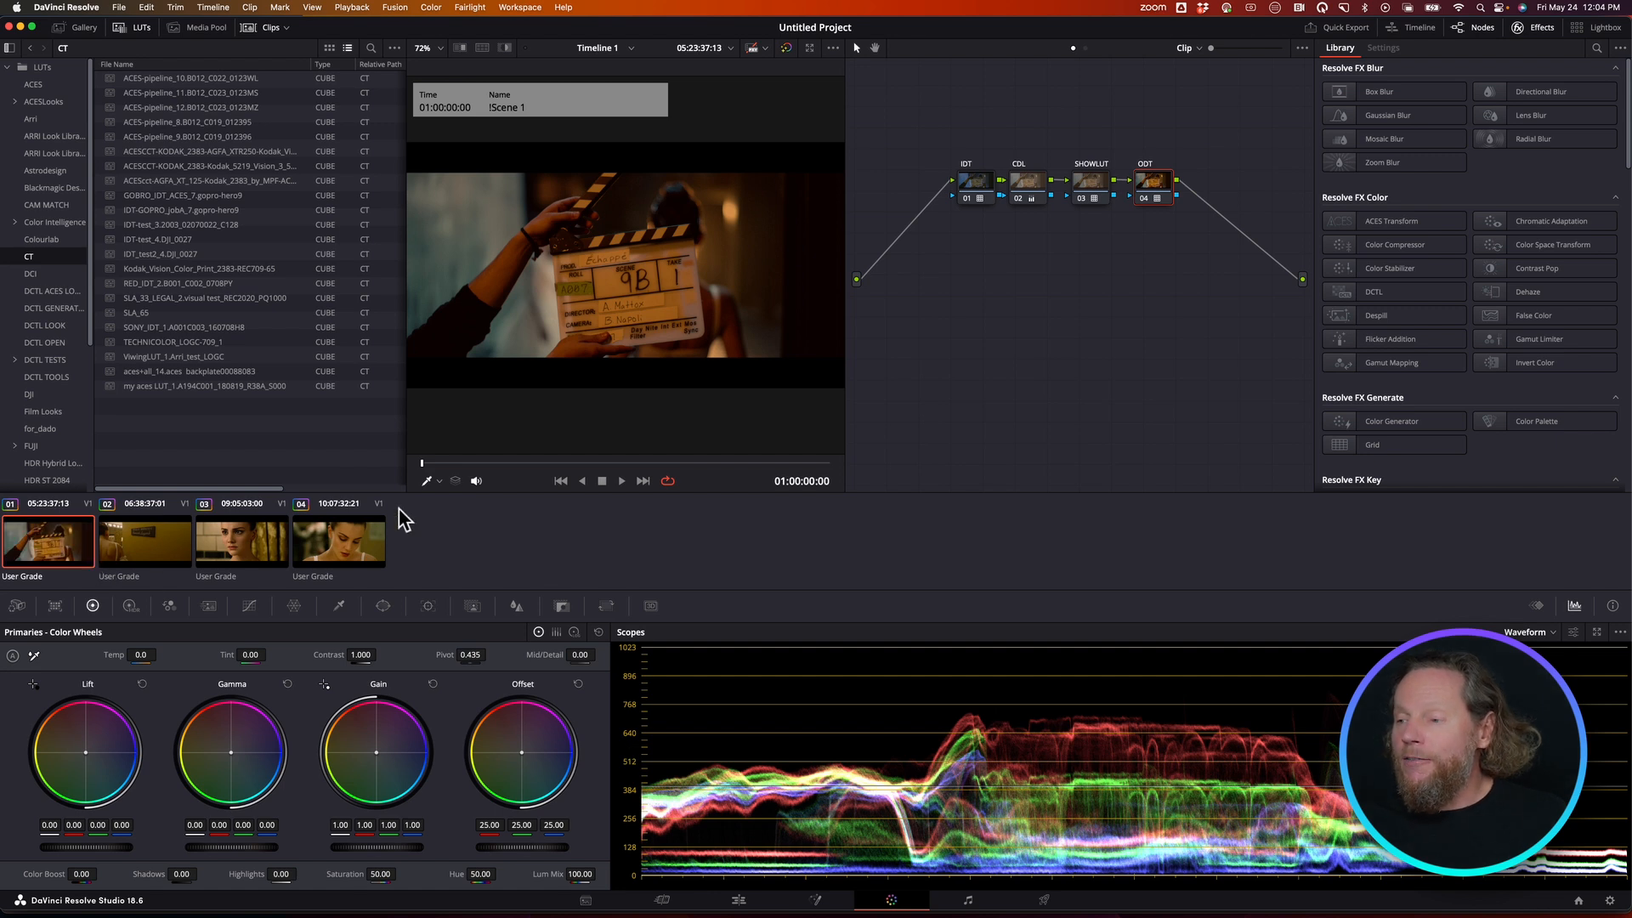
Play the warmly graded ballerina shot in the full-screen viewer, skipping ahead
{"action": "left_click", "coordinate": [621, 479]}
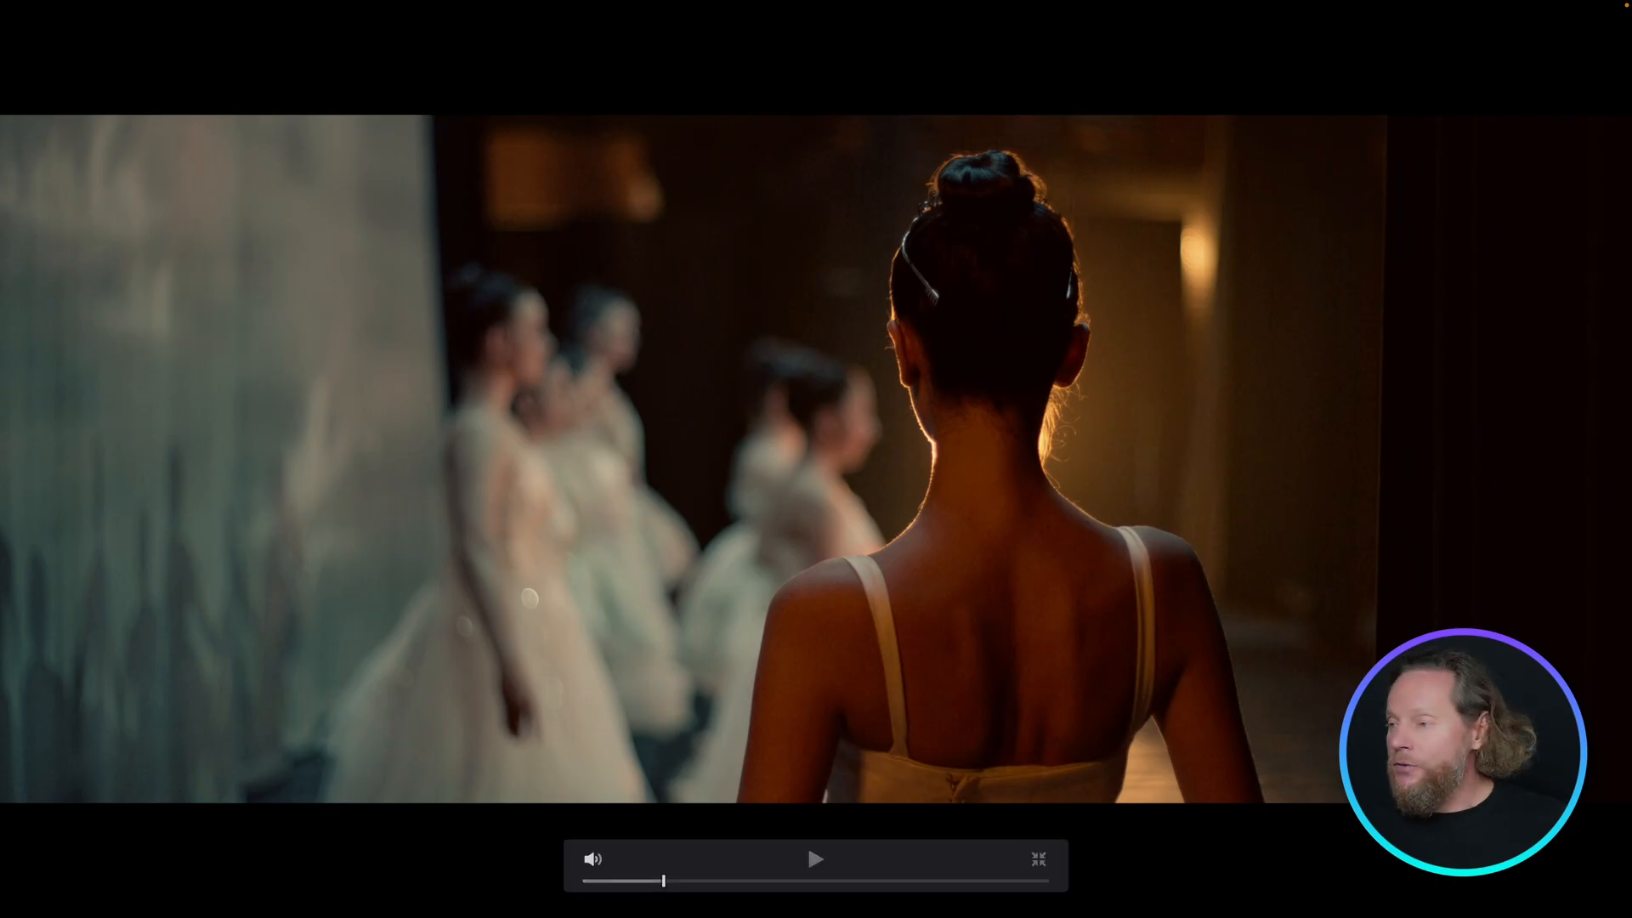
{"action": "left_click", "coordinate": [816, 859]}
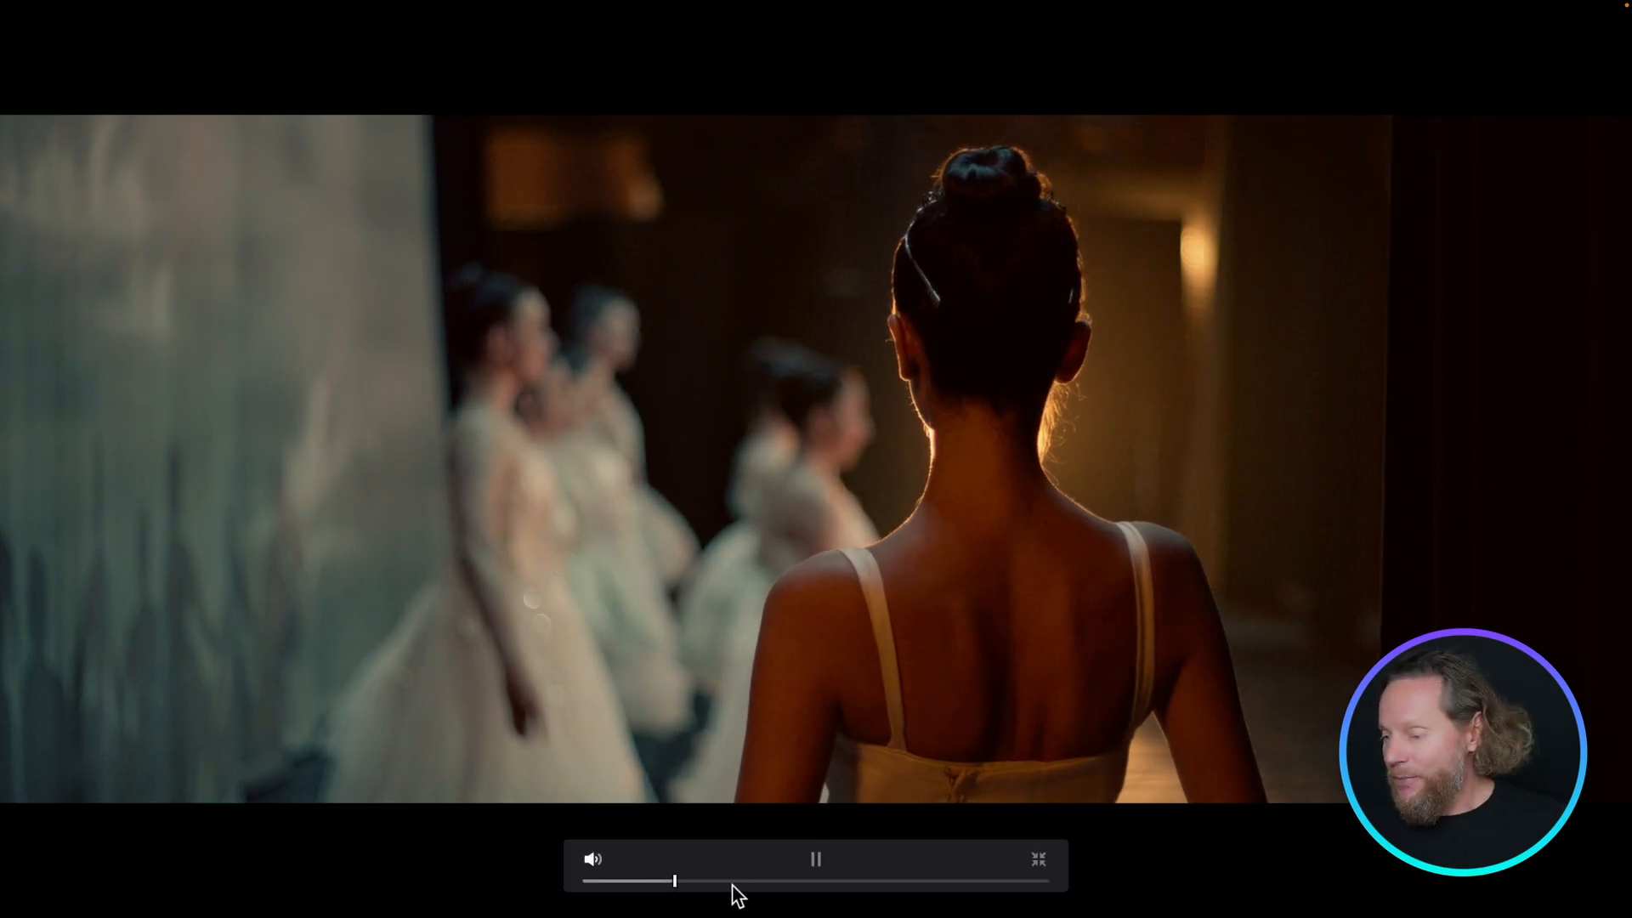
{"action": "left_click", "coordinate": [816, 860]}
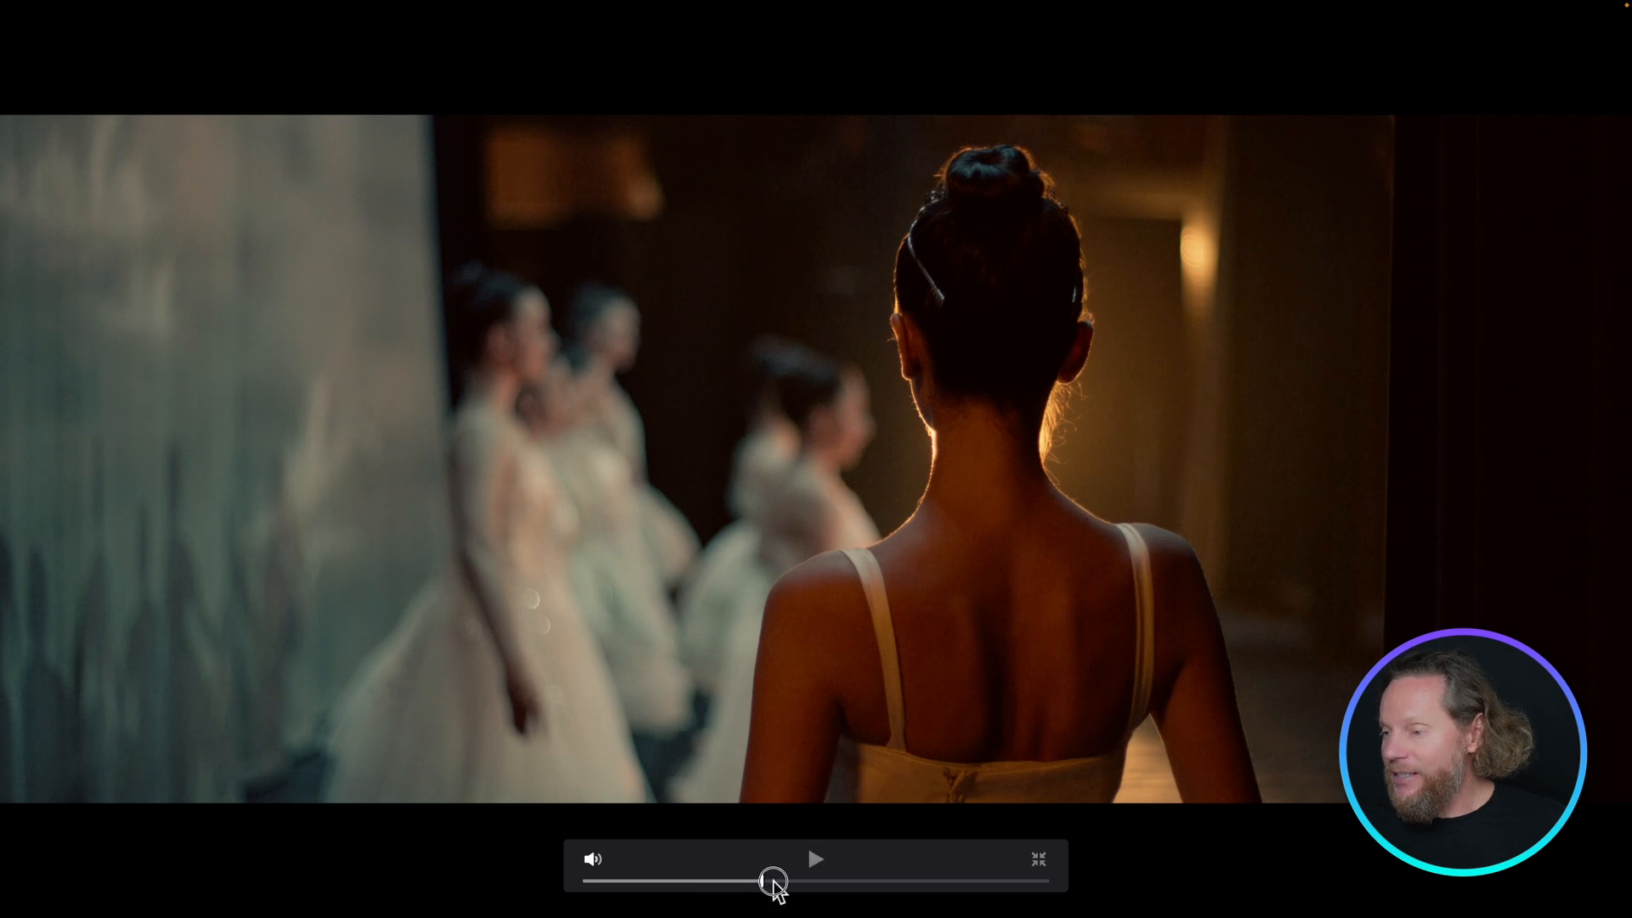